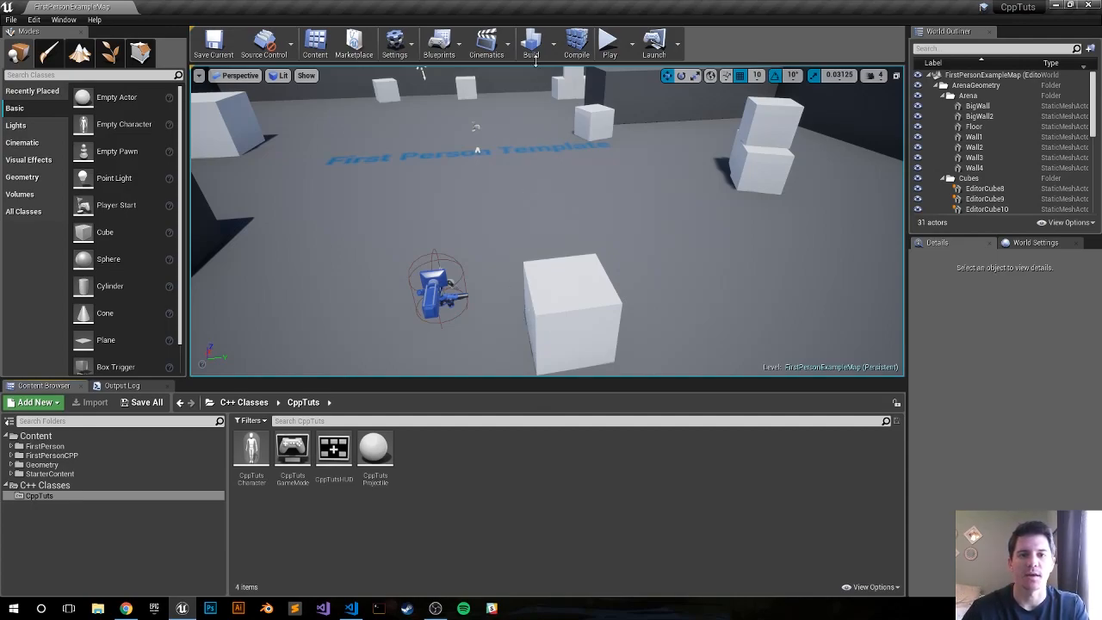
- Run a quick play session to test firing, then stop it
{"action": "left_click", "coordinate": [610, 41]}
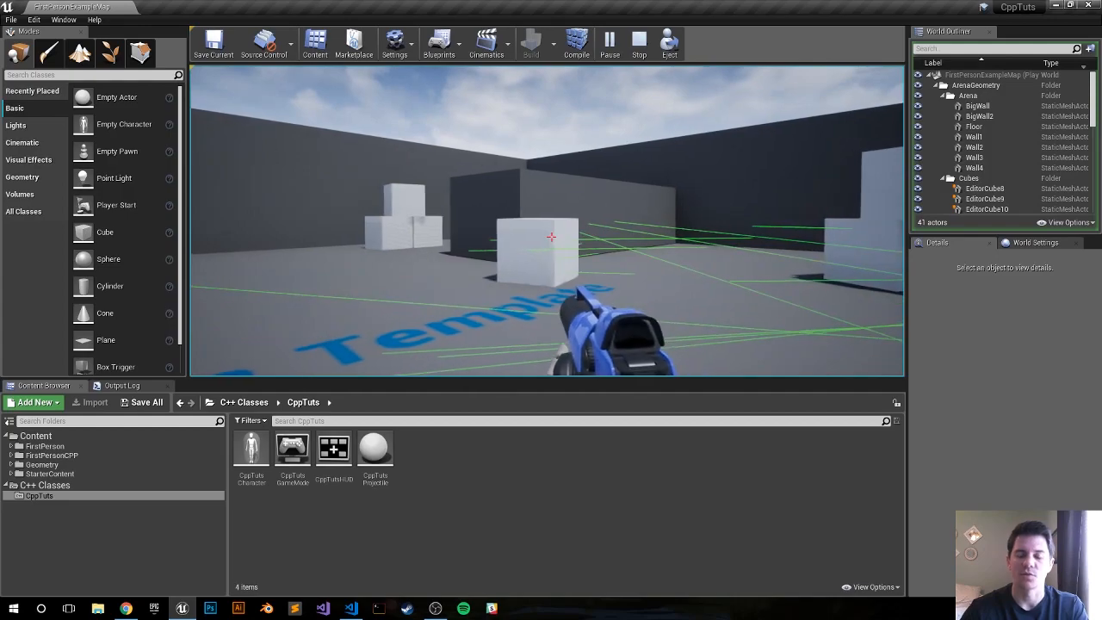
{"action": "left_click", "coordinate": [637, 43]}
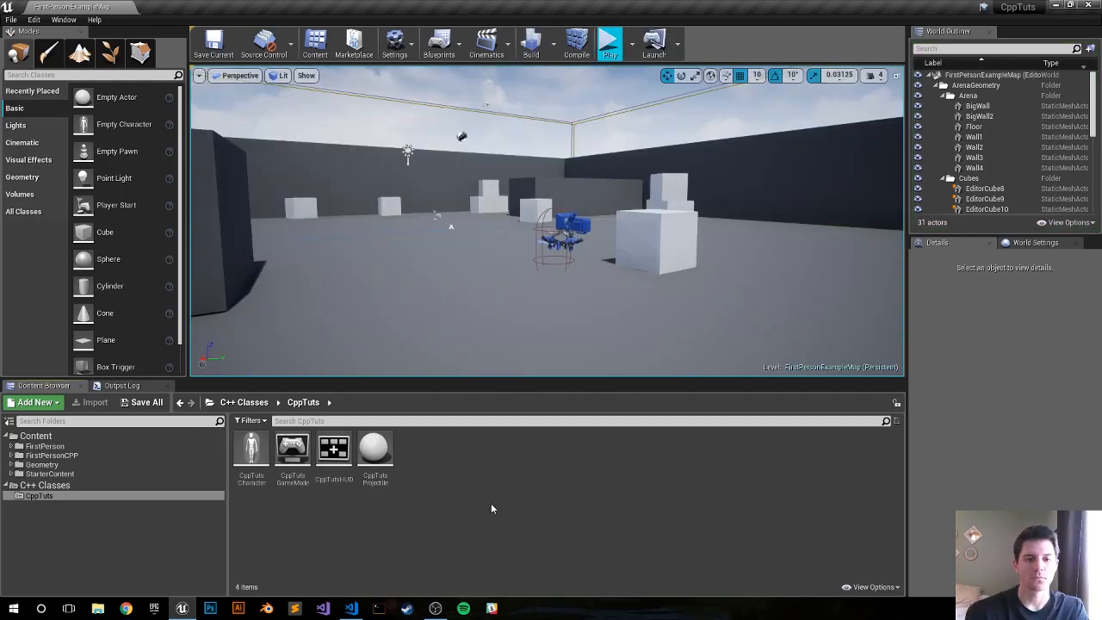
{"action": "mouse_move", "coordinate": [534, 476]}
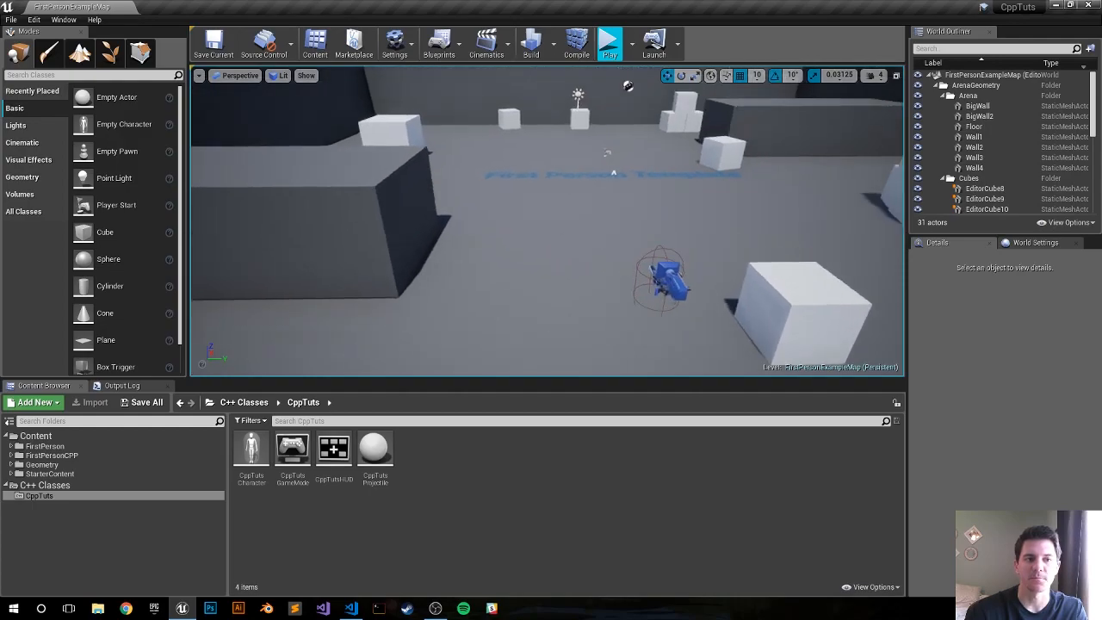
- Launch the project's C++ code in Visual Studio Code from the File menu
{"action": "left_click", "coordinate": [353, 610]}
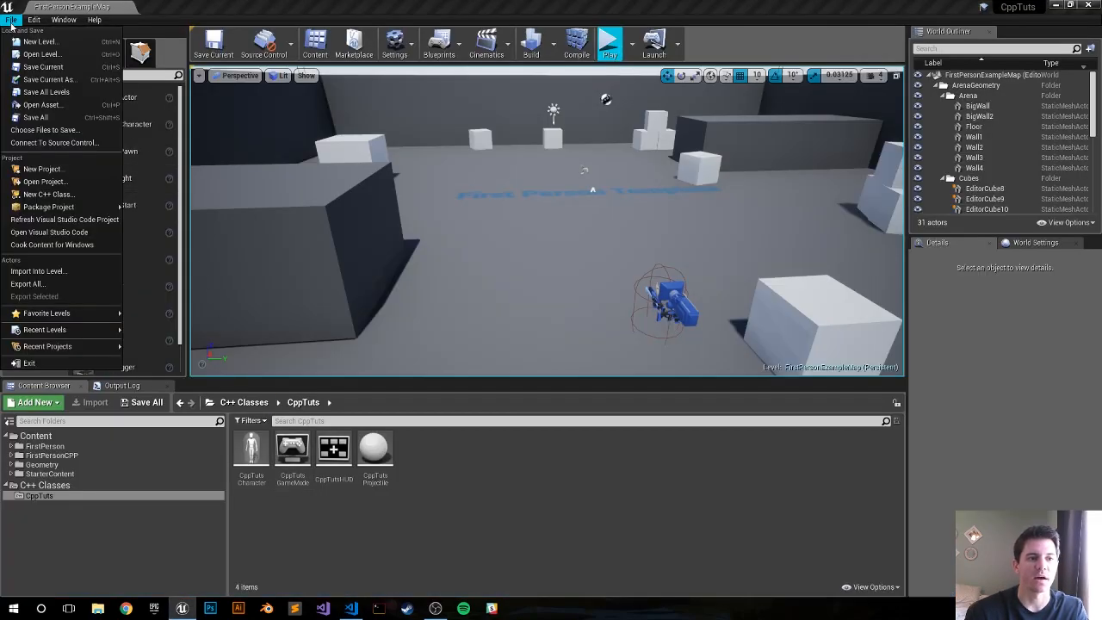
{"action": "mouse_move", "coordinate": [48, 231]}
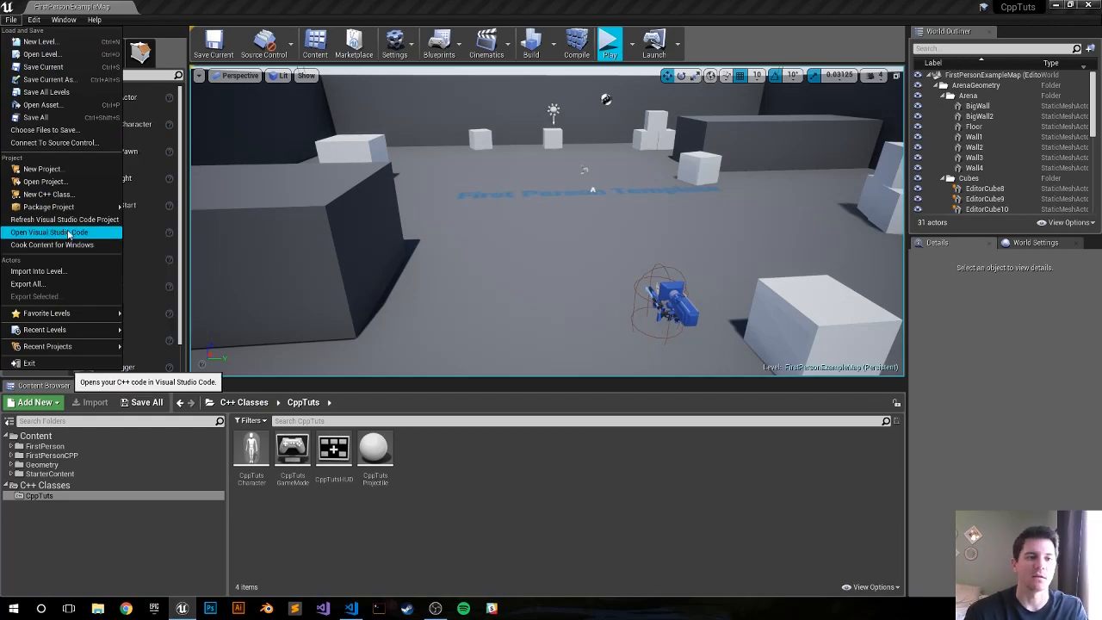
{"action": "mouse_move", "coordinate": [45, 330]}
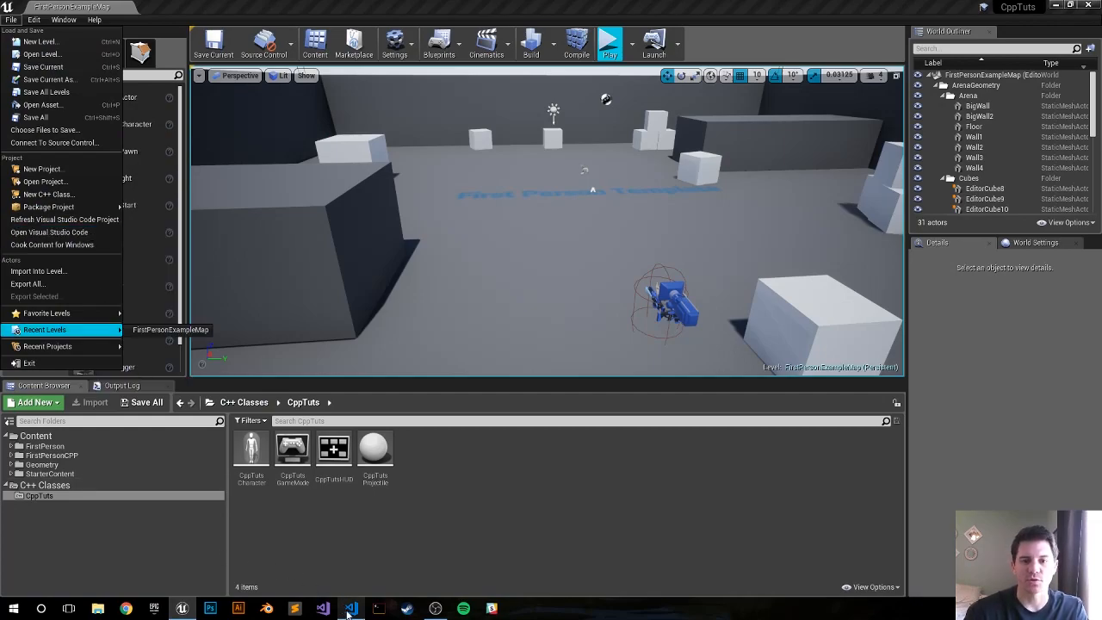
{"action": "left_click", "coordinate": [350, 610]}
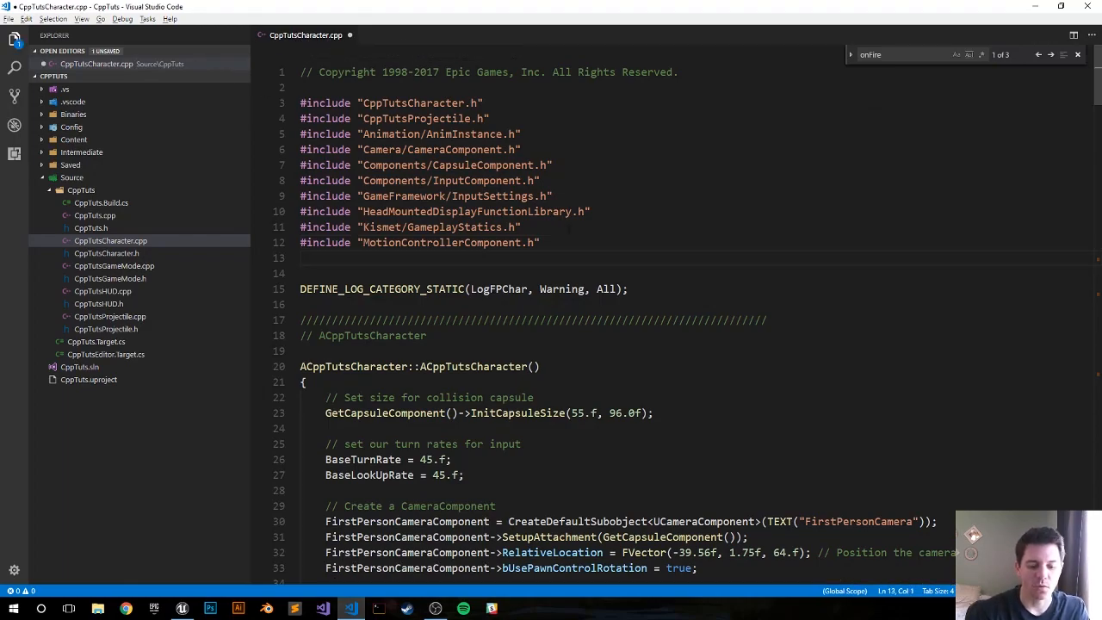
- Add #include "DrawDebugHelpers.h" below the existing includes in CppTutsCharacter.cpp and save
{"action": "type", "text": "#include"}
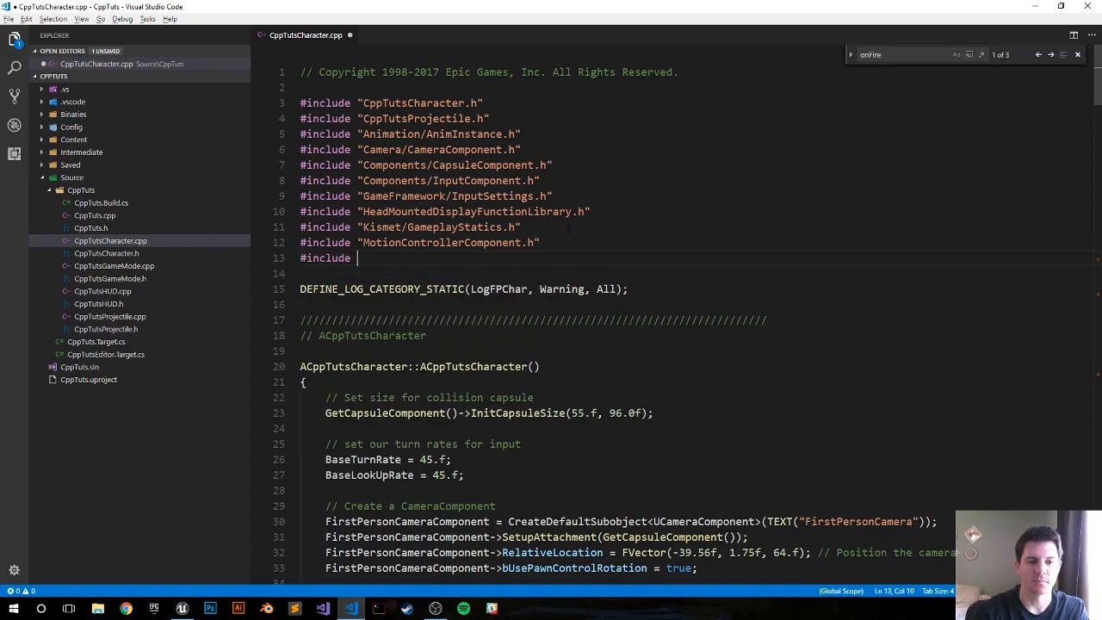
{"action": "type", "text": "\""}
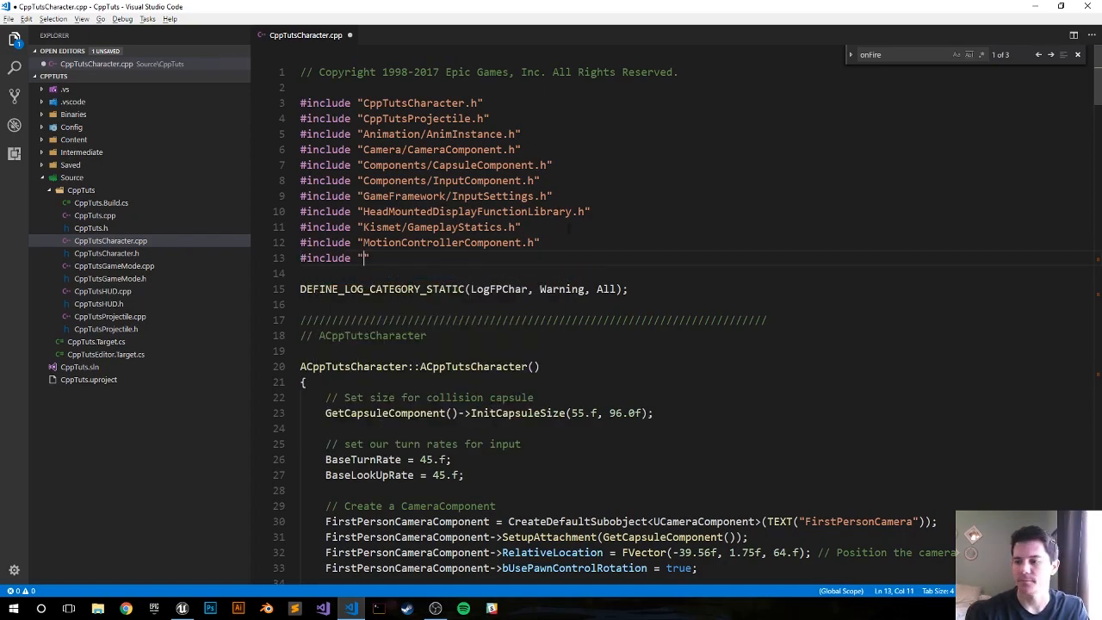
{"action": "type", "text": "Dre"}
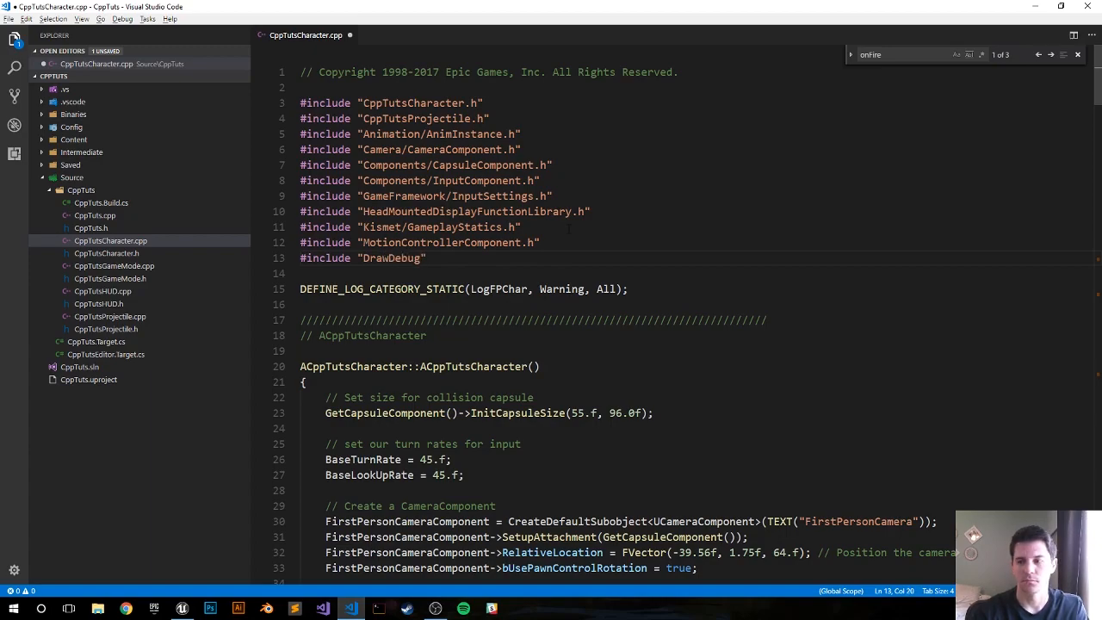
{"action": "type", "text": "Helpers.h"}
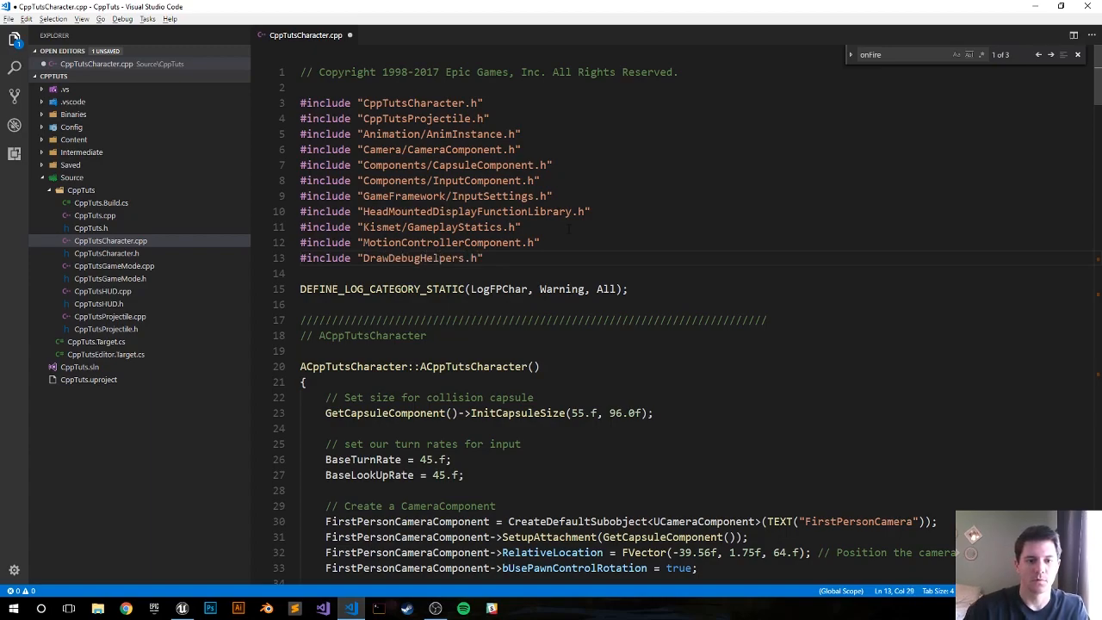
{"action": "key", "text": "ctrl+s"}
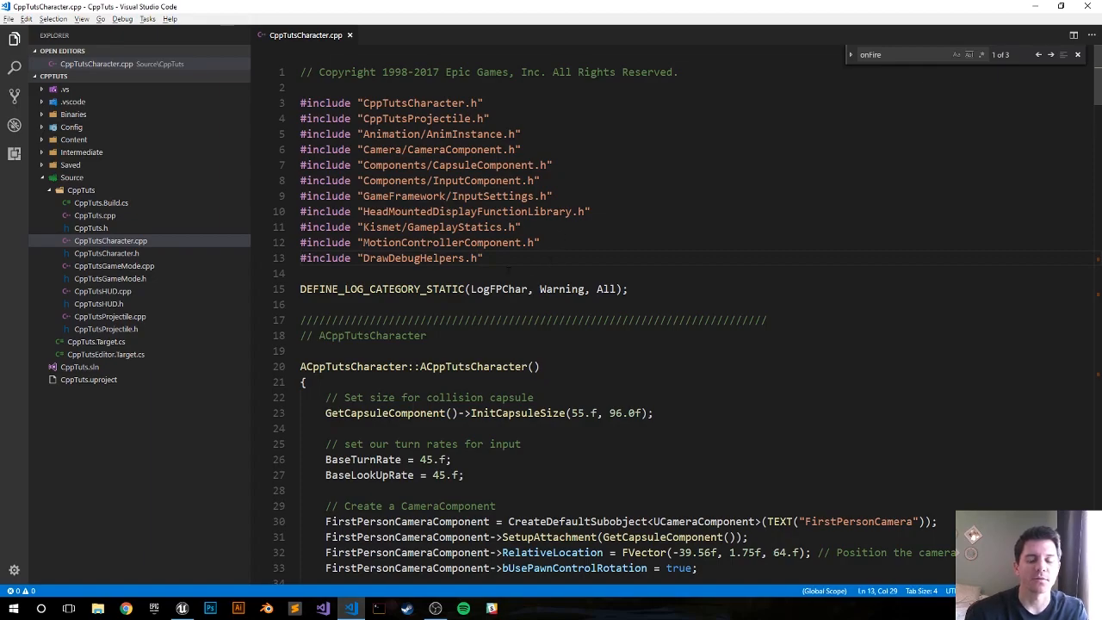
- Delete the projectile-spawning if-block from ACppTutsCharacter::OnFire, keeping the sound and animation code
{"action": "scroll", "scroll_direction": "down", "scroll_amount": 3}
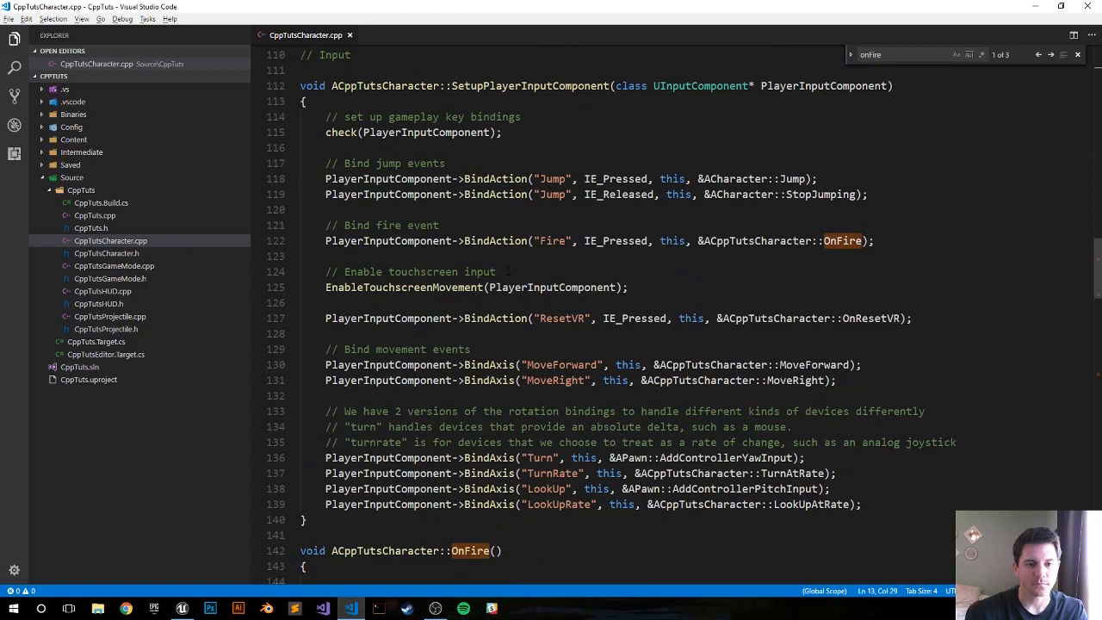
{"action": "scroll", "scroll_direction": "down", "scroll_amount": 3}
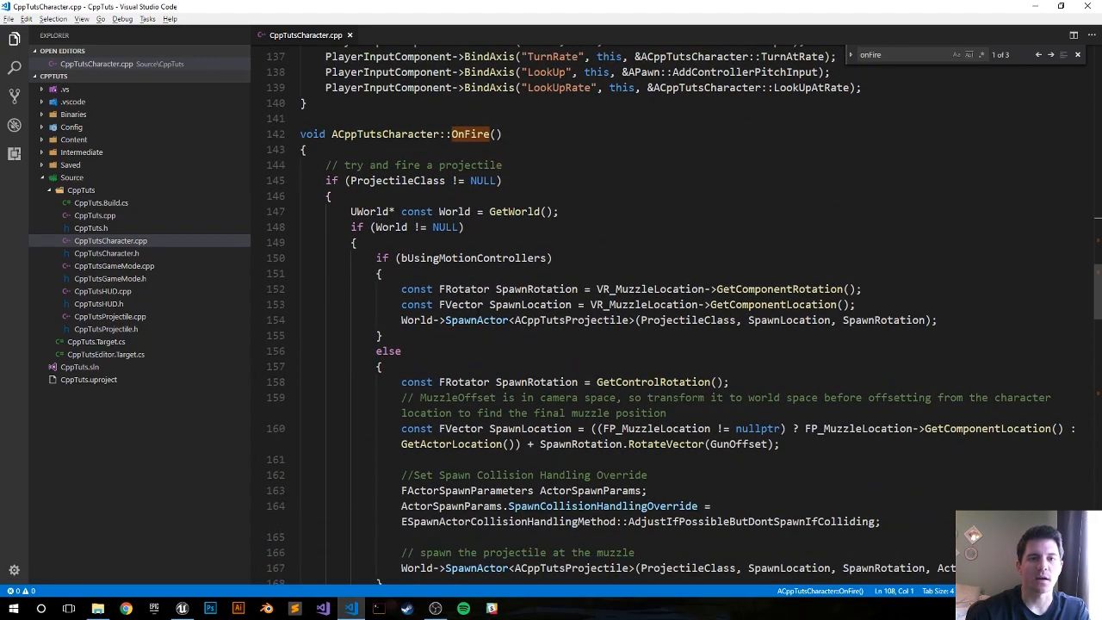
{"action": "scroll", "scroll_direction": "down", "scroll_amount": 3}
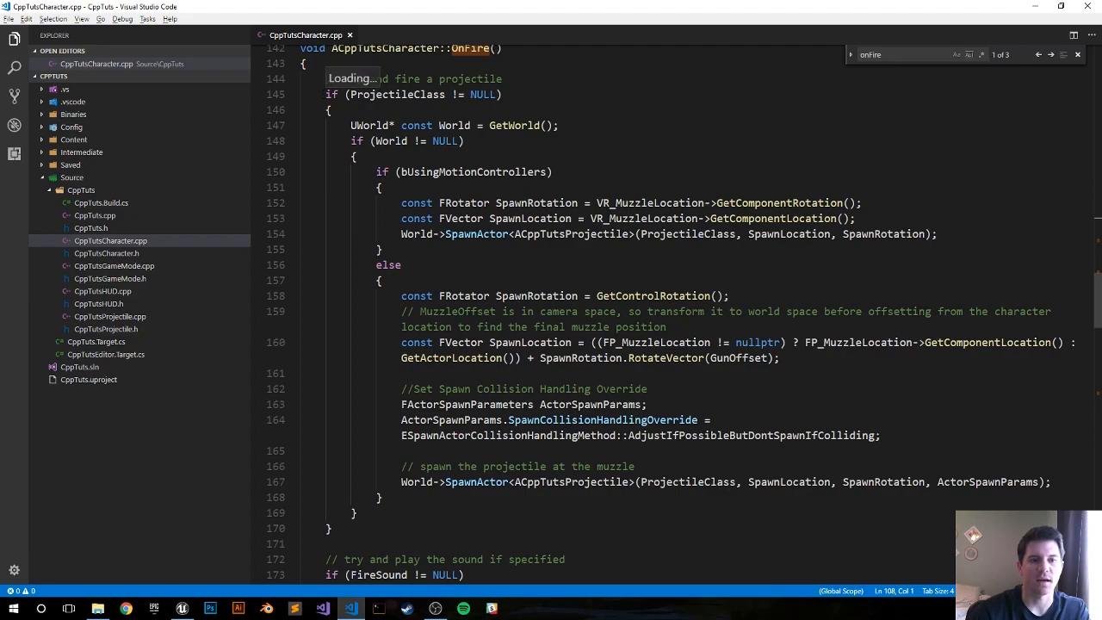
{"action": "double_click", "coordinate": [387, 93]}
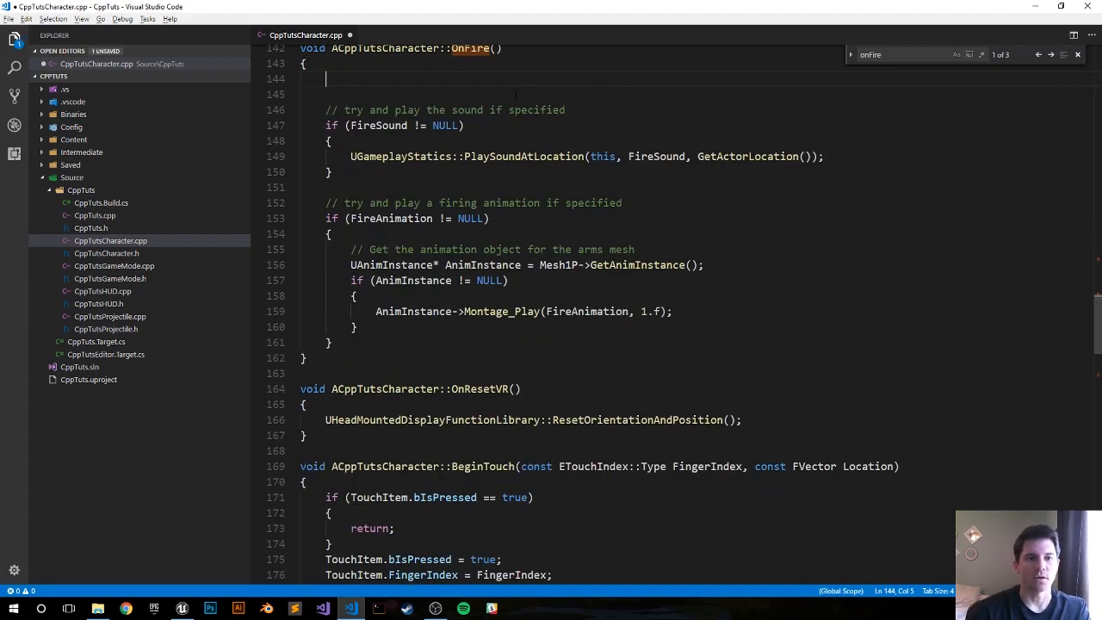
- Declare FHitResult OutHit; at the top of OnFire's trace code
{"action": "key", "text": "Enter"}
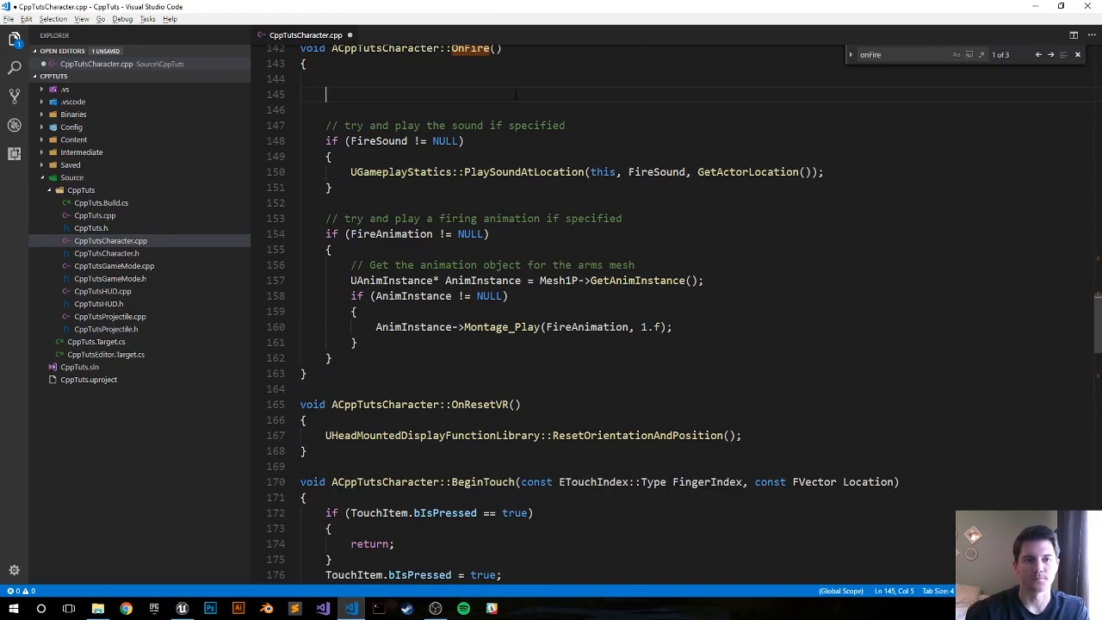
{"action": "type", "text": "Fi"}
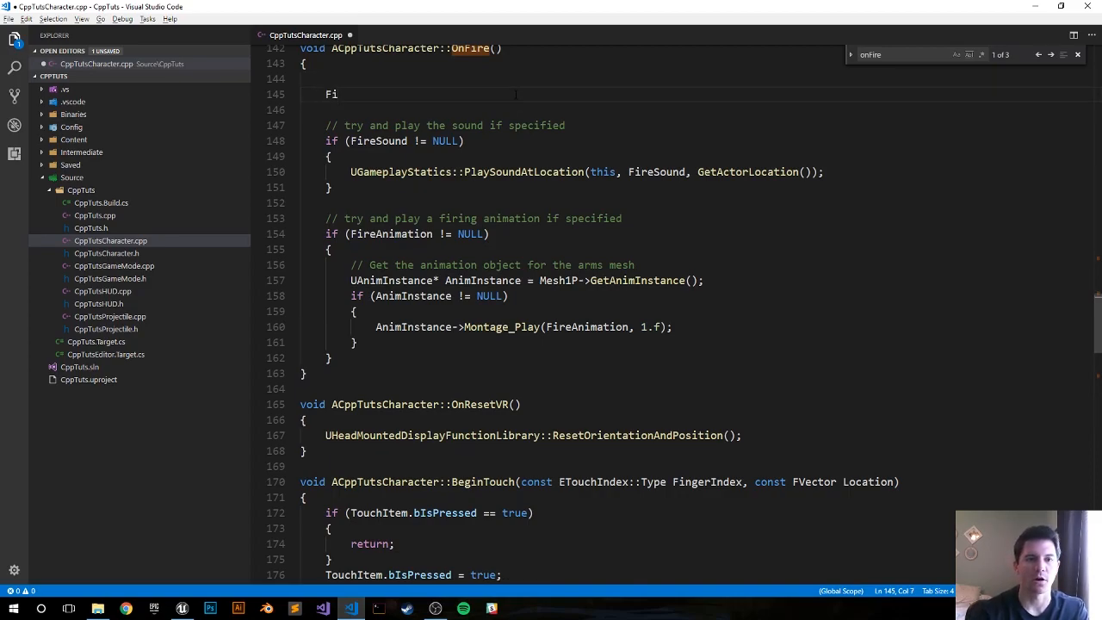
{"action": "type", "text": "H"}
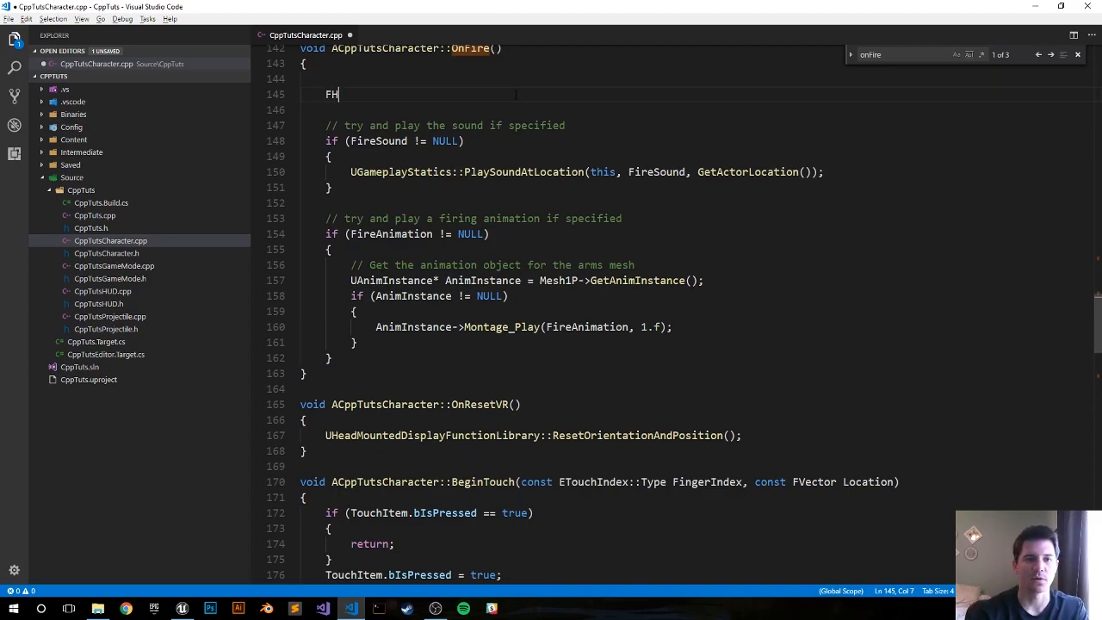
{"action": "type", "text": "itResult"}
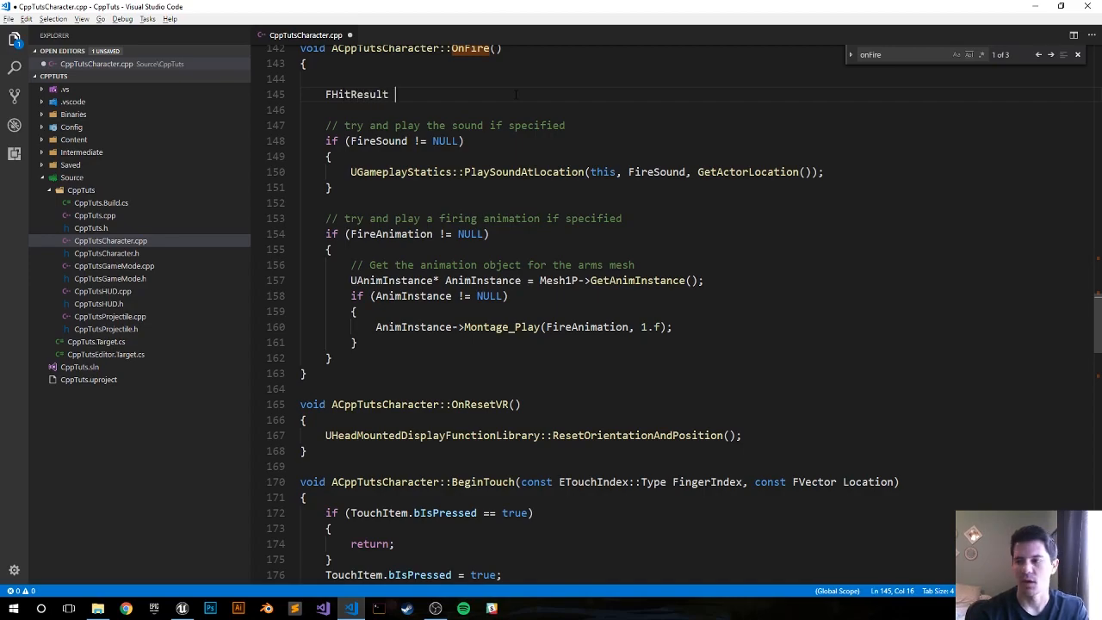
{"action": "type", "text": "OutHit;"}
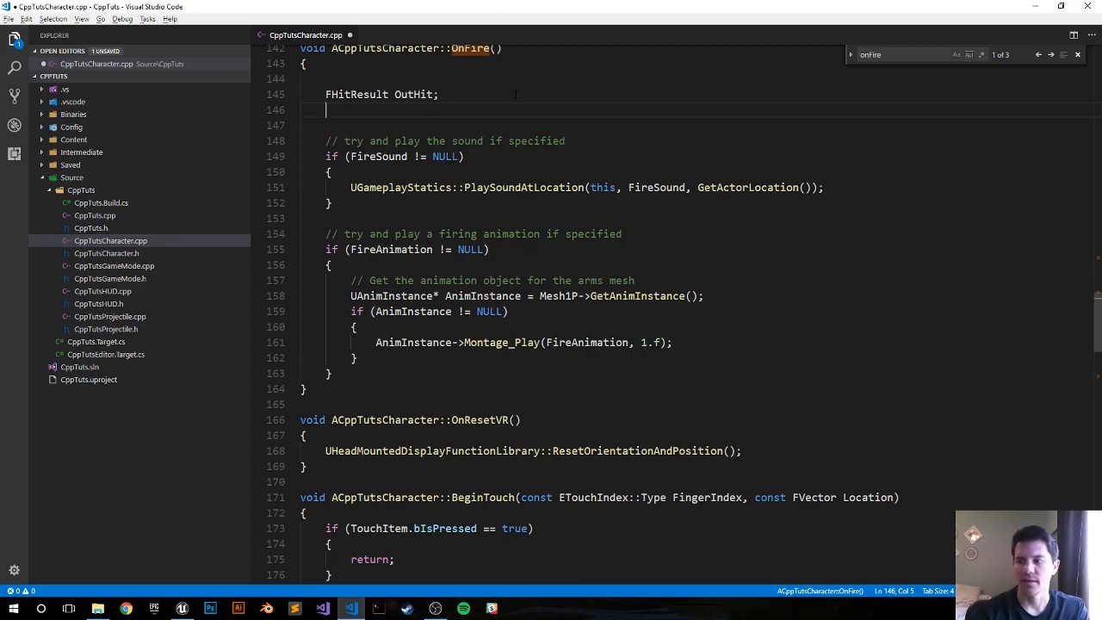
- Add FVector Start = FP_Gun->GetComponentLocation(); for the trace start point
{"action": "type", "text": "FV"}
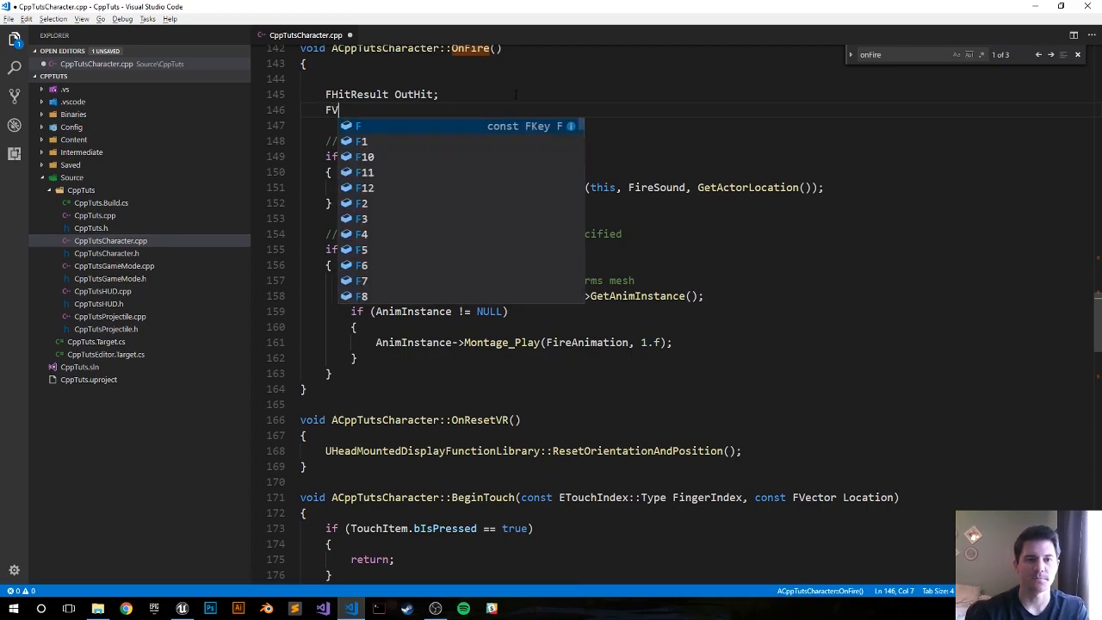
{"action": "type", "text": "Vector Sta"}
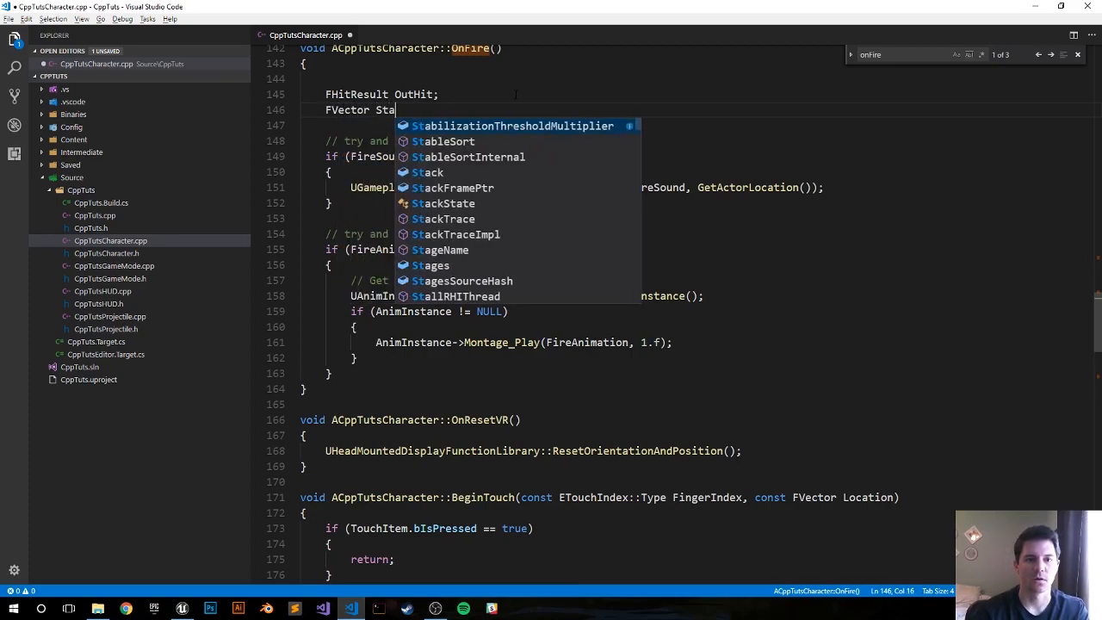
{"action": "type", "text": "rt ="}
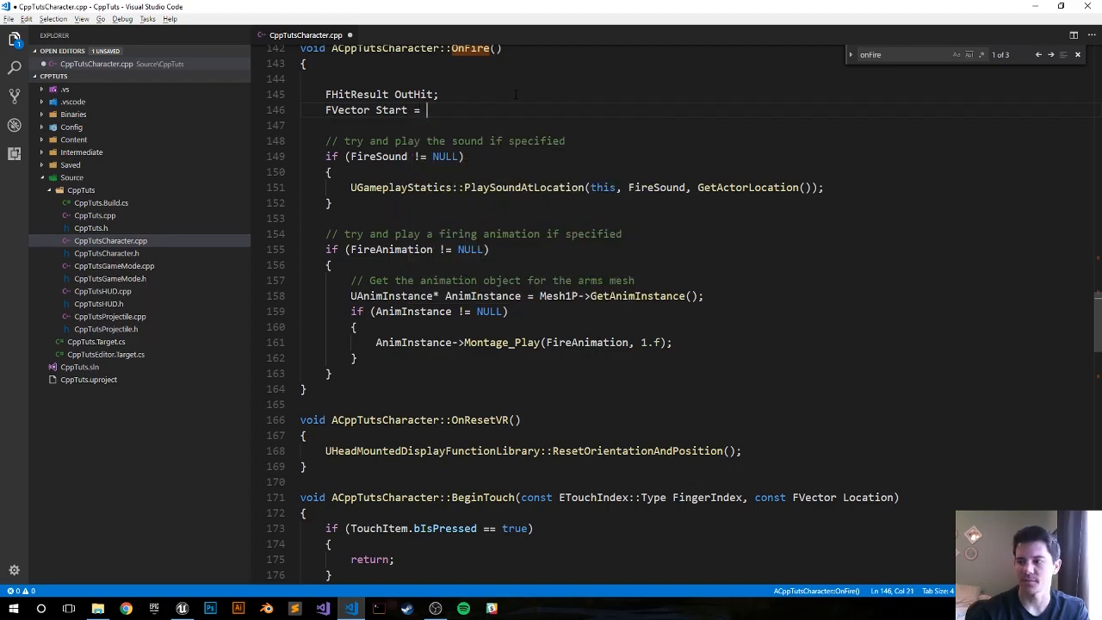
{"action": "type", "text": "FP"}
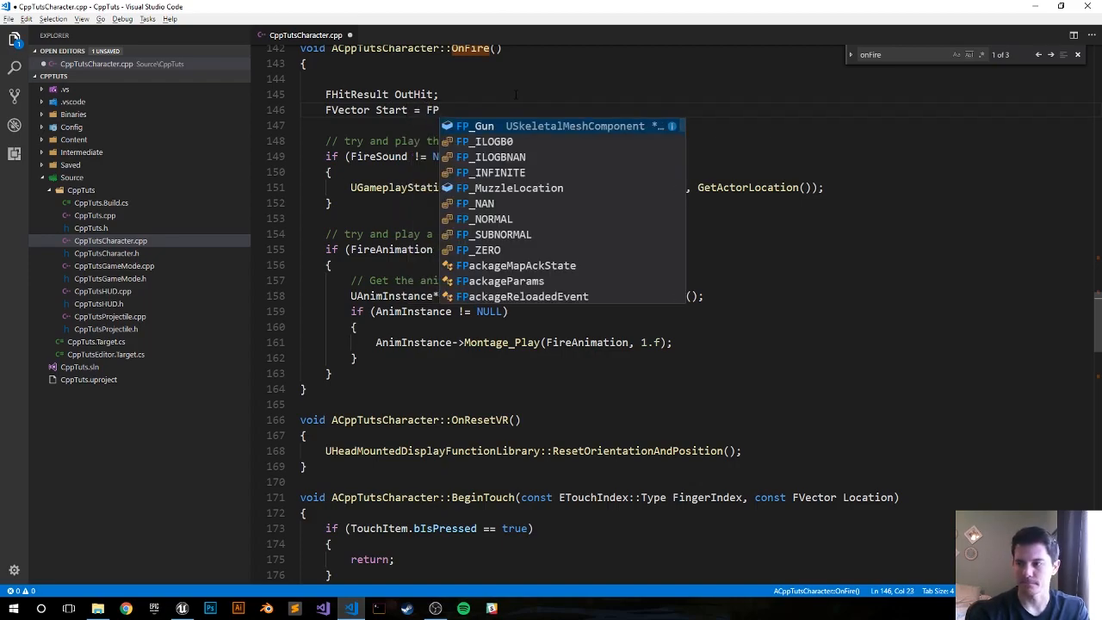
{"action": "type", "text": "GU"}
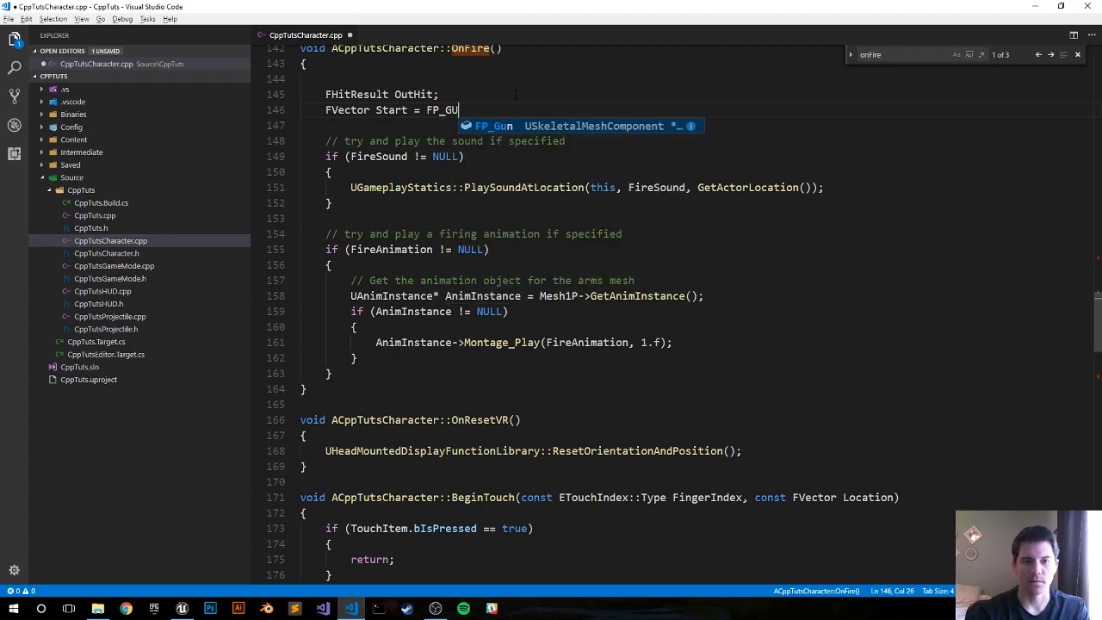
{"action": "type", "text": "N_"}
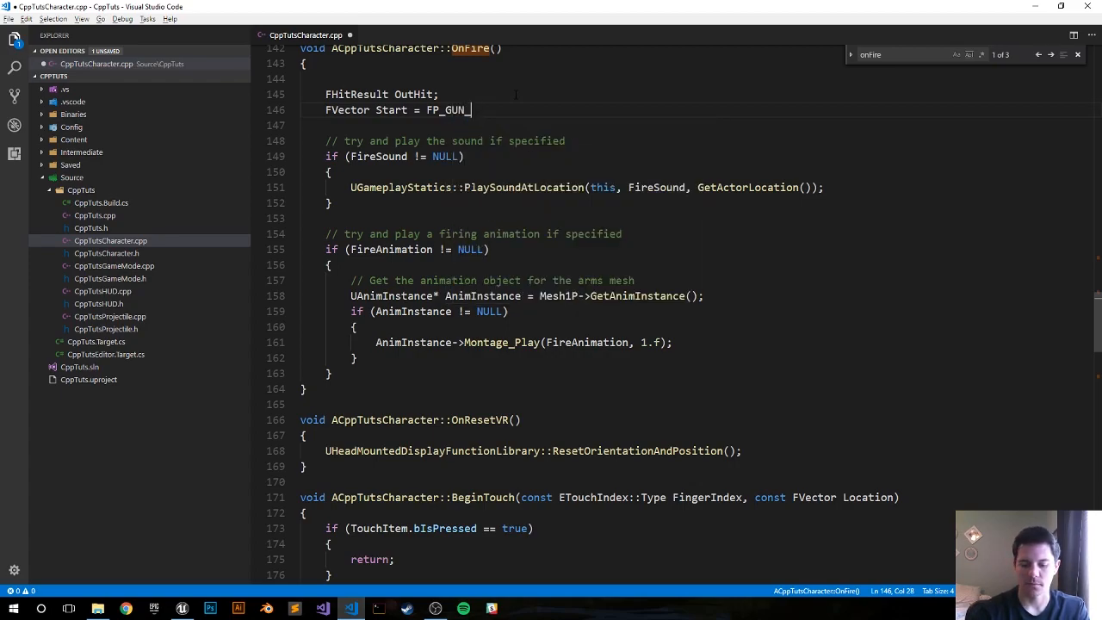
{"action": "key", "text": "Backspace"}
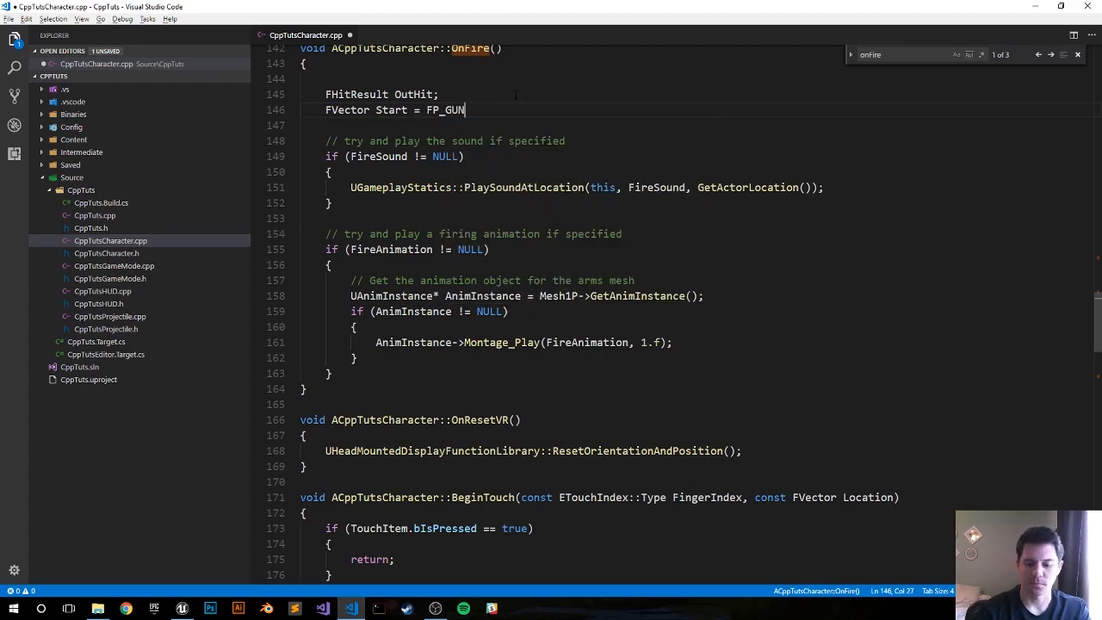
{"action": "type", "text": "->"}
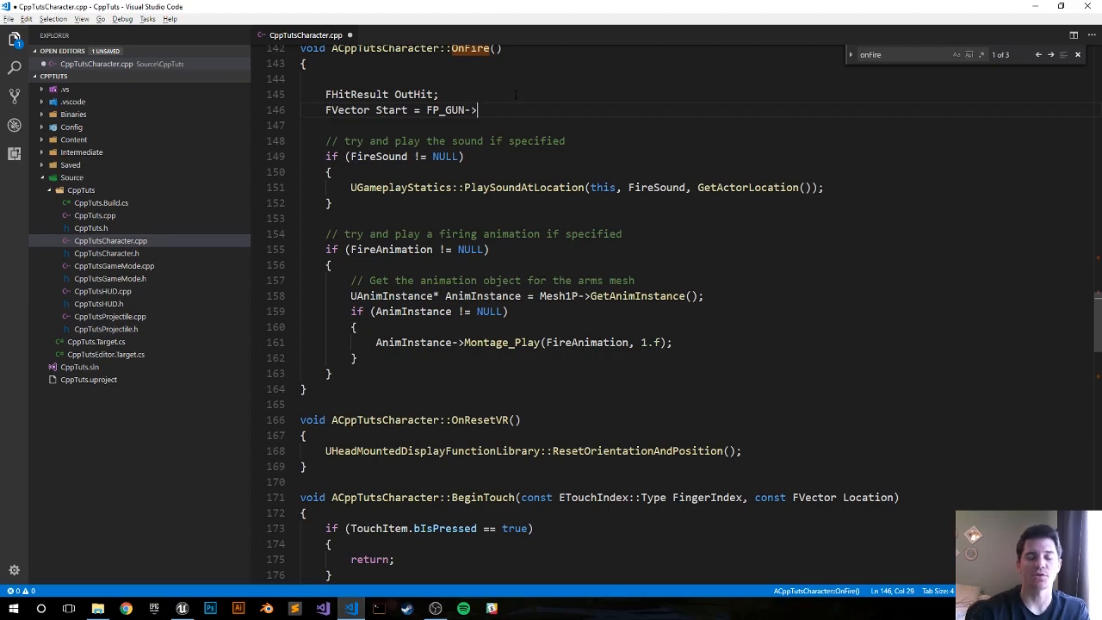
{"action": "type", "text": "GetCompone"}
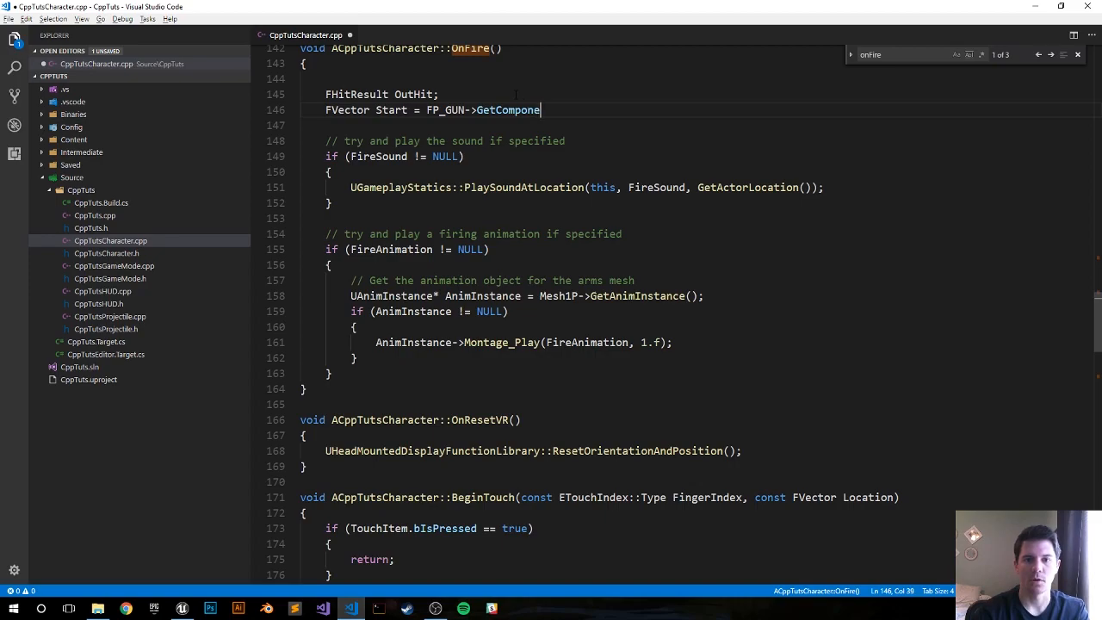
{"action": "type", "text": "ntLocation()"}
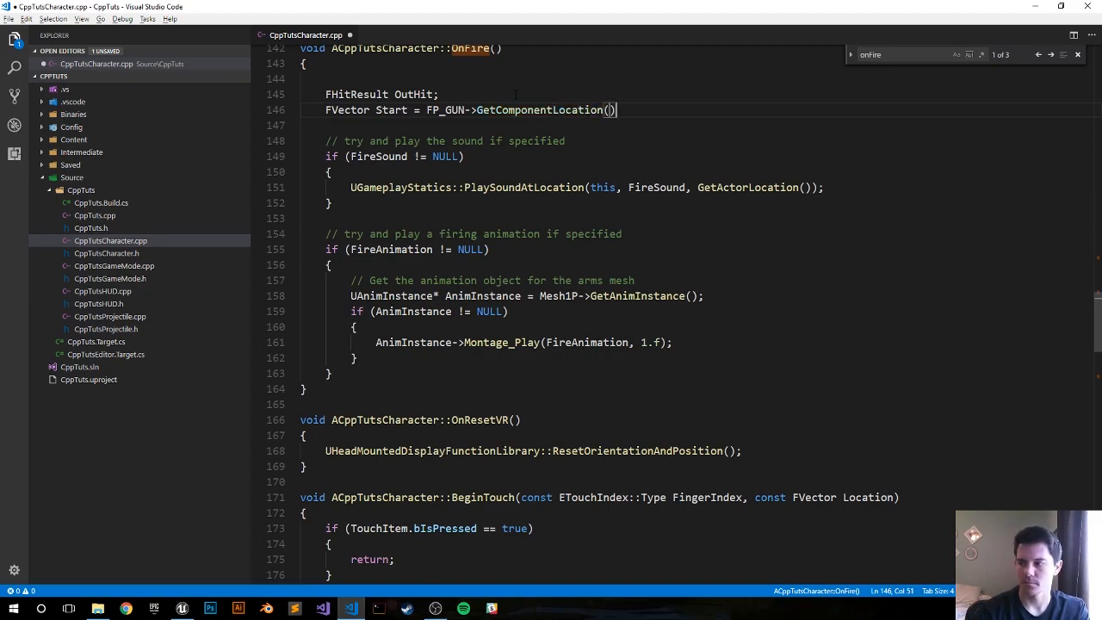
{"action": "key", "text": "Enter"}
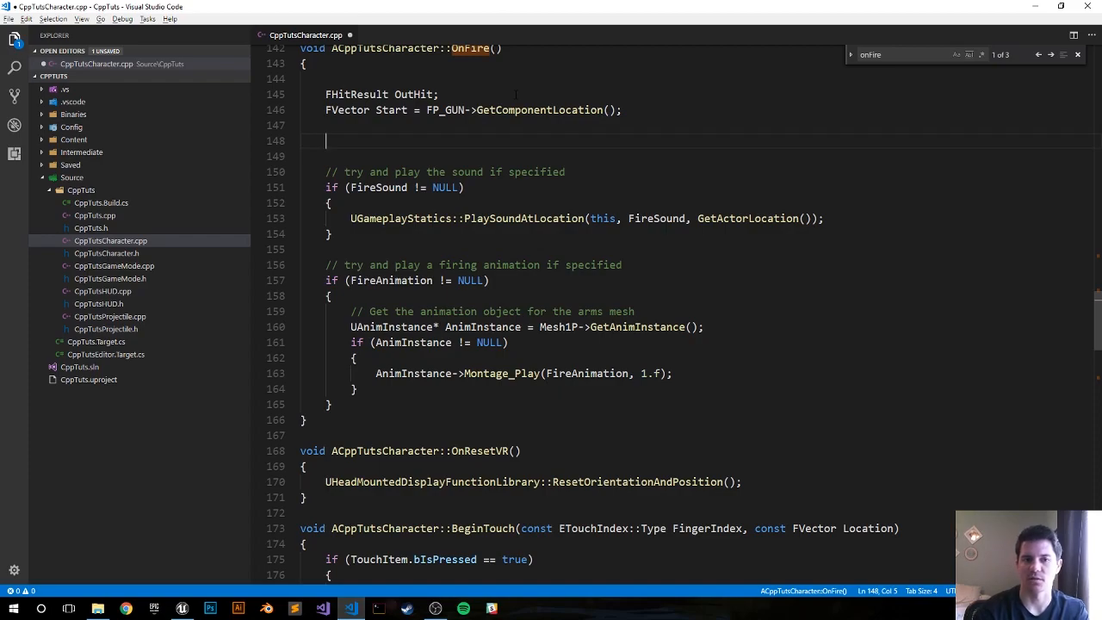
- Add FVector ForwardVector = FirstPersonCameraComponent->GetForwardVector();
{"action": "type", "text": "F"}
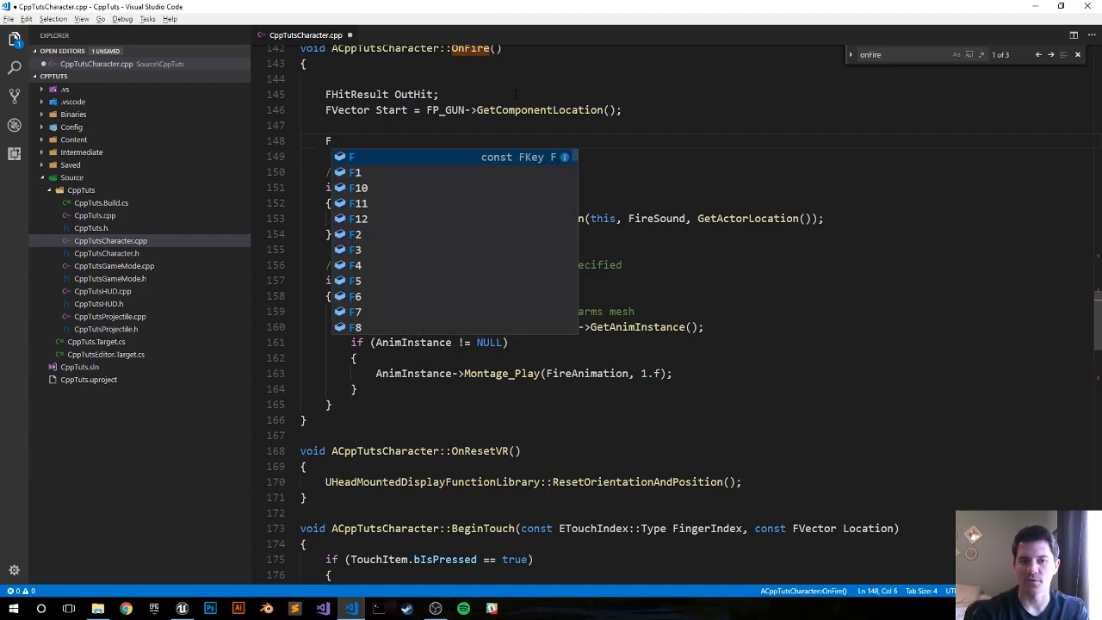
{"action": "type", "text": "Vector"}
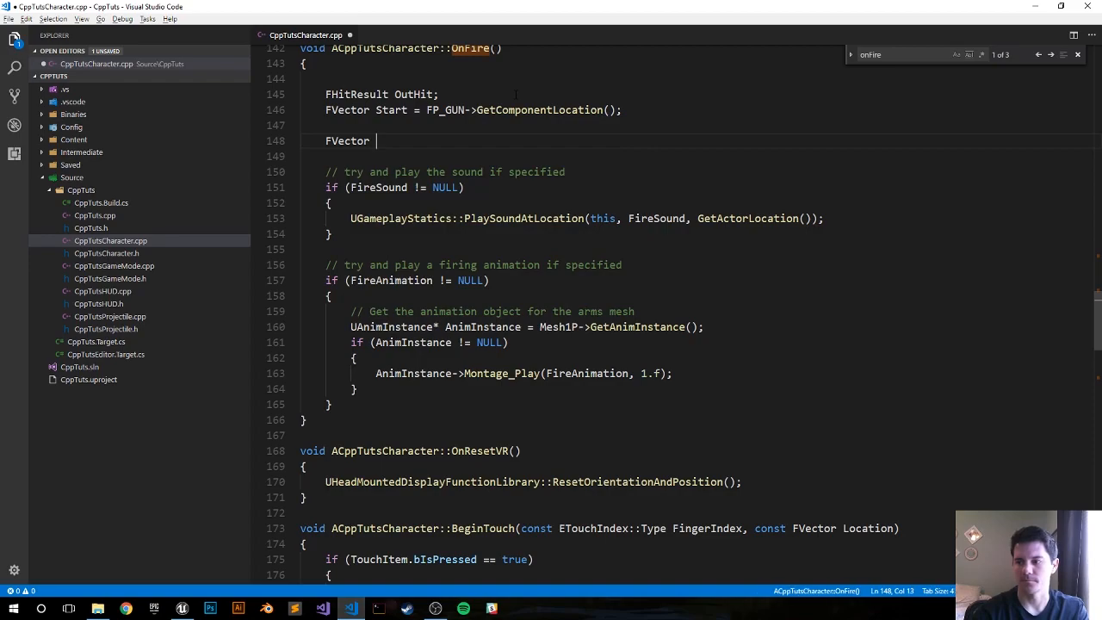
{"action": "type", "text": "ForwardVector:"}
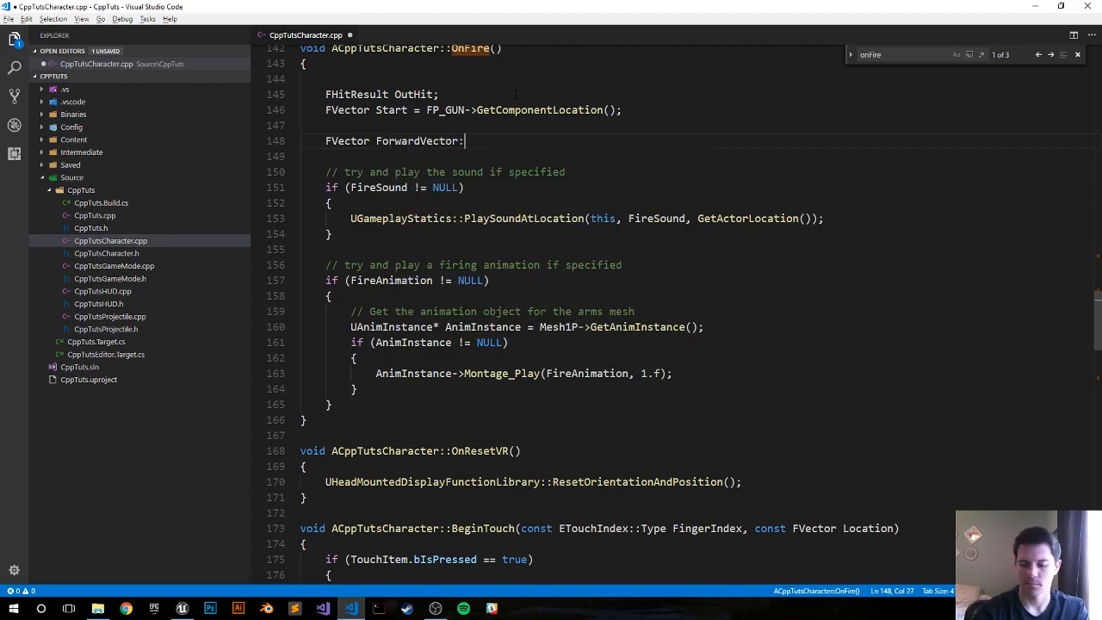
{"action": "type", "text": "= G"}
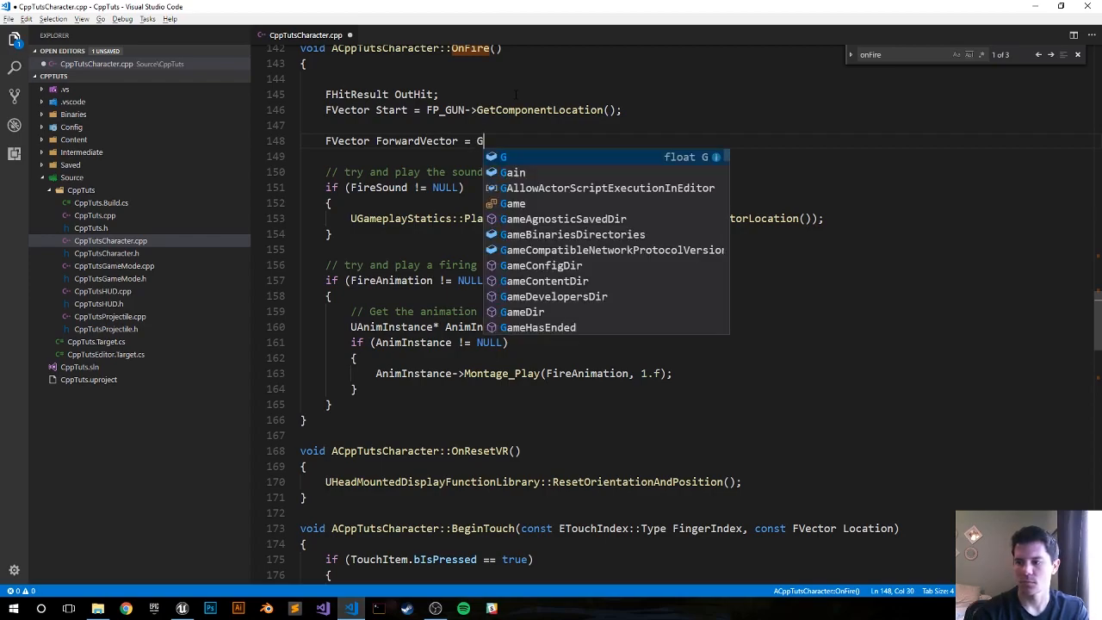
{"action": "type", "text": "irstPerson"}
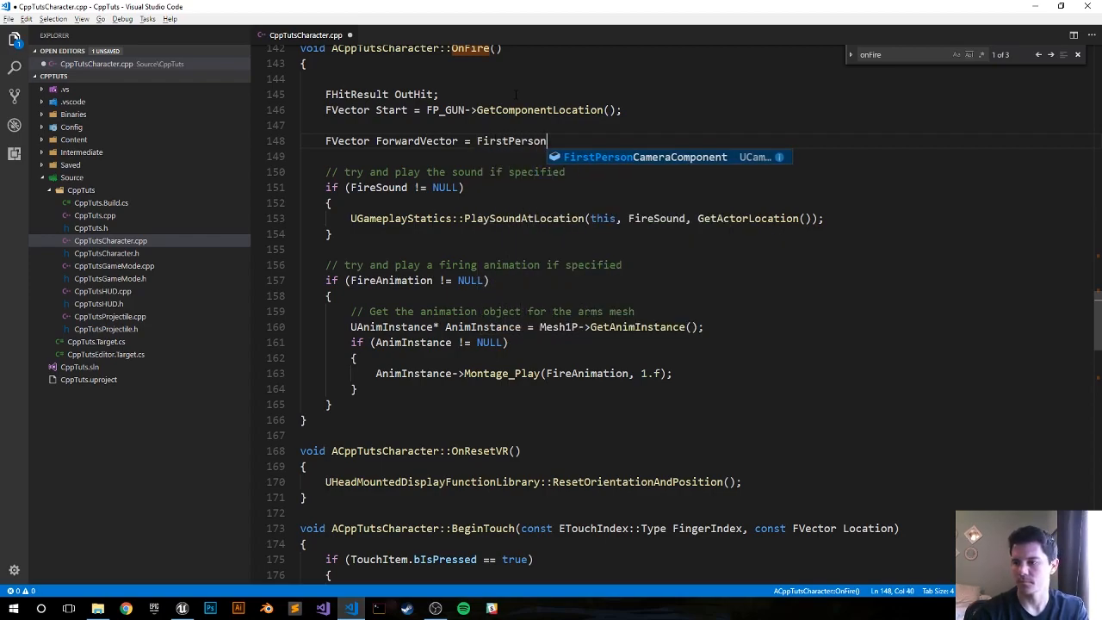
{"action": "type", "text": "Camer"}
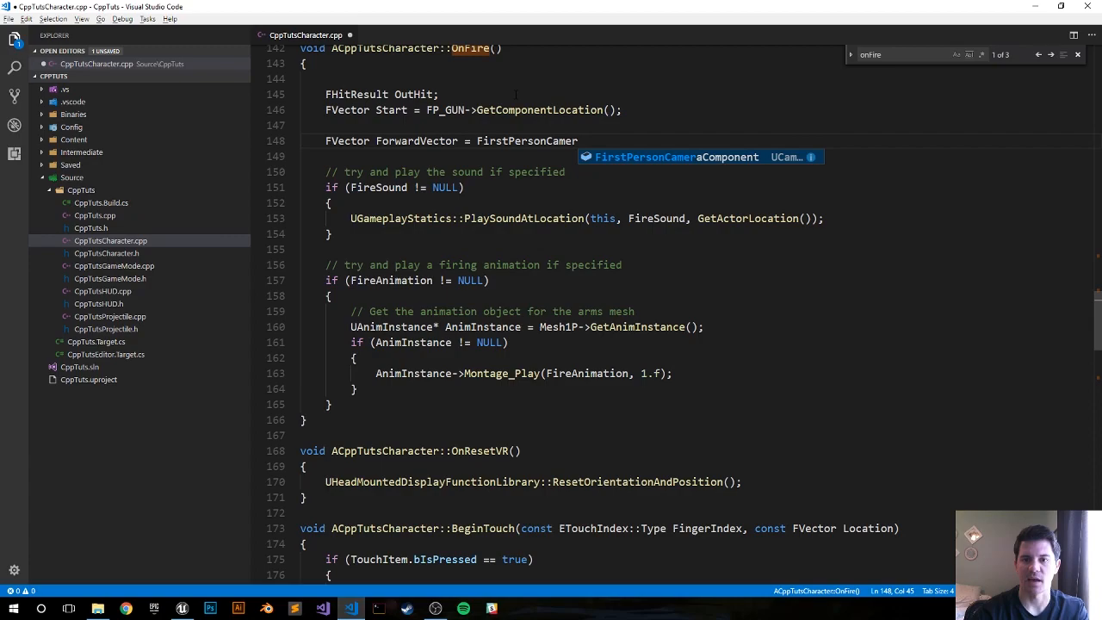
{"action": "type", "text": "aComponent->"}
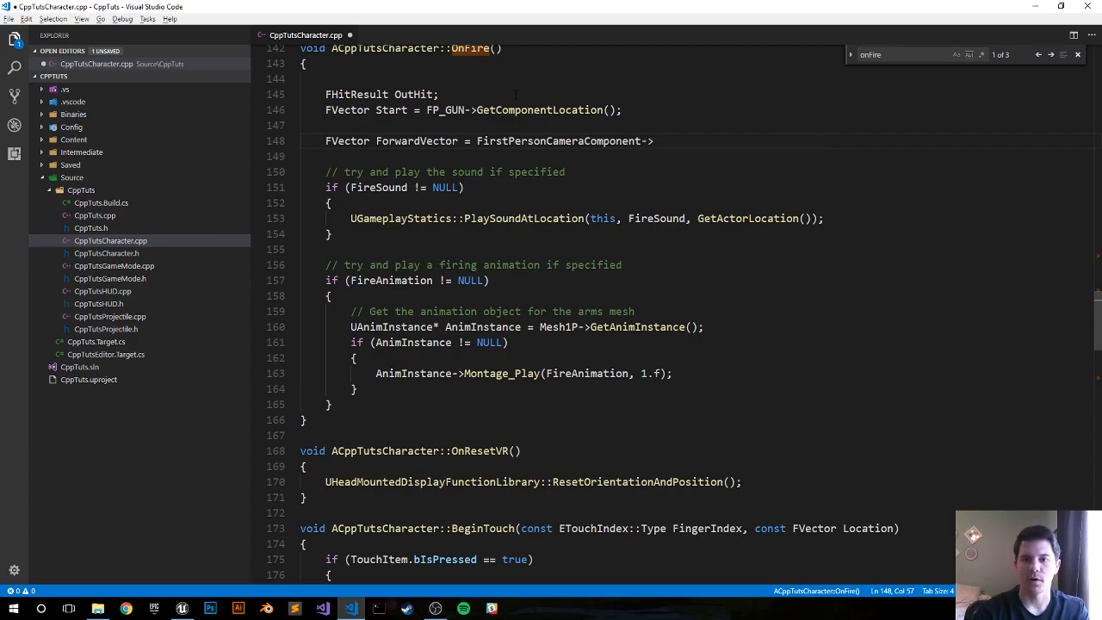
{"action": "type", "text": "GetForwardVector("}
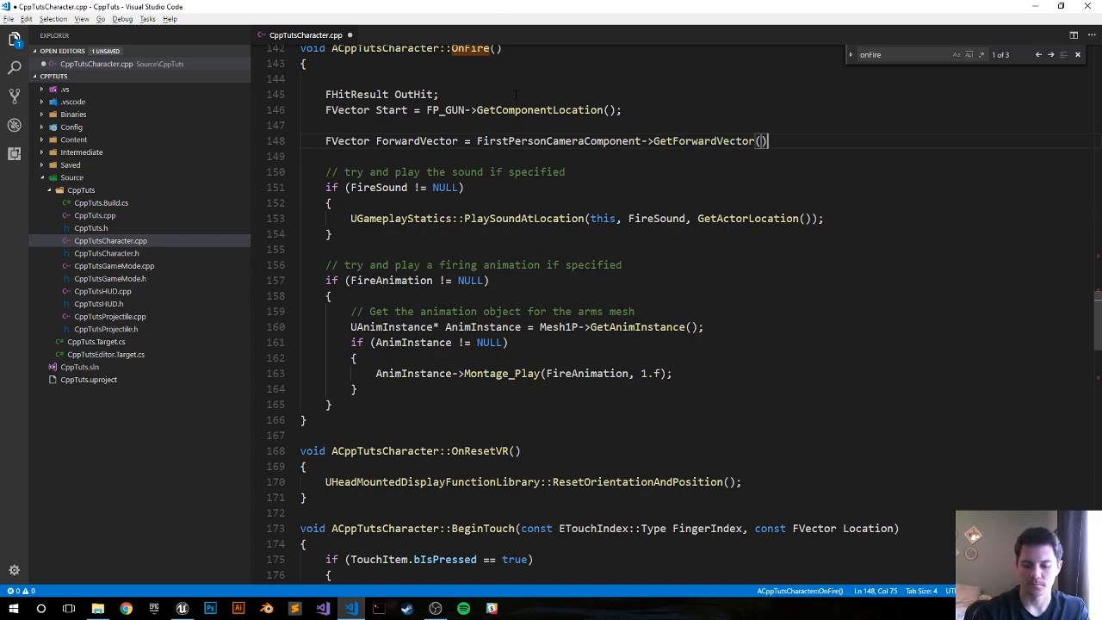
{"action": "type", "text": ";"}
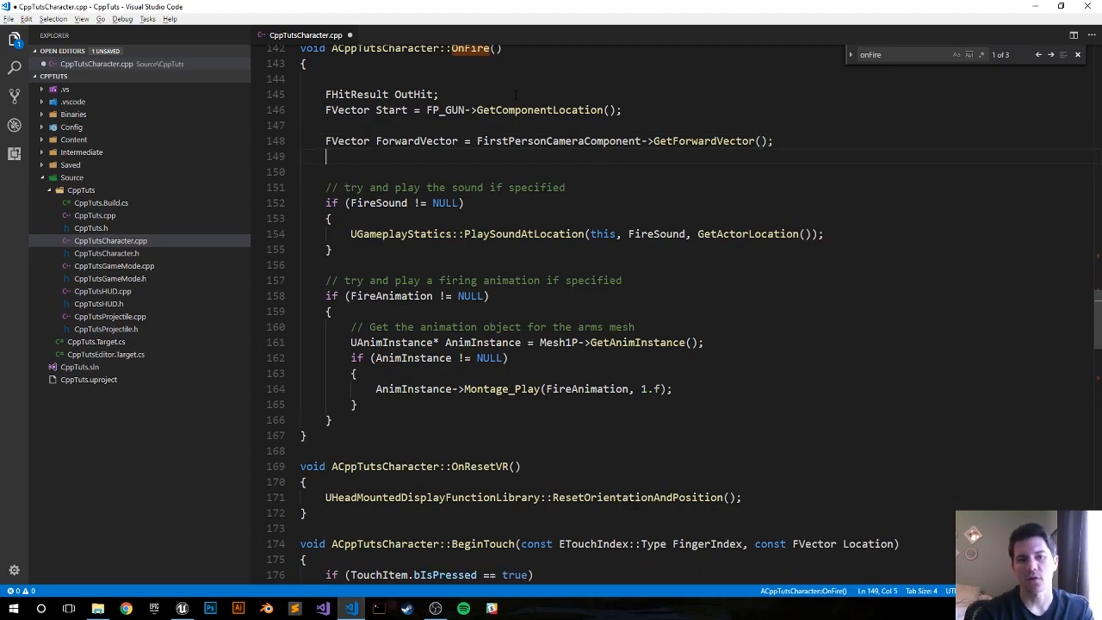
- Add FVector End = ((ForwardVector * 1000.f) + Start); for the trace end point
{"action": "type", "text": "FVector"}
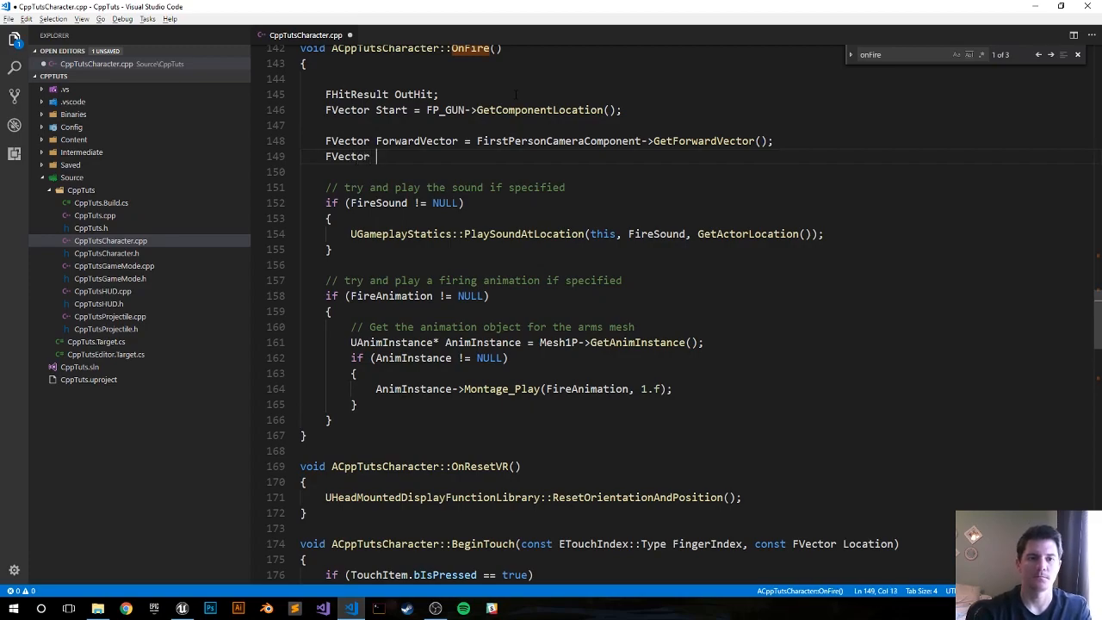
{"action": "type", "text": "End ="}
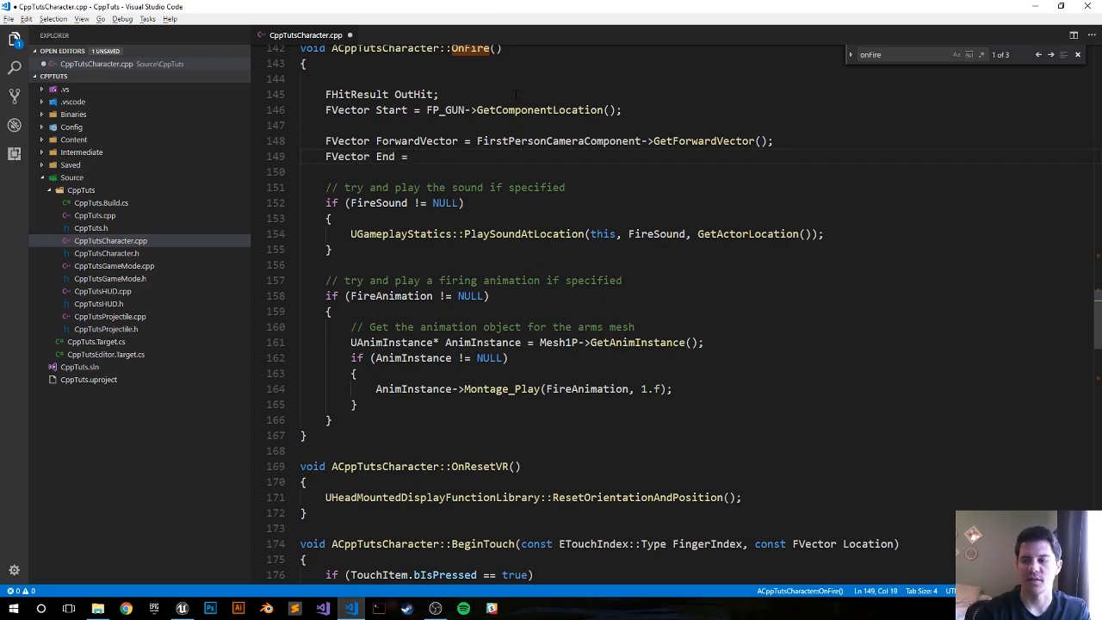
{"action": "type", "text": "()"}
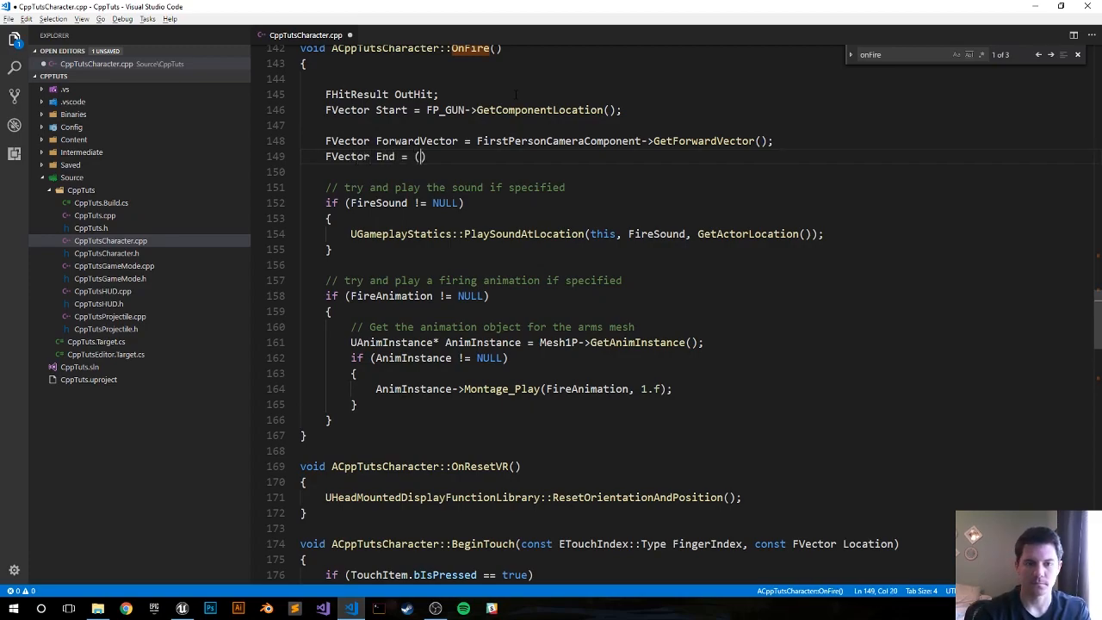
{"action": "type", "text": "()"}
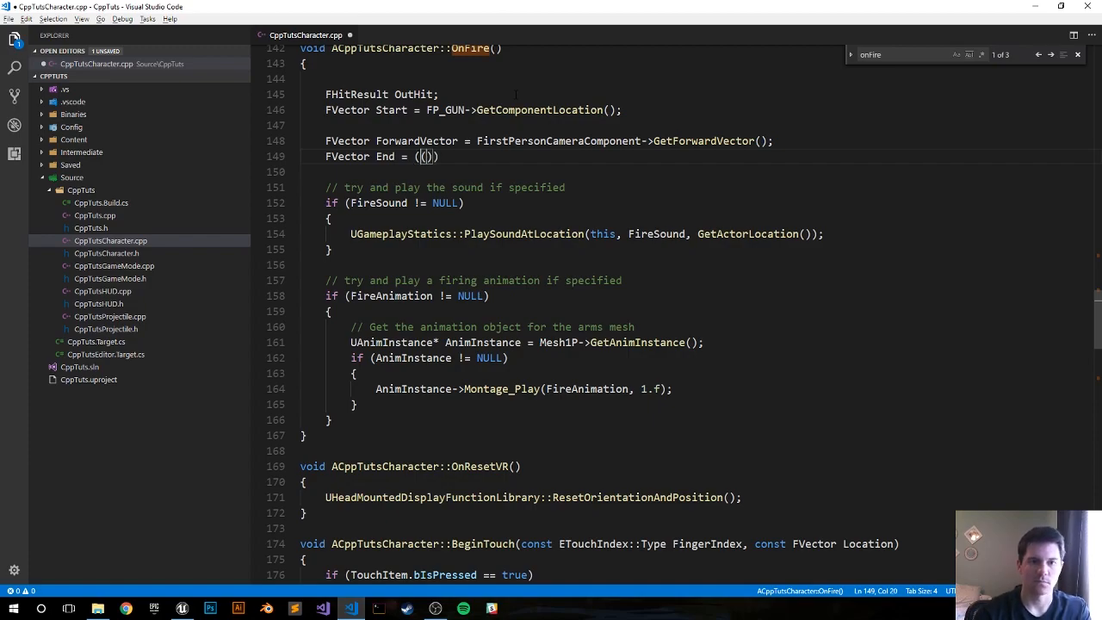
{"action": "type", "text": "Forw"}
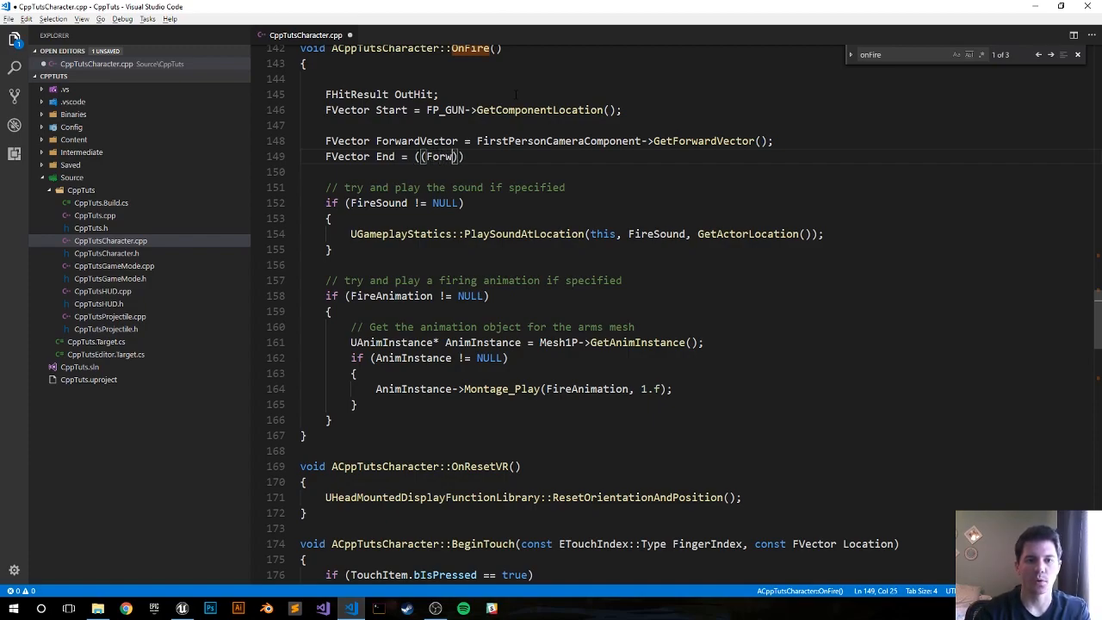
{"action": "type", "text": "ardVector"}
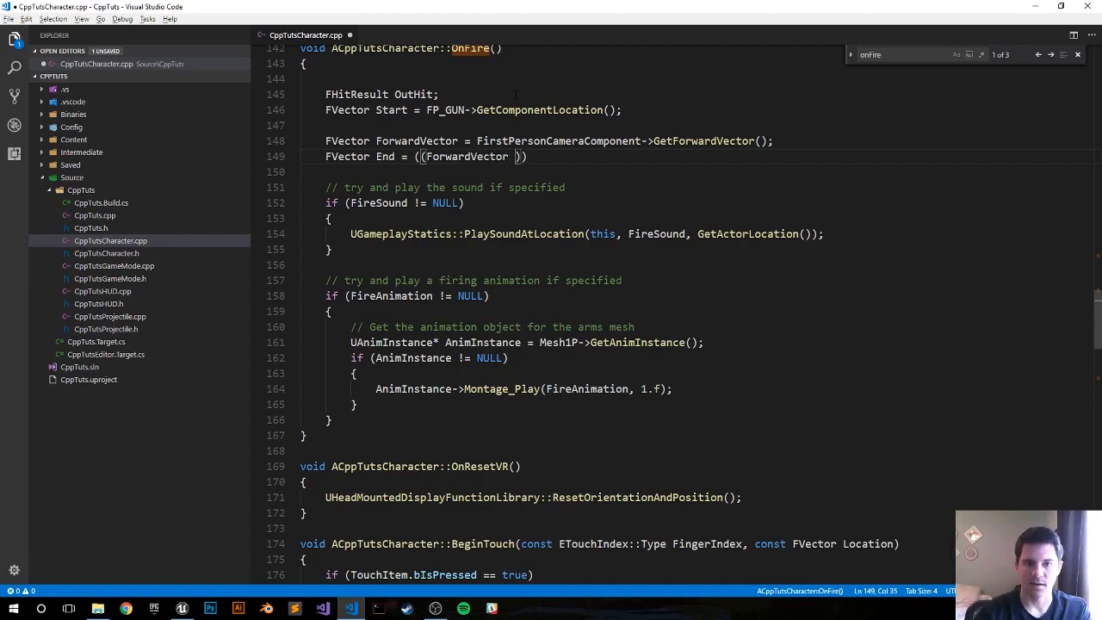
{"action": "type", "text": "*"}
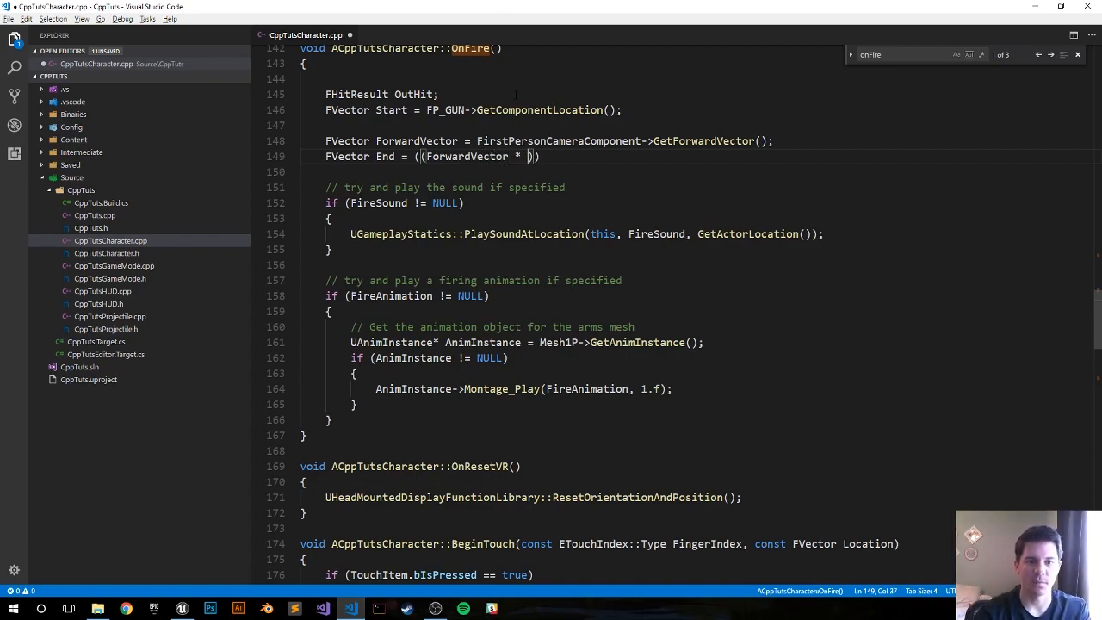
{"action": "type", "text": "1000"}
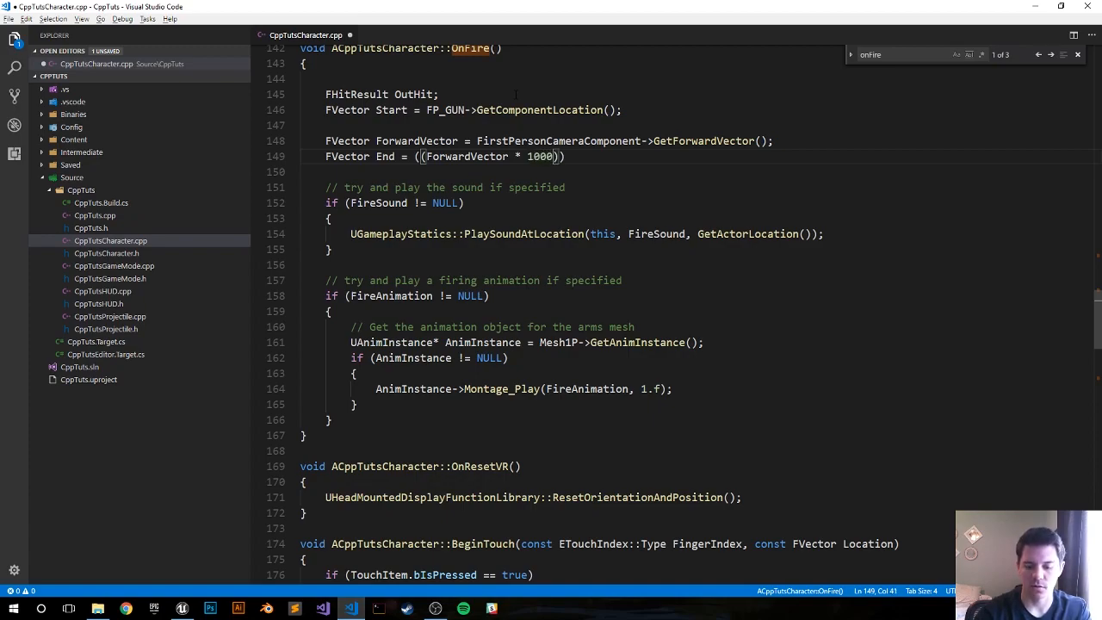
{"action": "type", "text": ".f)"}
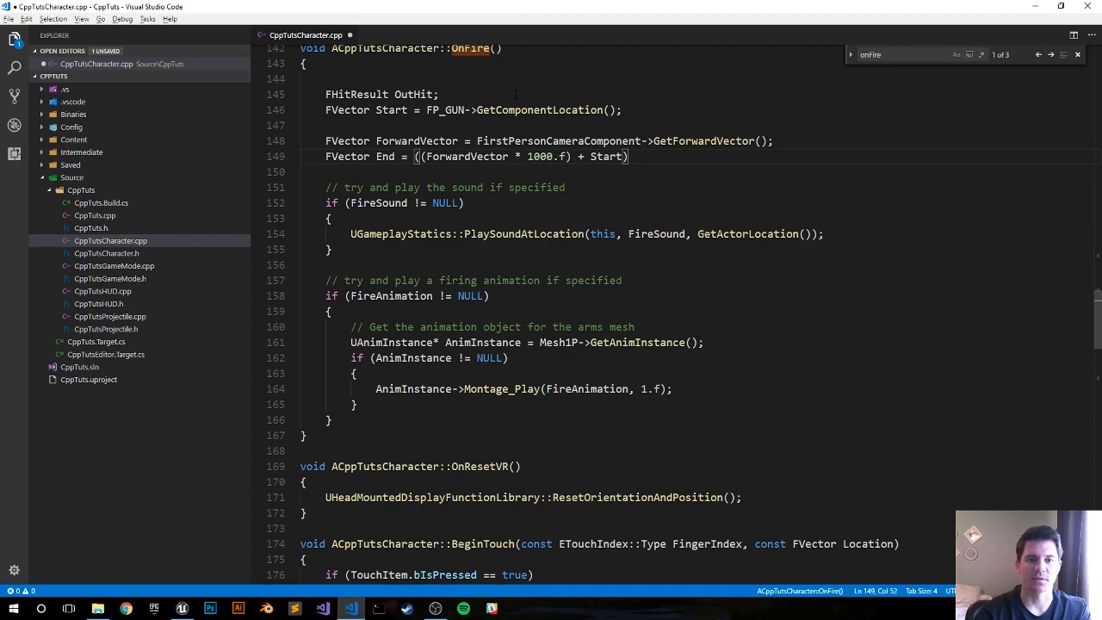
{"action": "type", "text": ";"}
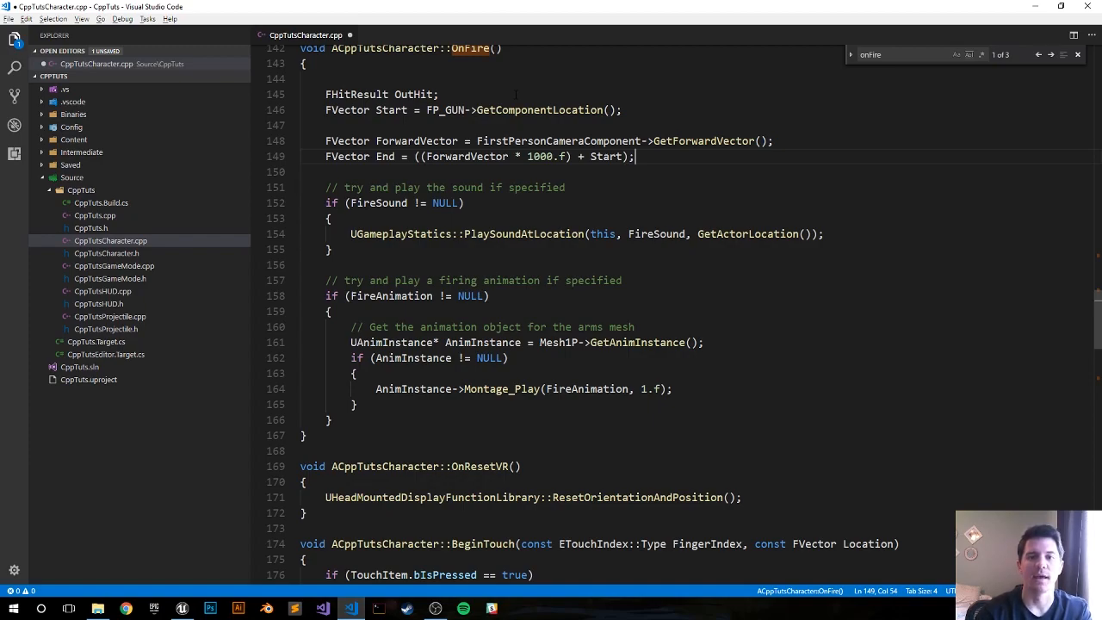
- Declare FCollisionQueryParams CollisionParams; after the End vector
{"action": "type", "text": "F"}
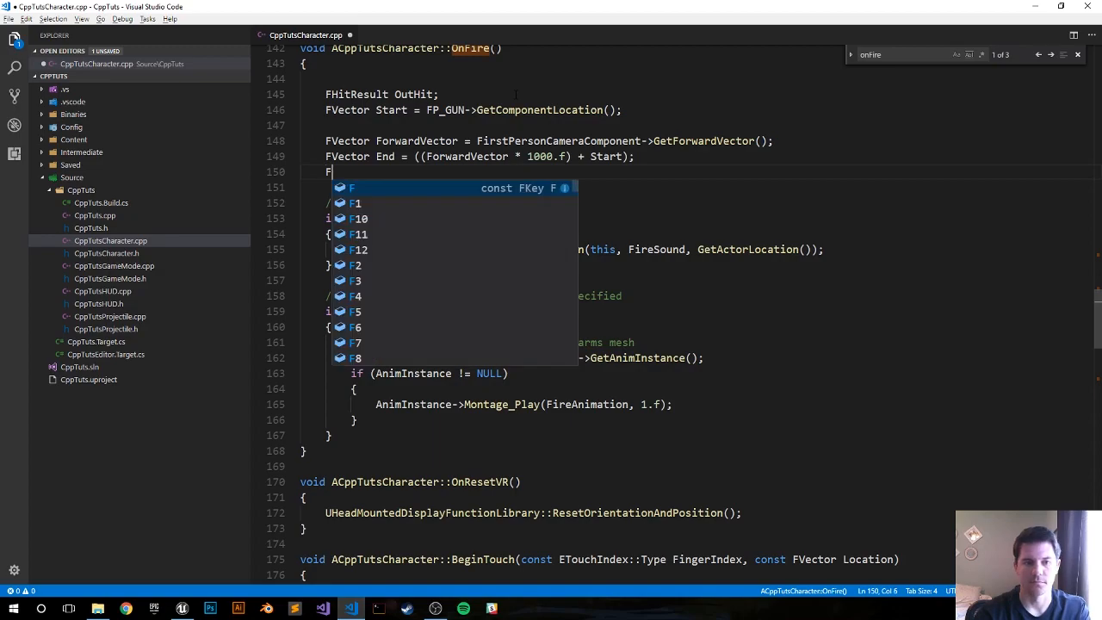
{"action": "type", "text": "Coll"}
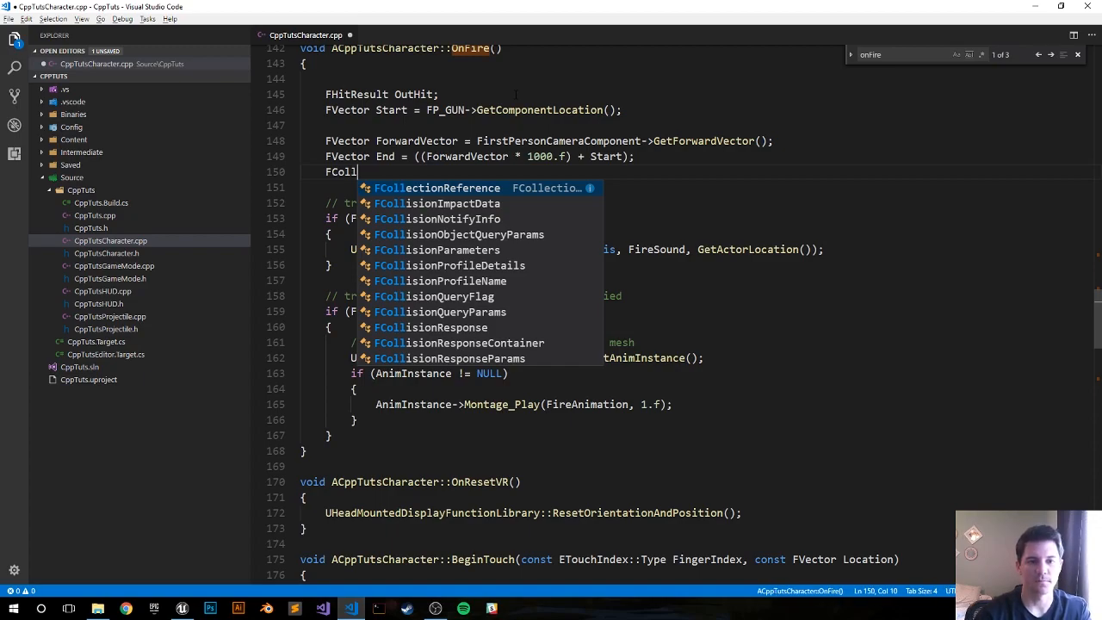
{"action": "type", "text": "ision"}
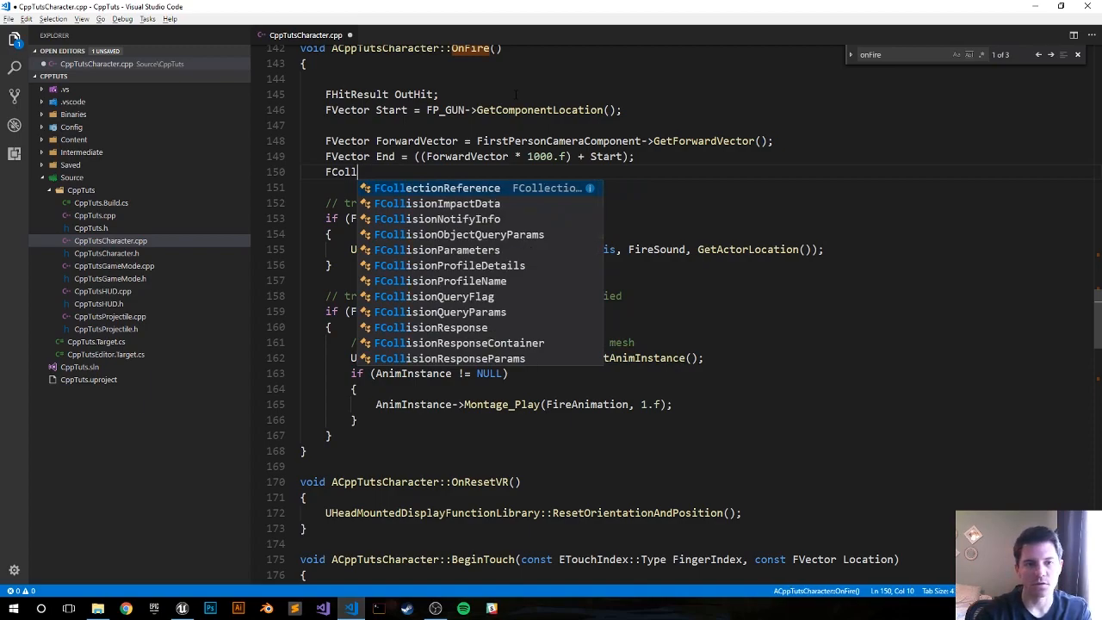
{"action": "type", "text": "sionQueryParams"}
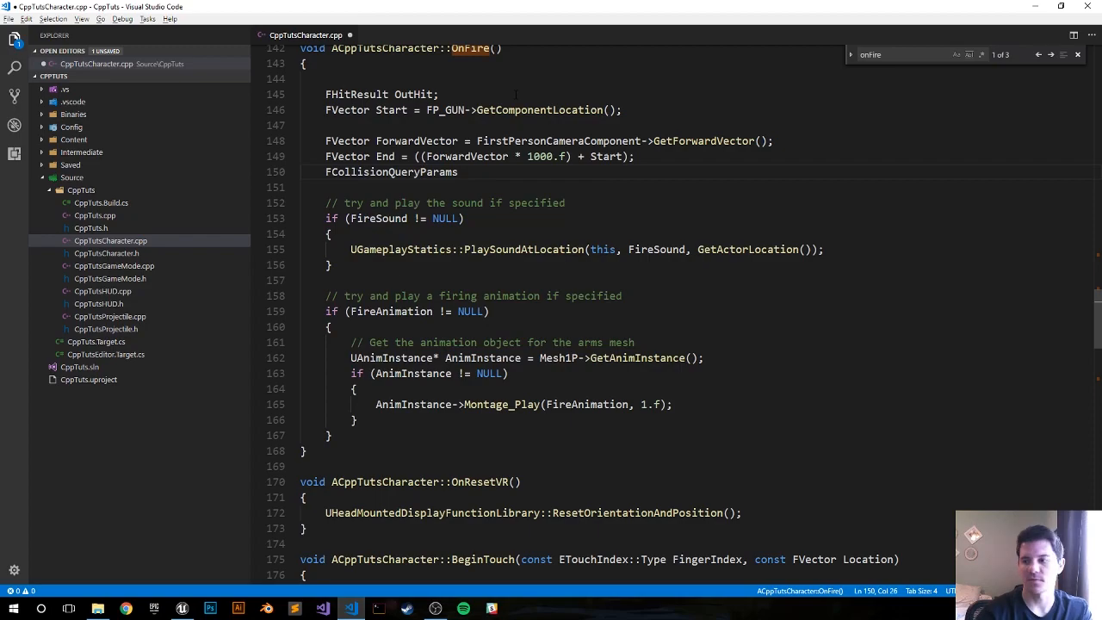
{"action": "type", "text": "CollisionParams;"}
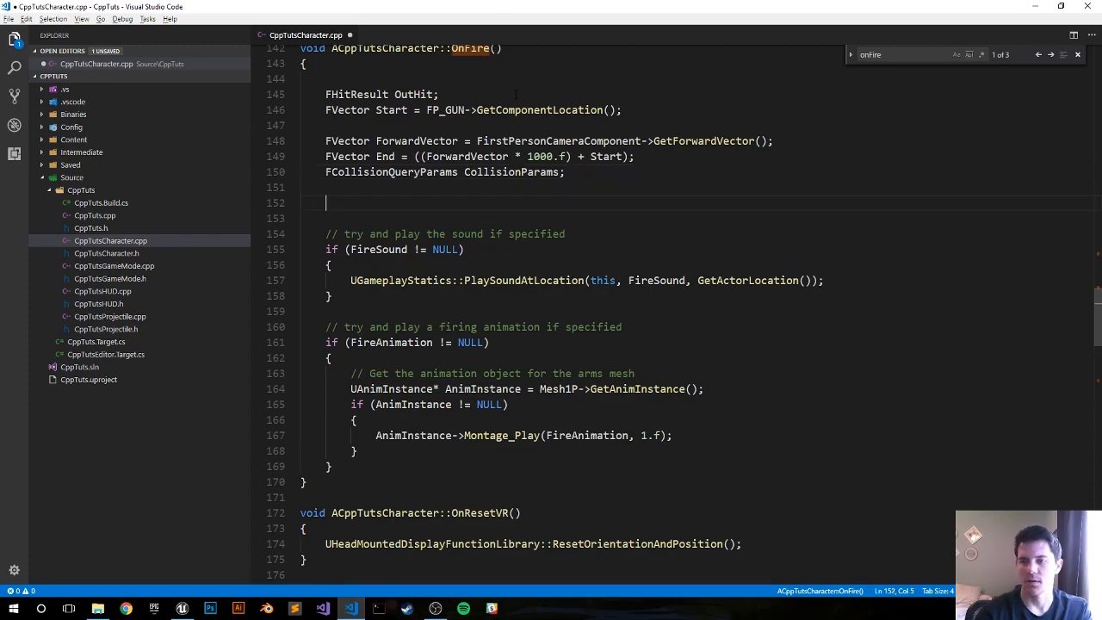
- Call DrawDebugLine(GetWorld(), Start, End, FColor::Green, true); after the declarations
{"action": "type", "text": "DrawDeb"}
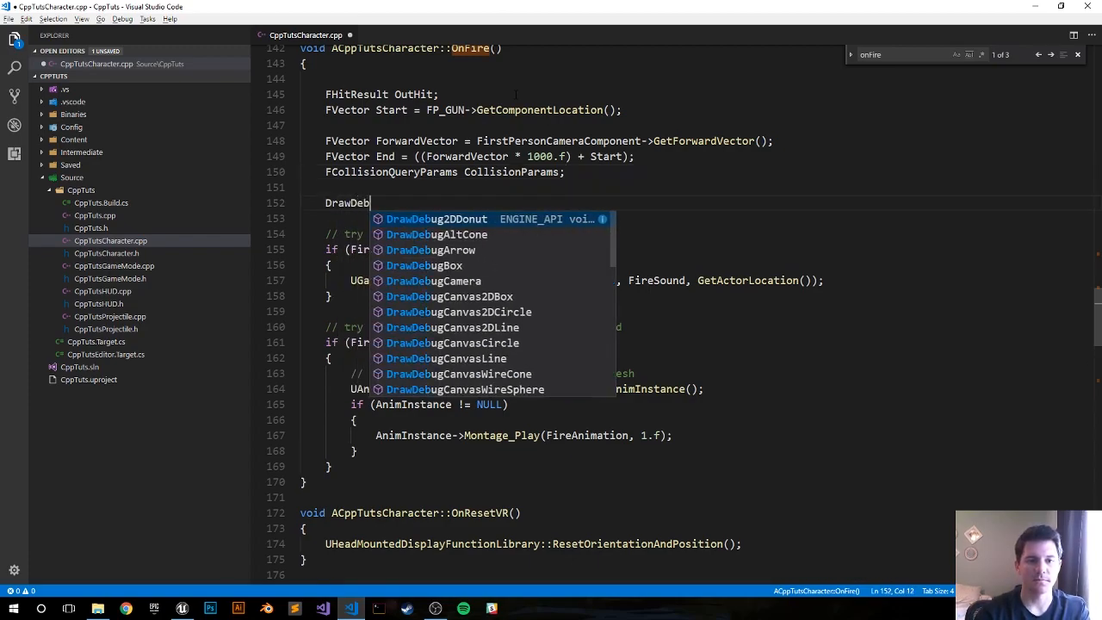
{"action": "type", "text": "ugLine(GetWorld)"}
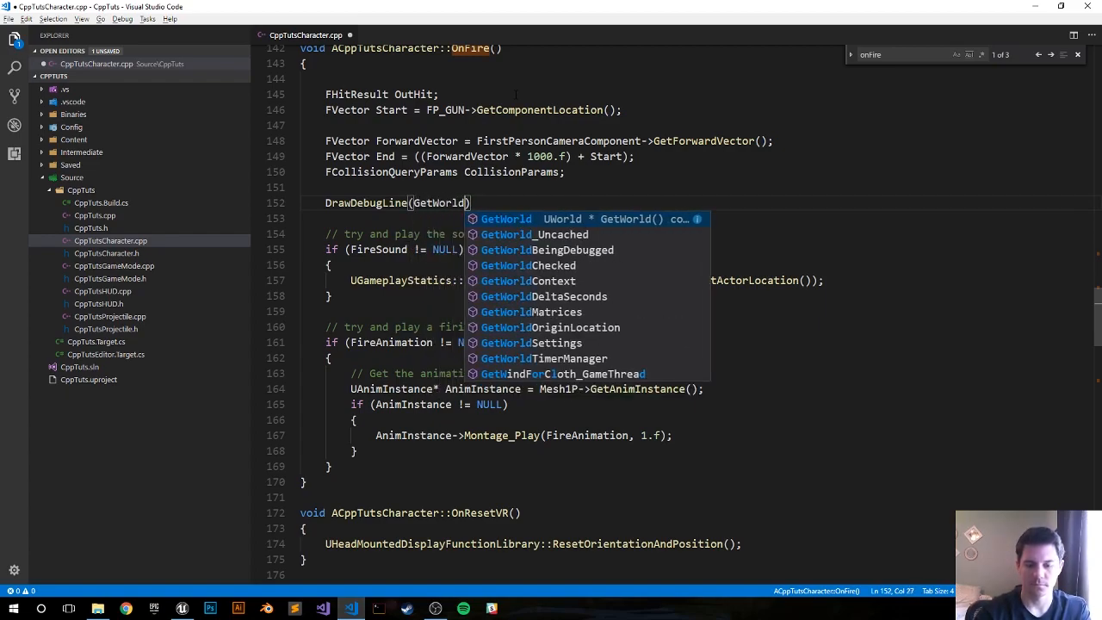
{"action": "type", "text": "(), Start, End, )"}
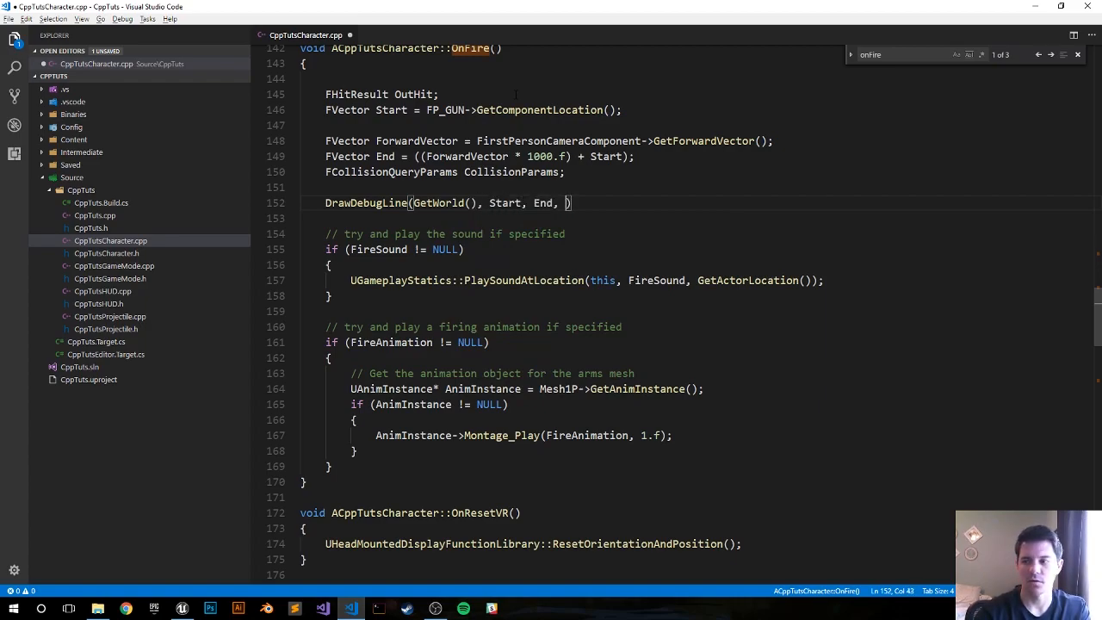
{"action": "type", "text": "FColo"}
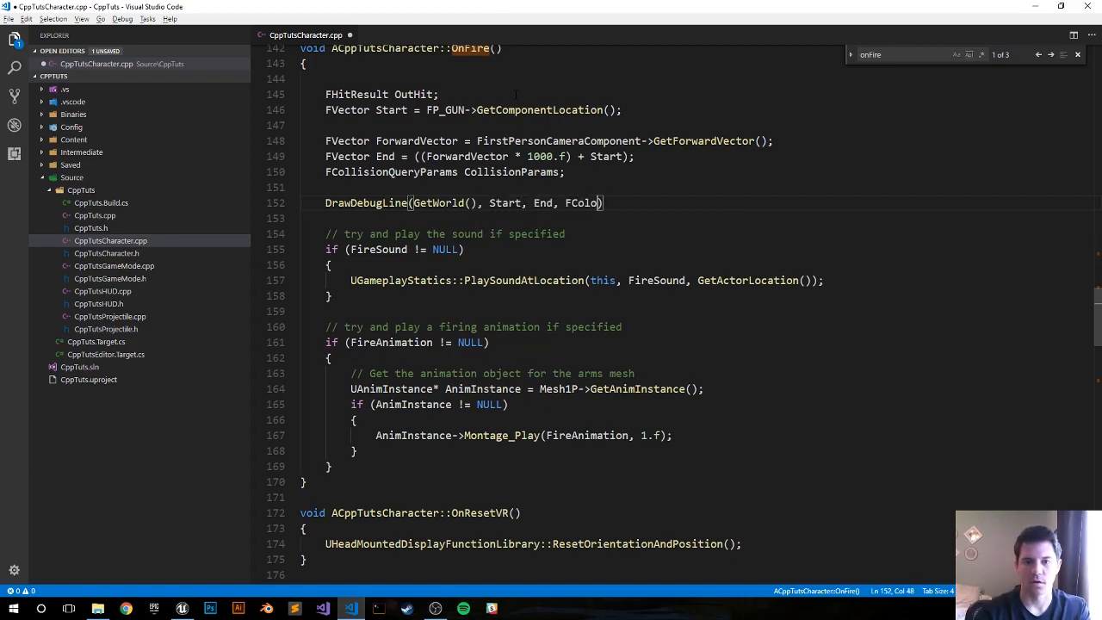
{"action": "type", "text": "r::Grt"}
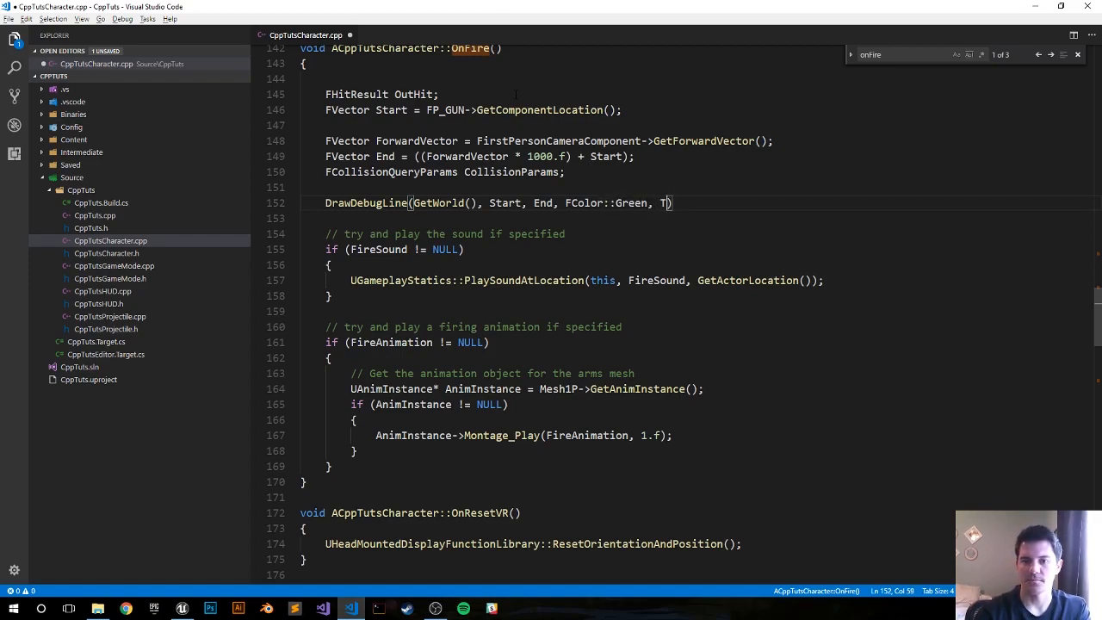
{"action": "type", "text": "rue"}
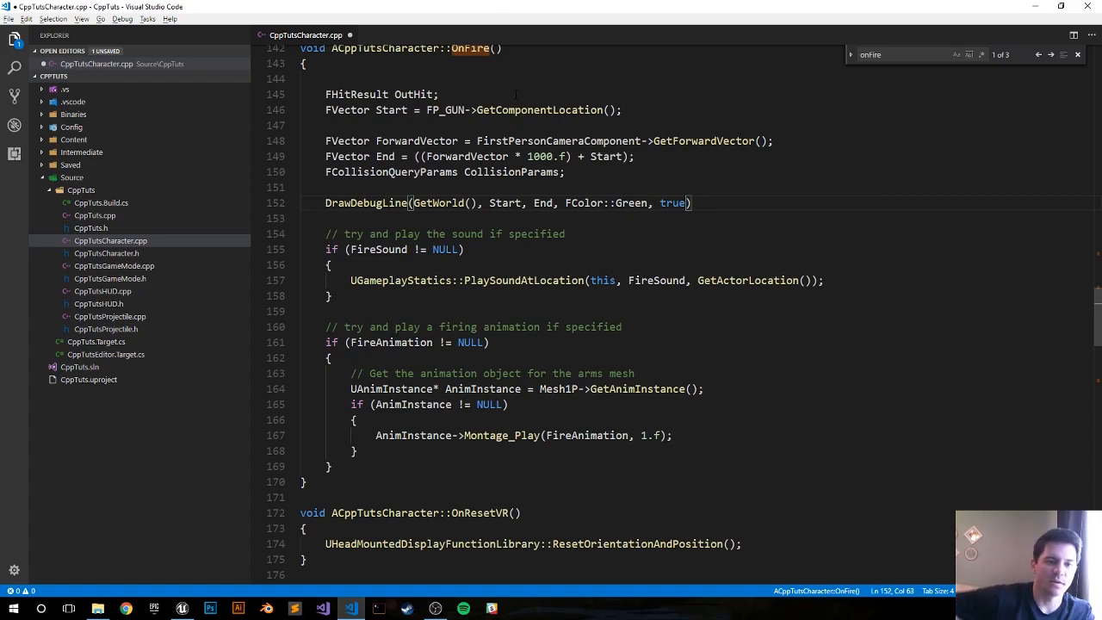
{"action": "type", "text": ";"}
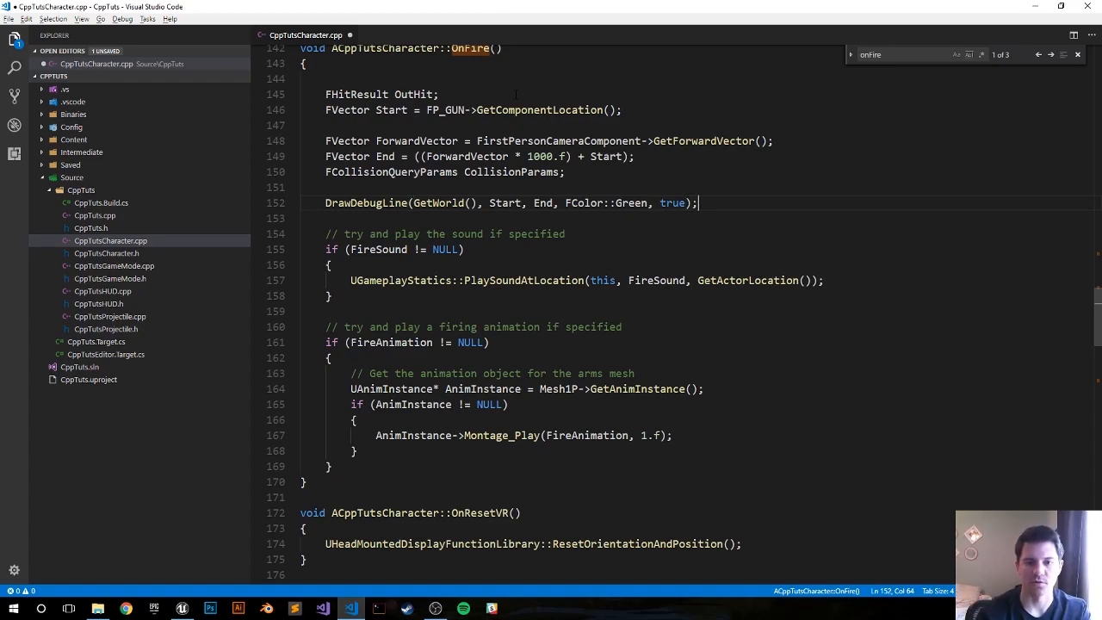
{"action": "key", "text": "enter"}
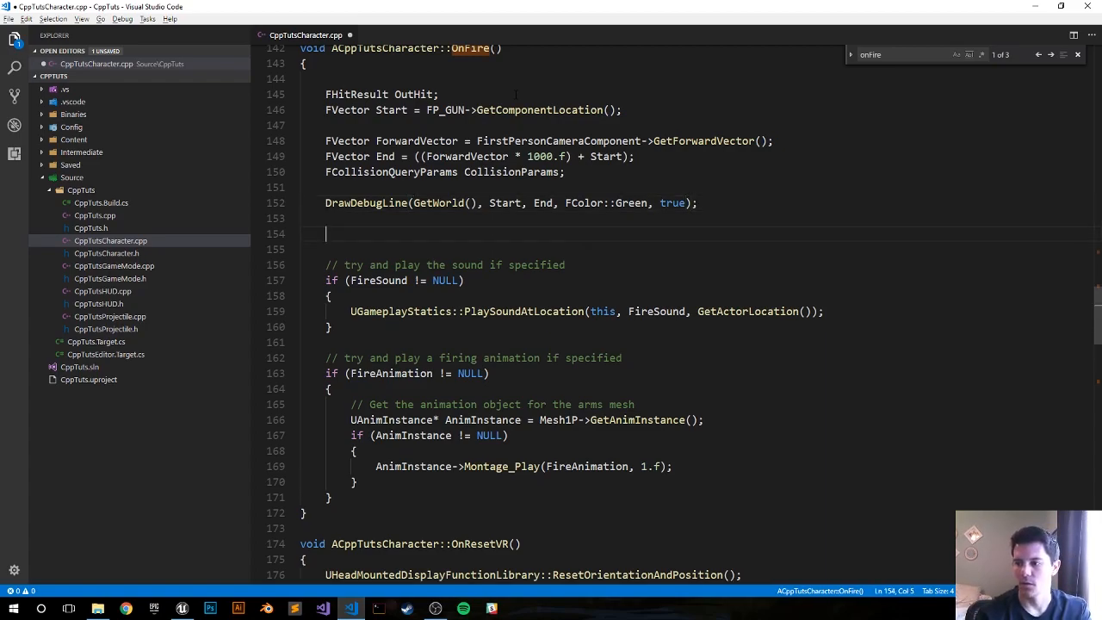
- Begin bool isHit = GetWorld()->LineTraceSingleByChannel for the visibility trace
{"action": "type", "text": "i"}
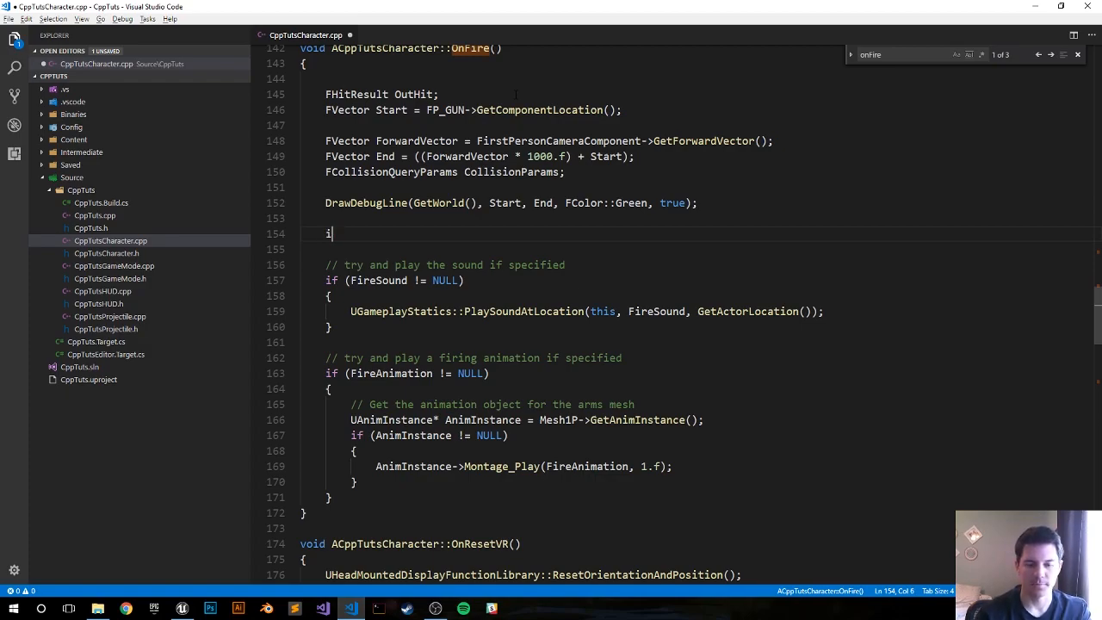
{"action": "key", "text": "Backspace"}
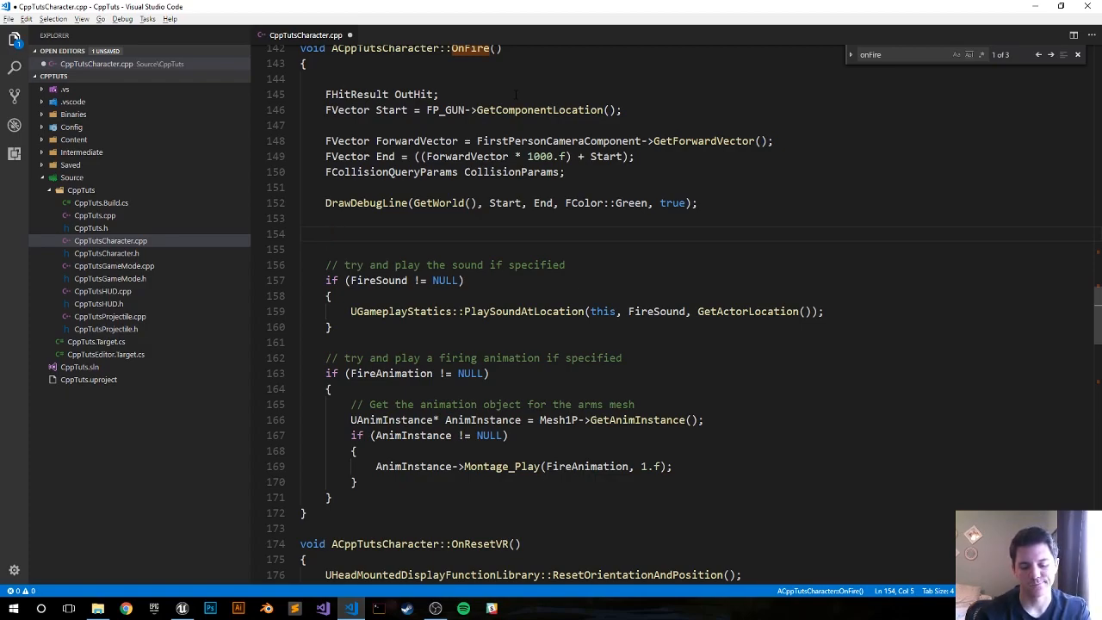
{"action": "type", "text": "bool"}
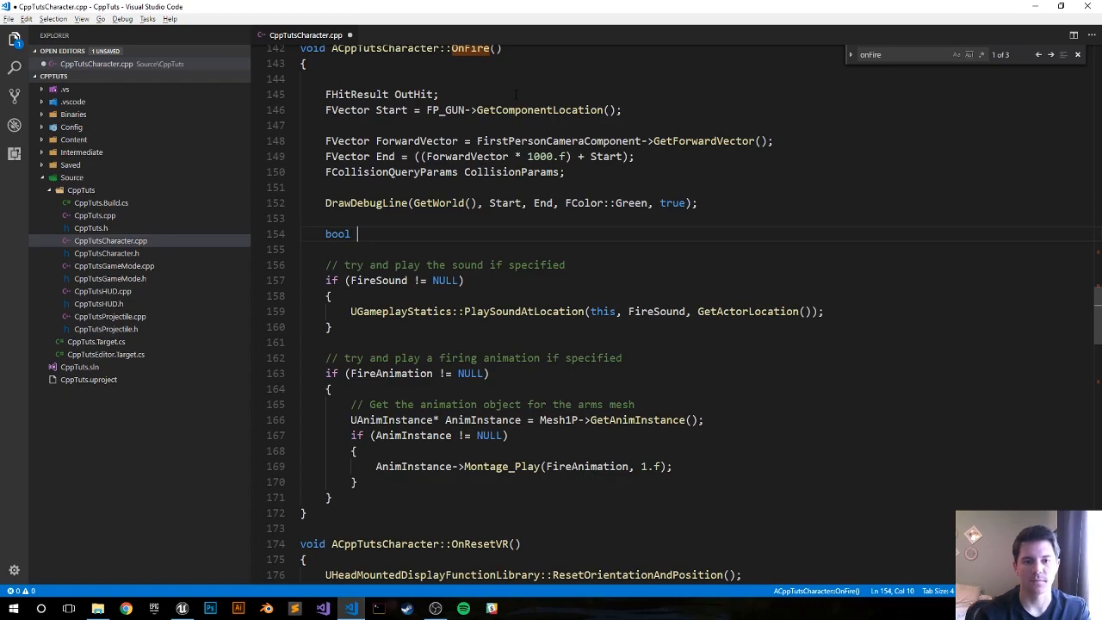
{"action": "type", "text": "isHit"}
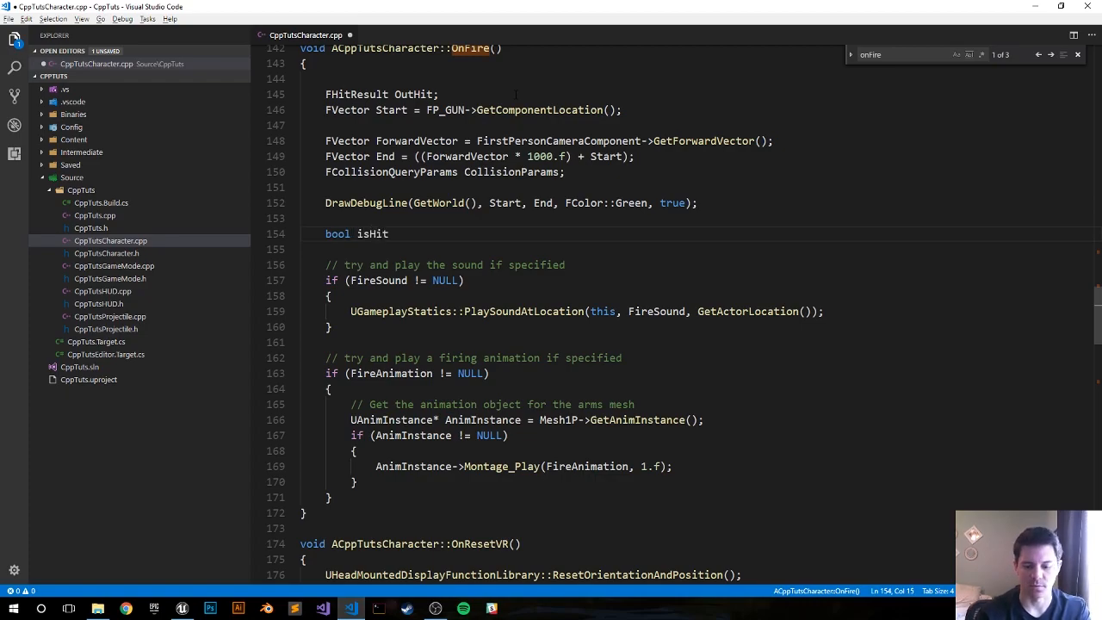
{"action": "type", "text": "="}
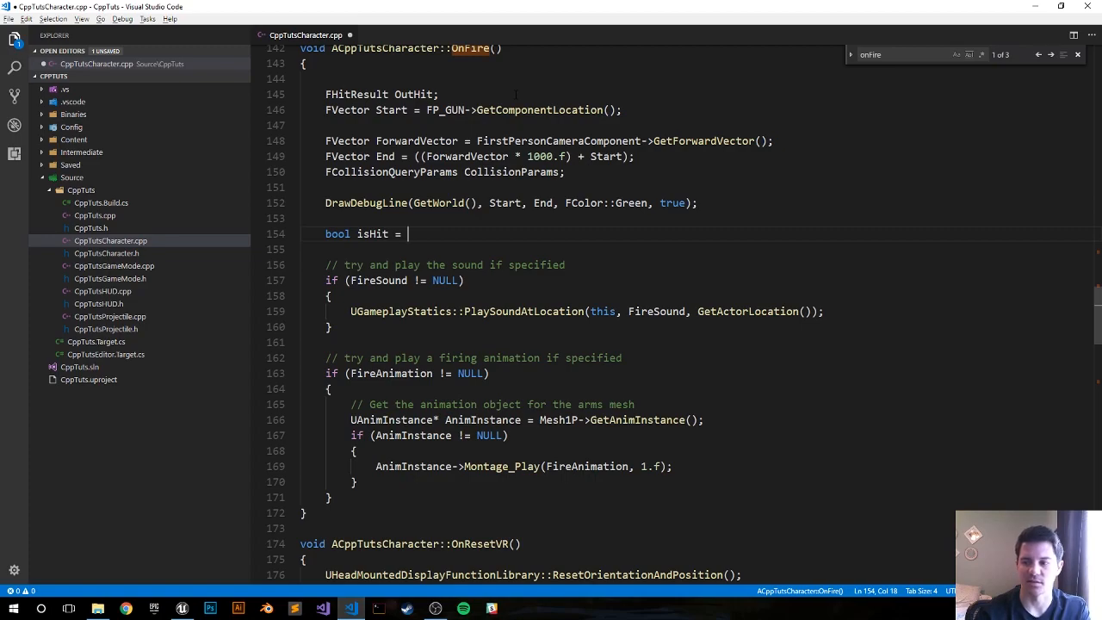
{"action": "type", "text": "GetWorld"}
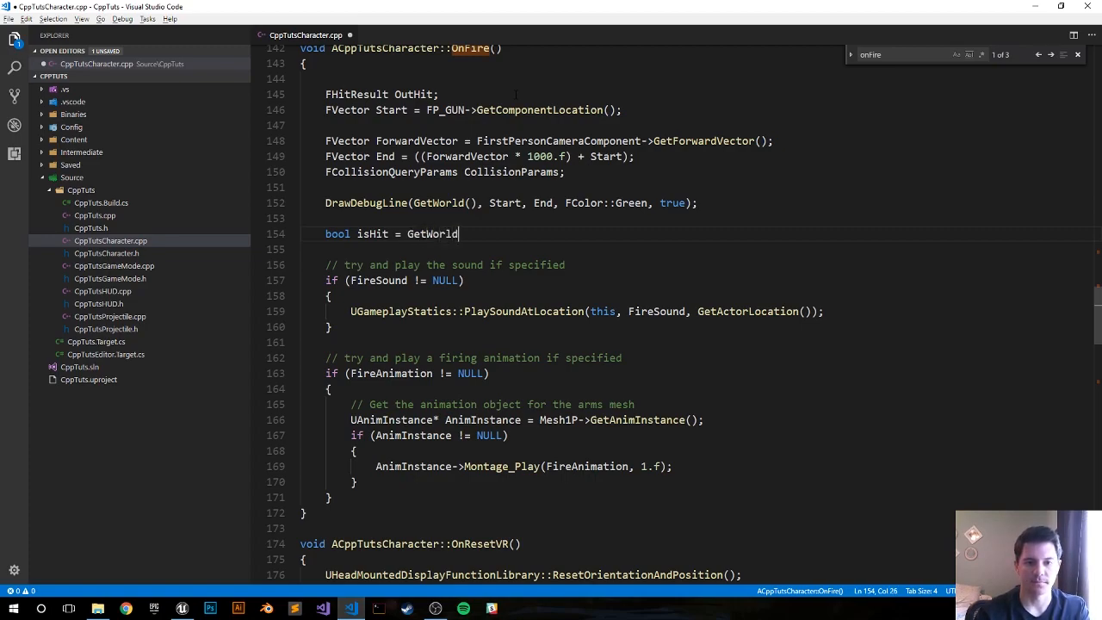
{"action": "type", "text": "()-"}
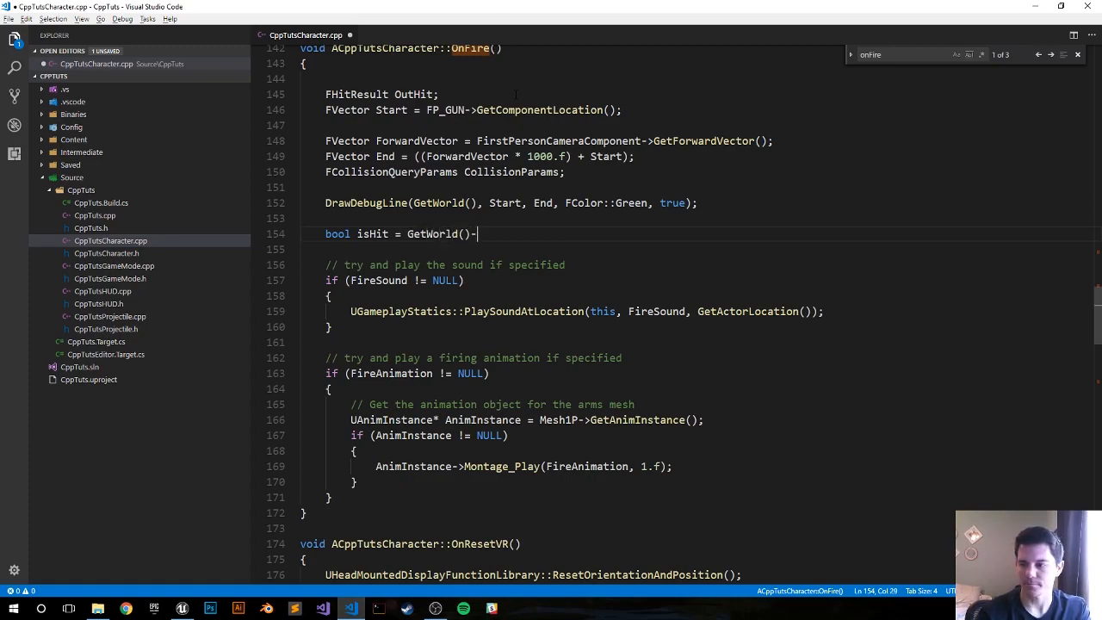
{"action": "type", "text": ">"}
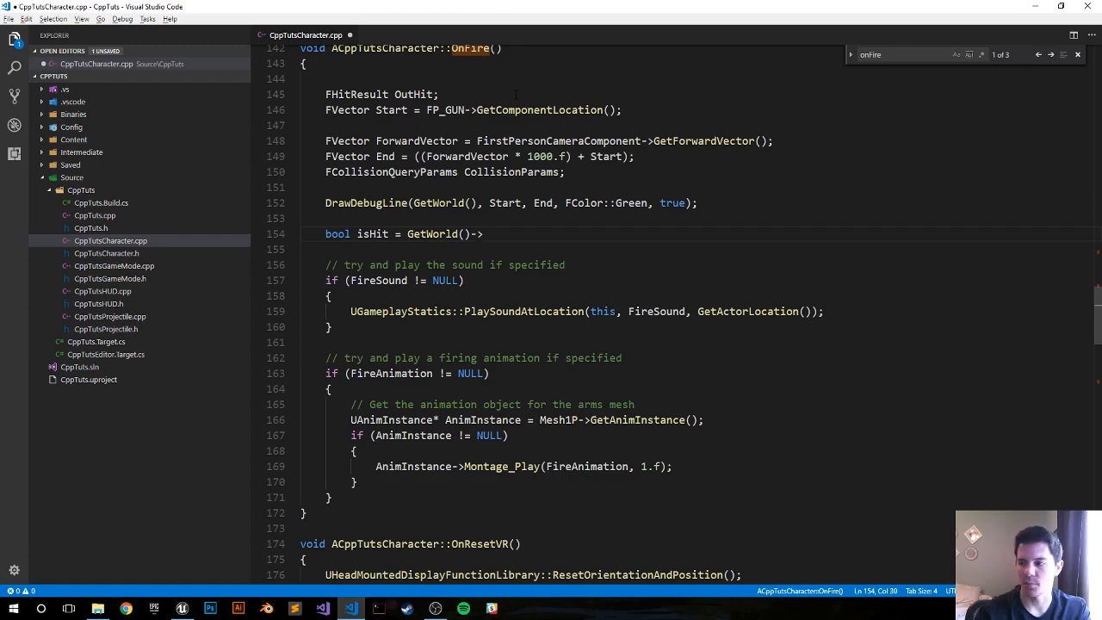
{"action": "type", "text": "LineTrac"}
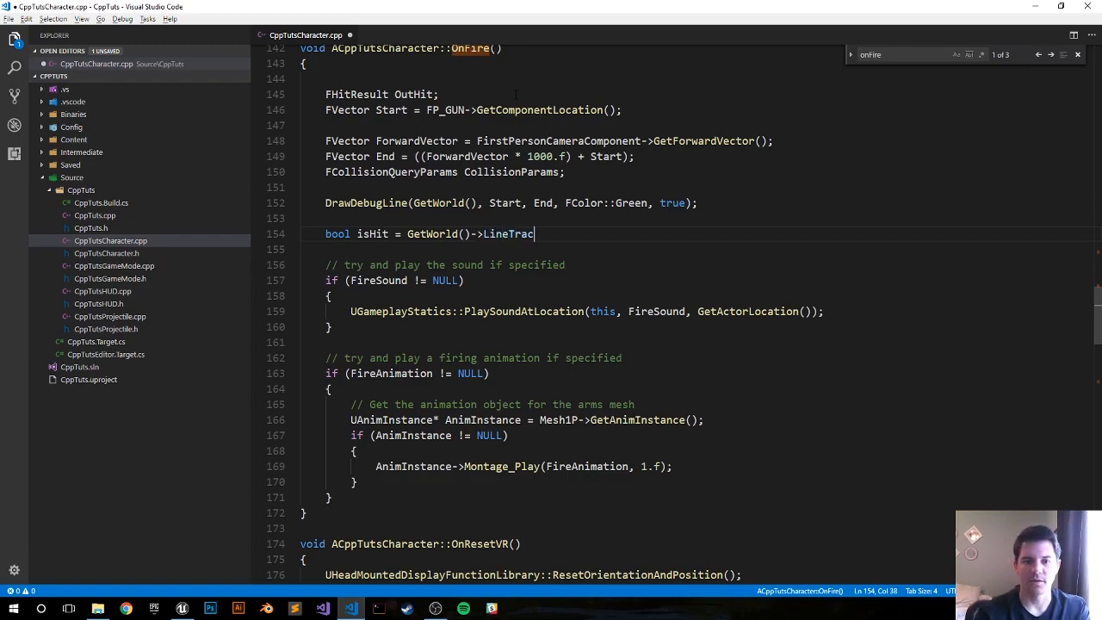
{"action": "type", "text": "eSingleB"}
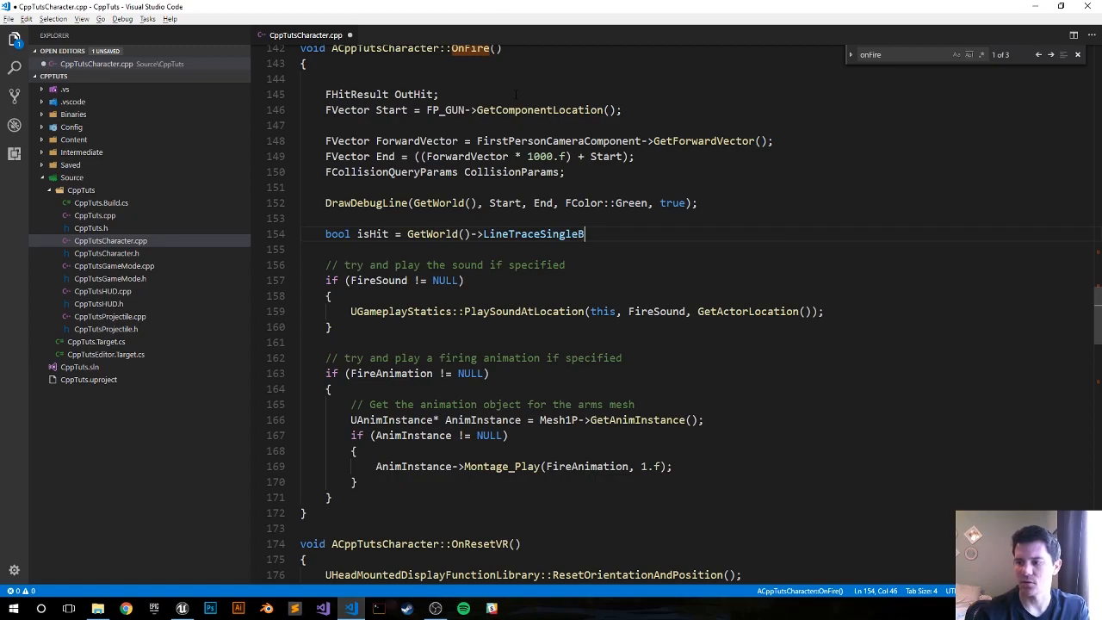
{"action": "type", "text": "yChannel"}
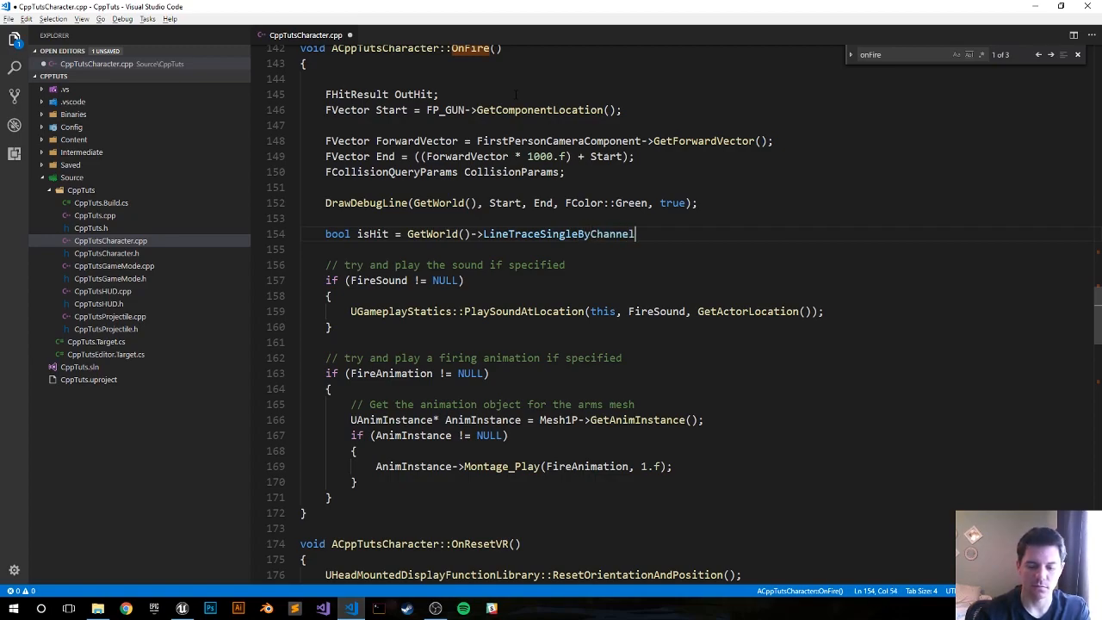
- Pass OutHit, Start, End, ECC_Visibility and CollisionParams to the line trace call
{"action": "type", "text": "(Out"}
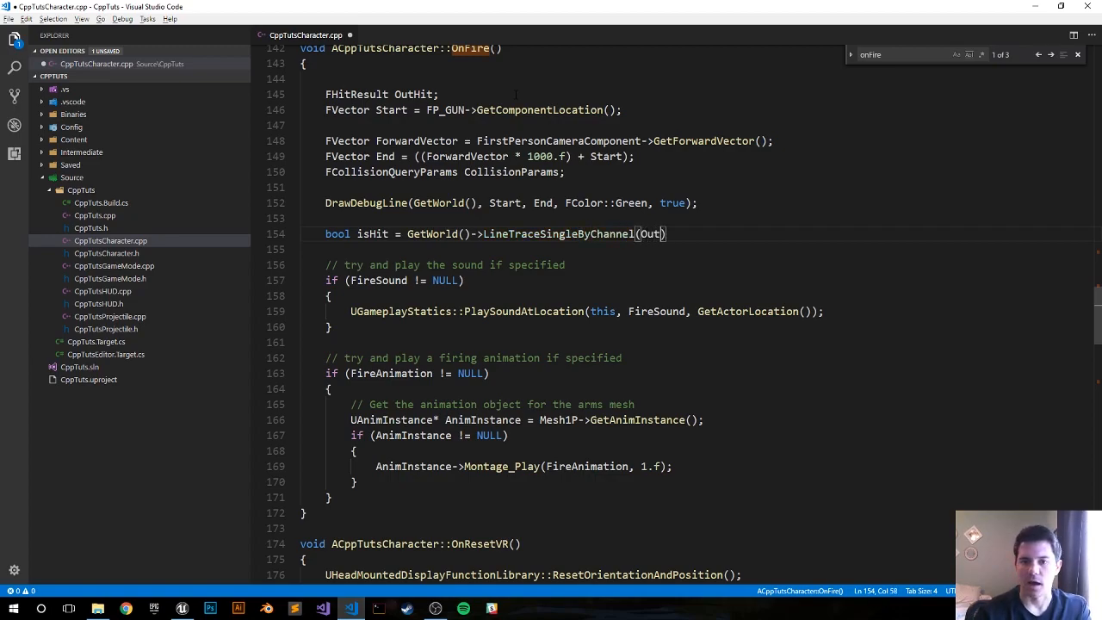
{"action": "type", "text": "Hit,"}
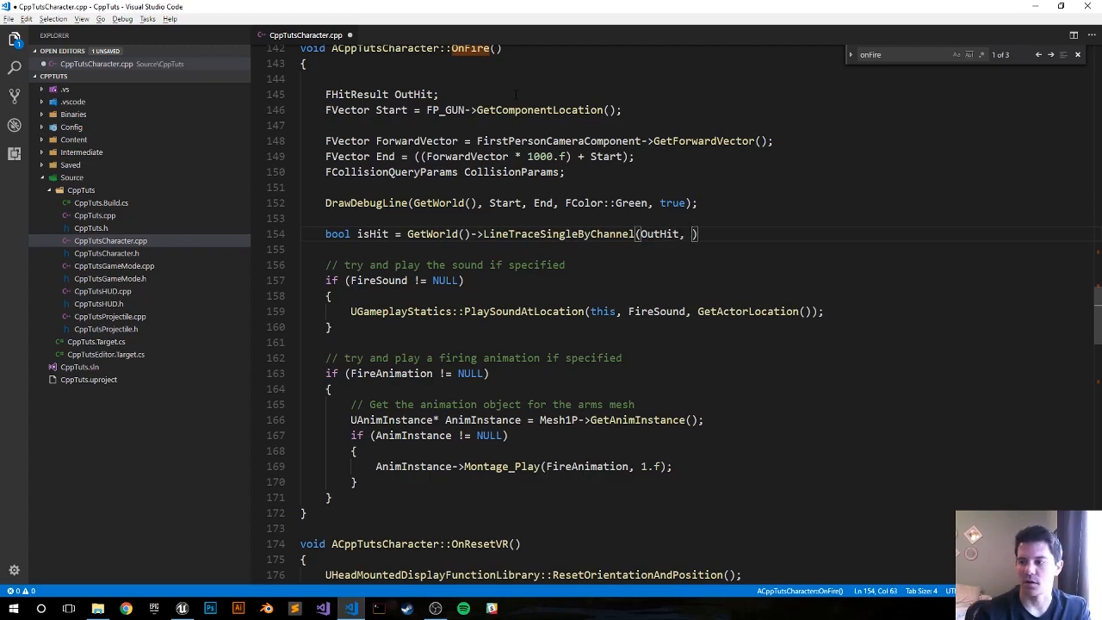
{"action": "type", "text": "Start, e"}
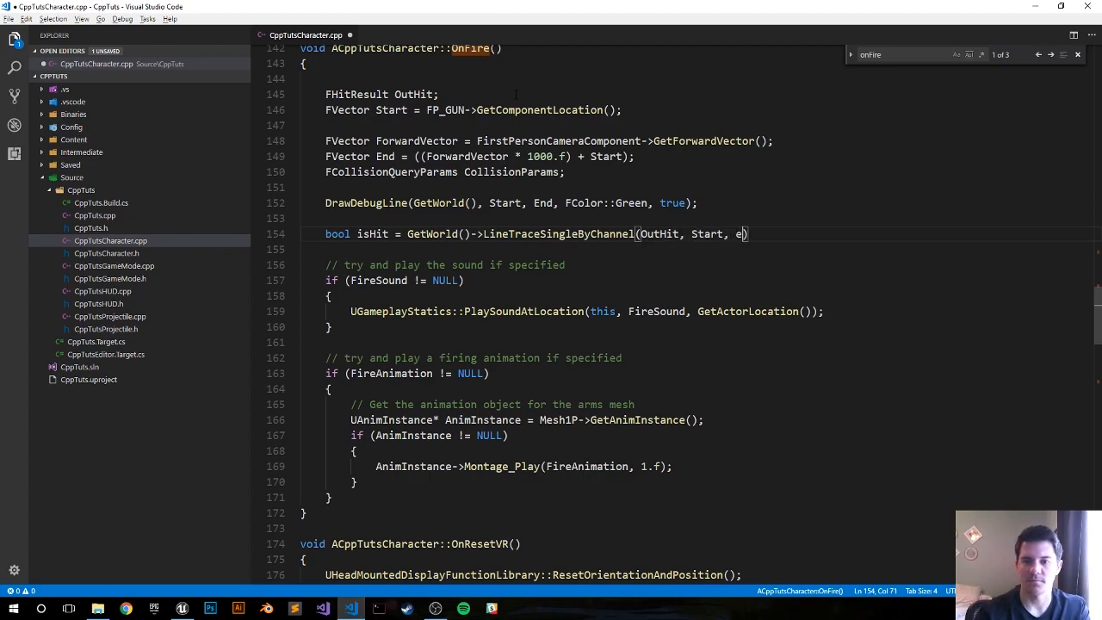
{"action": "type", "text": "nd,"}
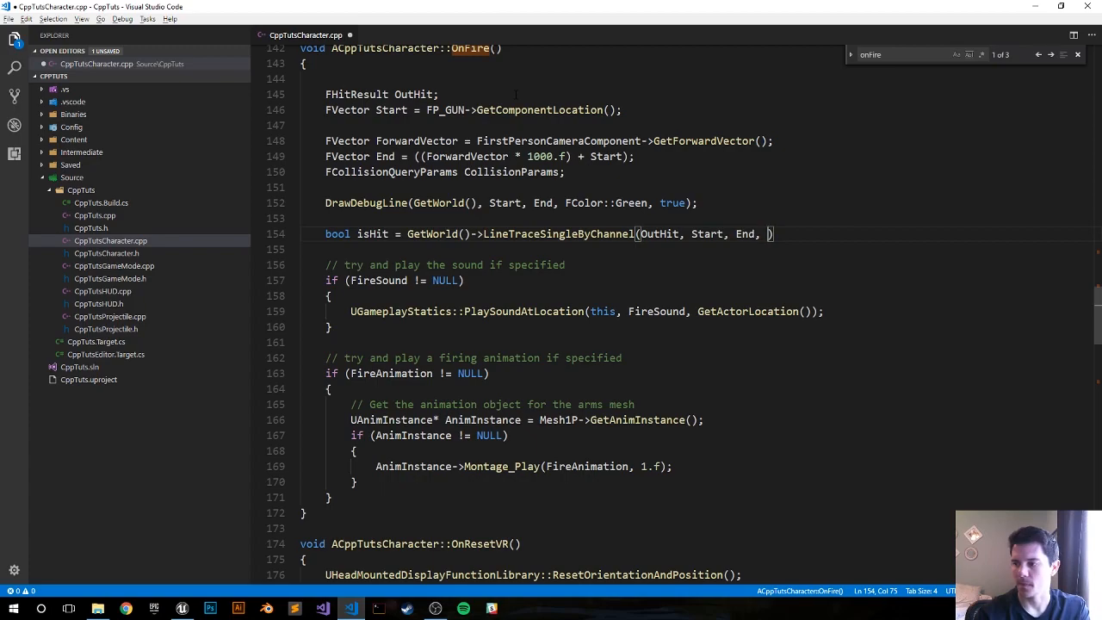
{"action": "type", "text": "ECC_Visibility"}
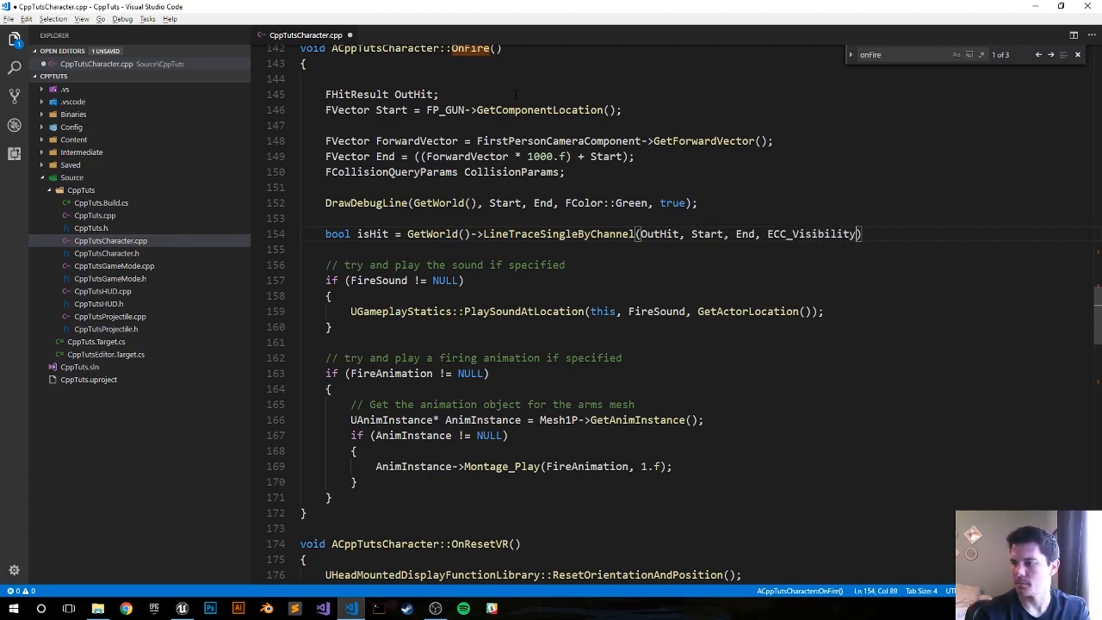
{"action": "type", "text": ", Collision"}
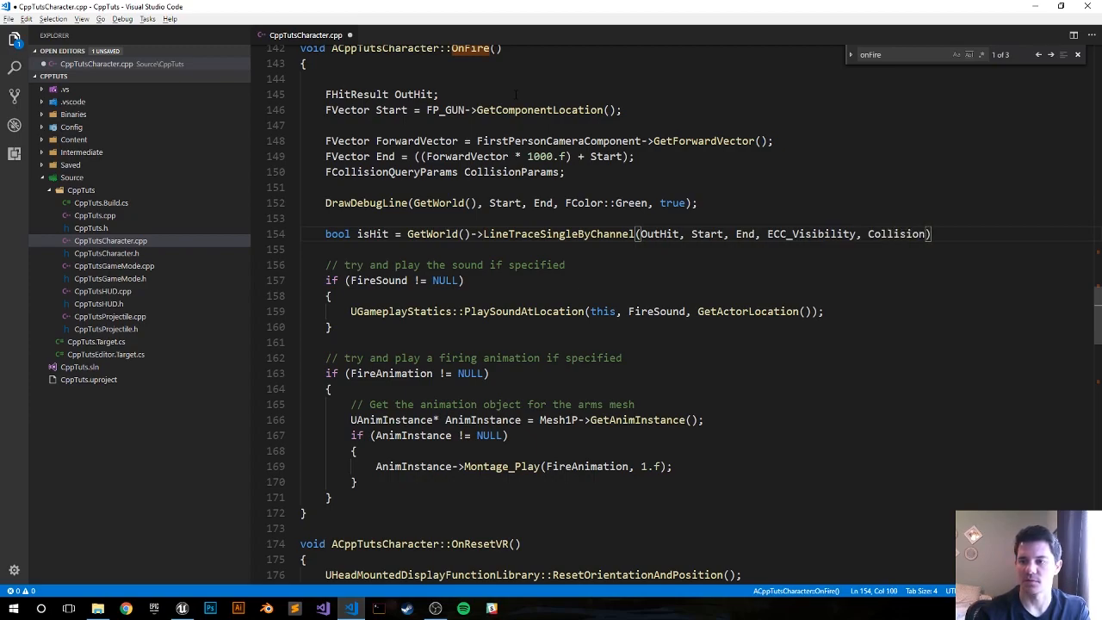
{"action": "type", "text": "Params"}
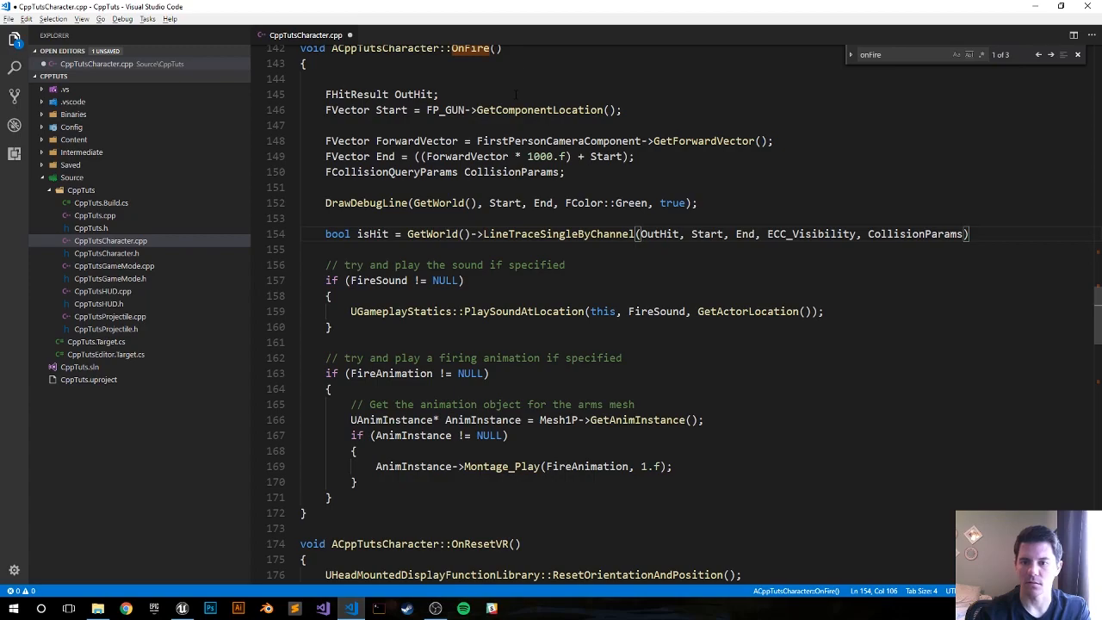
{"action": "type", "text": ")"}
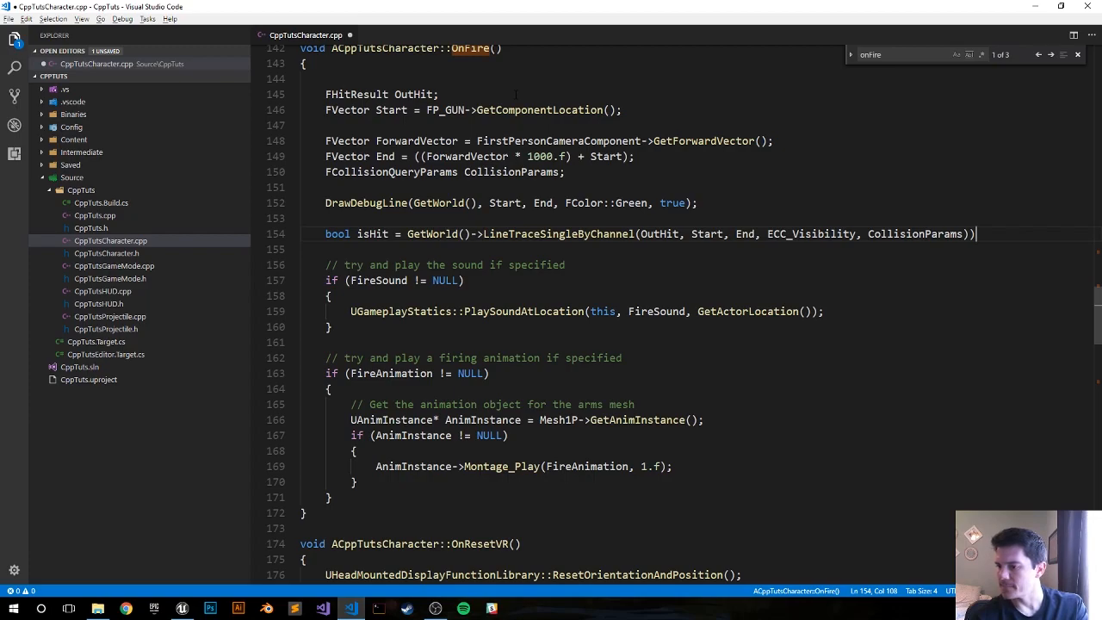
{"action": "type", "text": ";"}
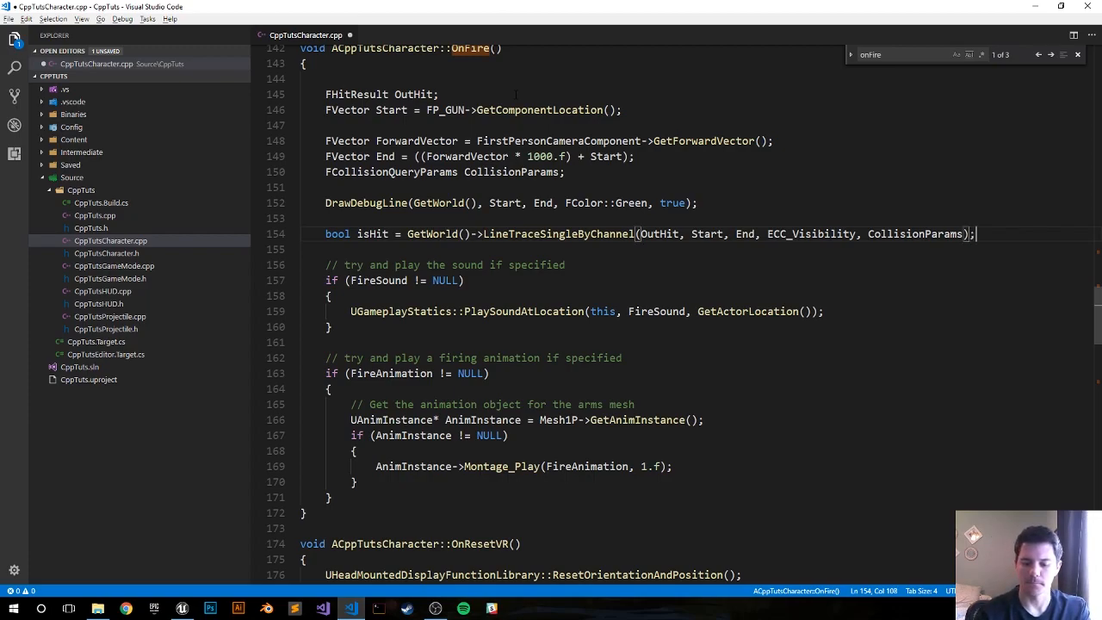
- Add nested if(isHit) and if(OutHit.bBlockingHit) checks around the hit handling
{"action": "type", "text": "if()"}
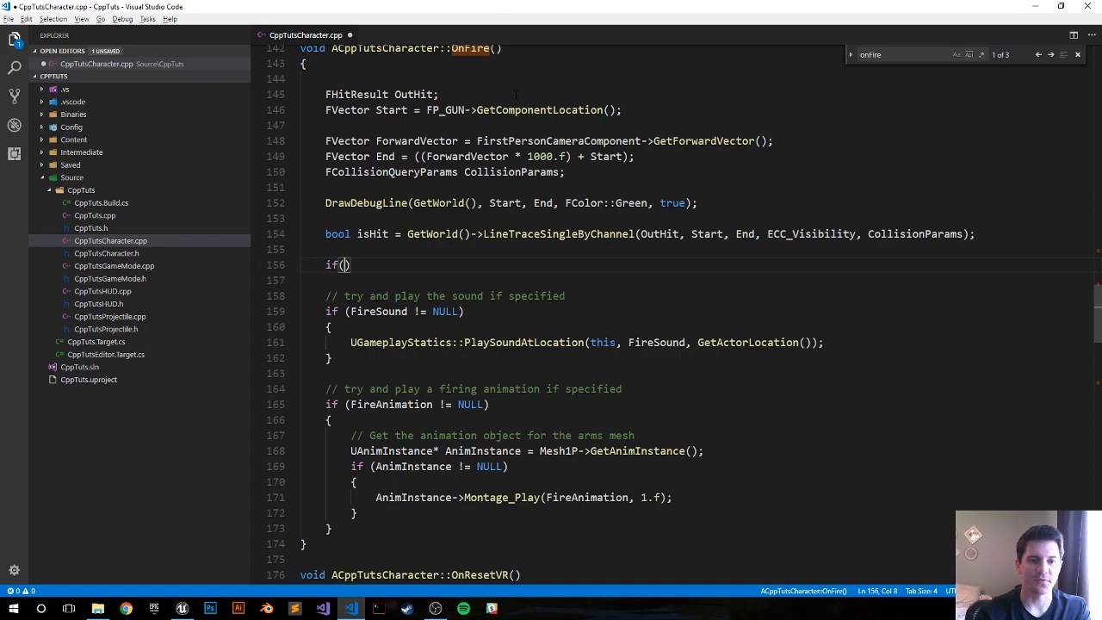
{"action": "type", "text": "isHit"}
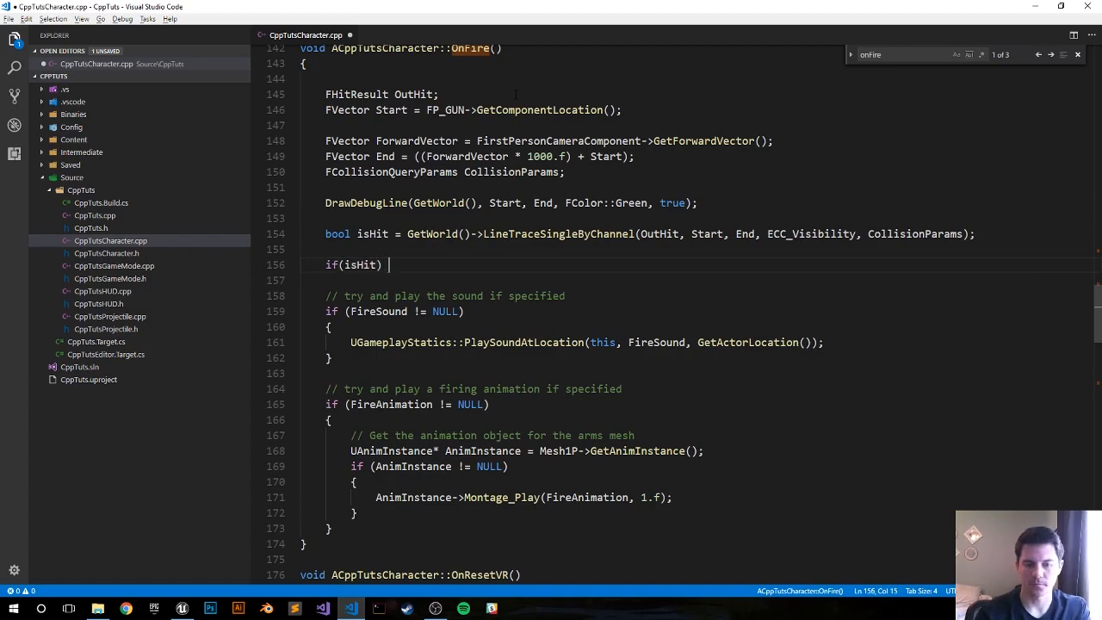
{"action": "key", "text": "Enter"}
{"action": "type", "text": "{"}
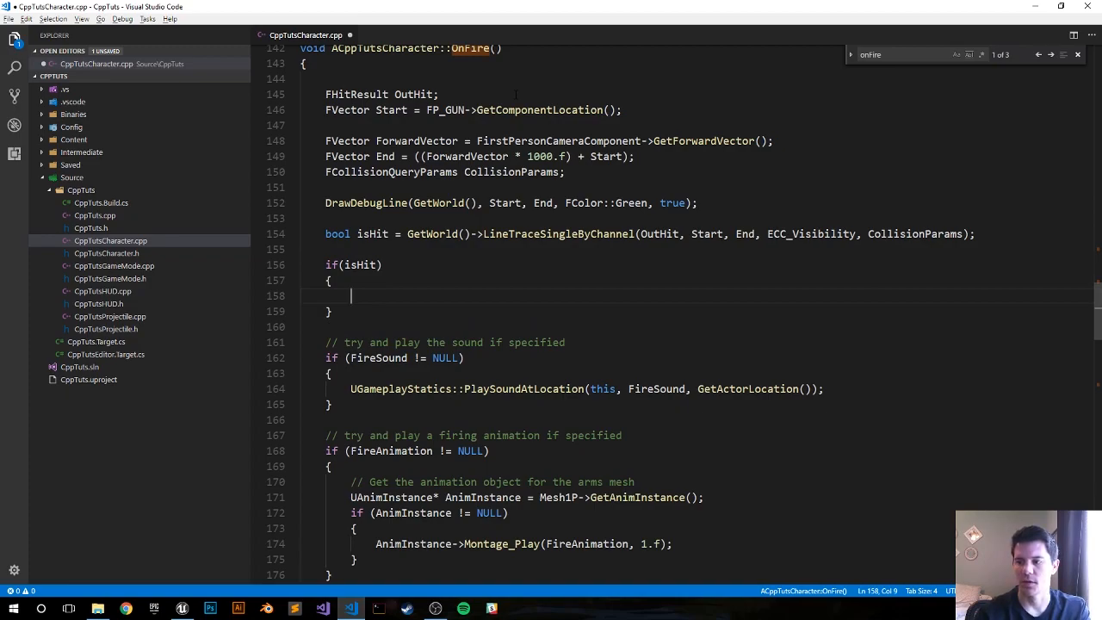
{"action": "type", "text": "if ()"}
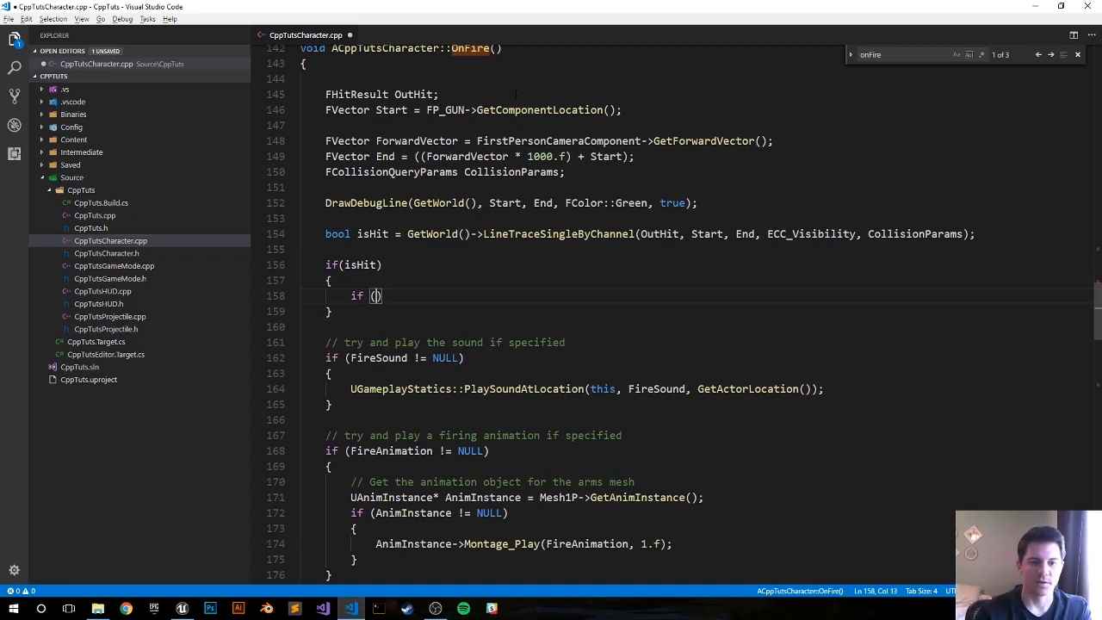
{"action": "type", "text": "O"}
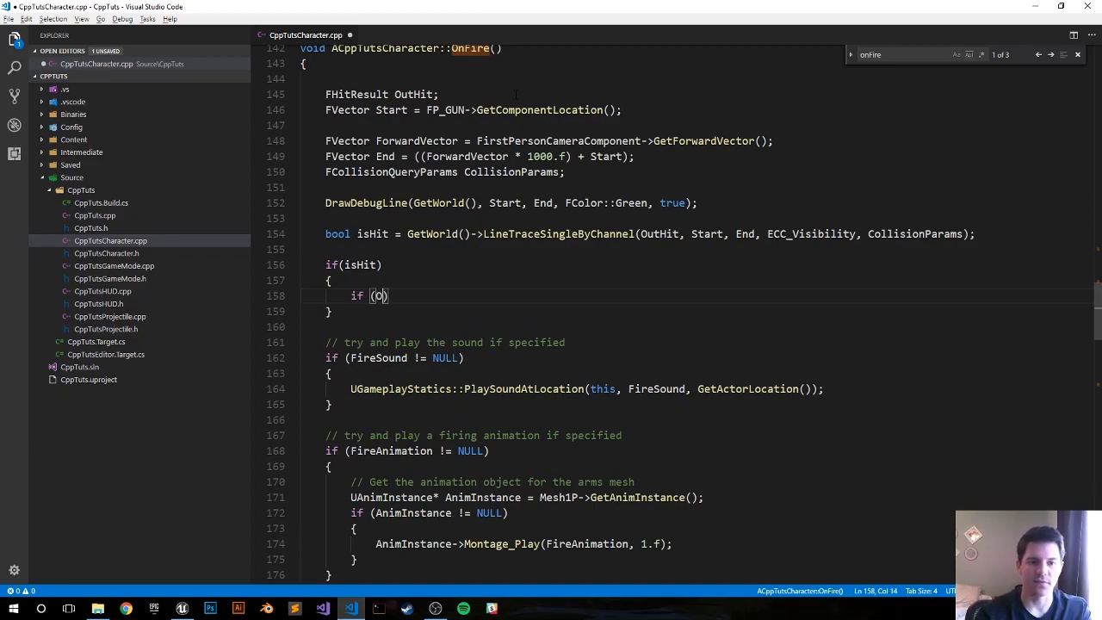
{"action": "type", "text": "OutHit.B"}
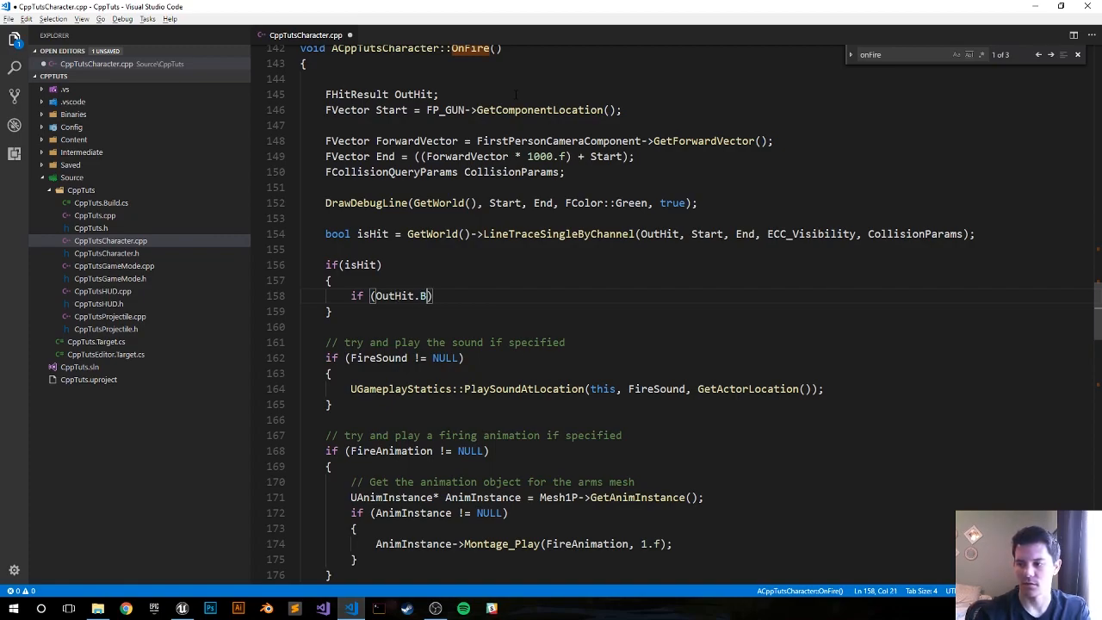
{"action": "type", "text": "b"}
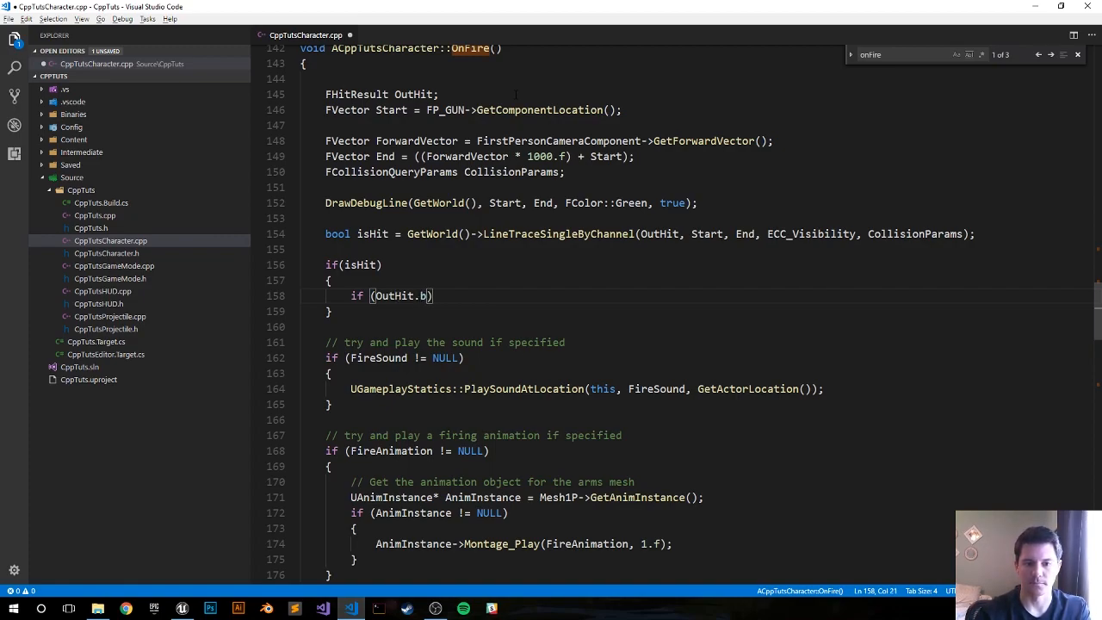
{"action": "type", "text": "locking"}
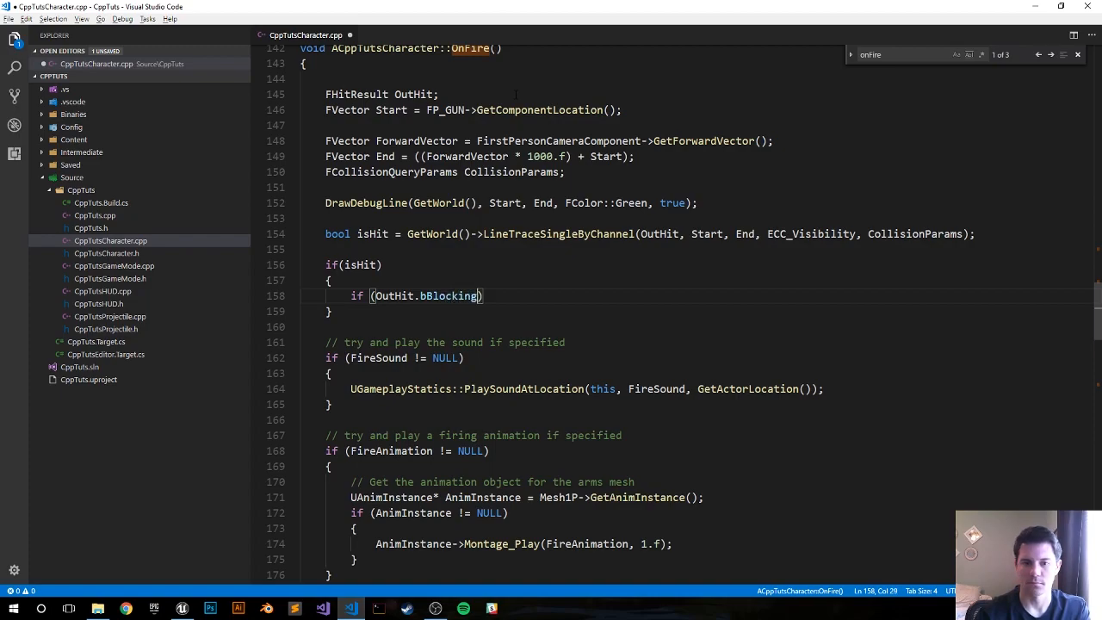
{"action": "type", "text": "Hit"}
{"action": "type", "text": "{"}
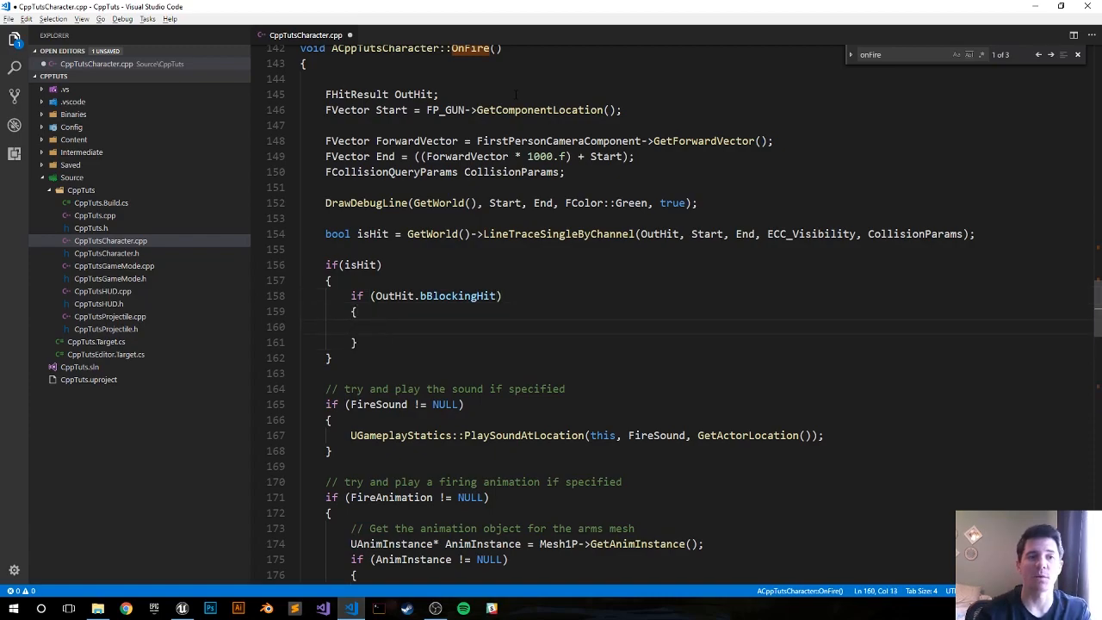
- Call GEngine->AddOnScreenDebugMessage(-1, 1.f, FColor::Red, ...) inside the blocking-hit check
{"action": "type", "text": "G"}
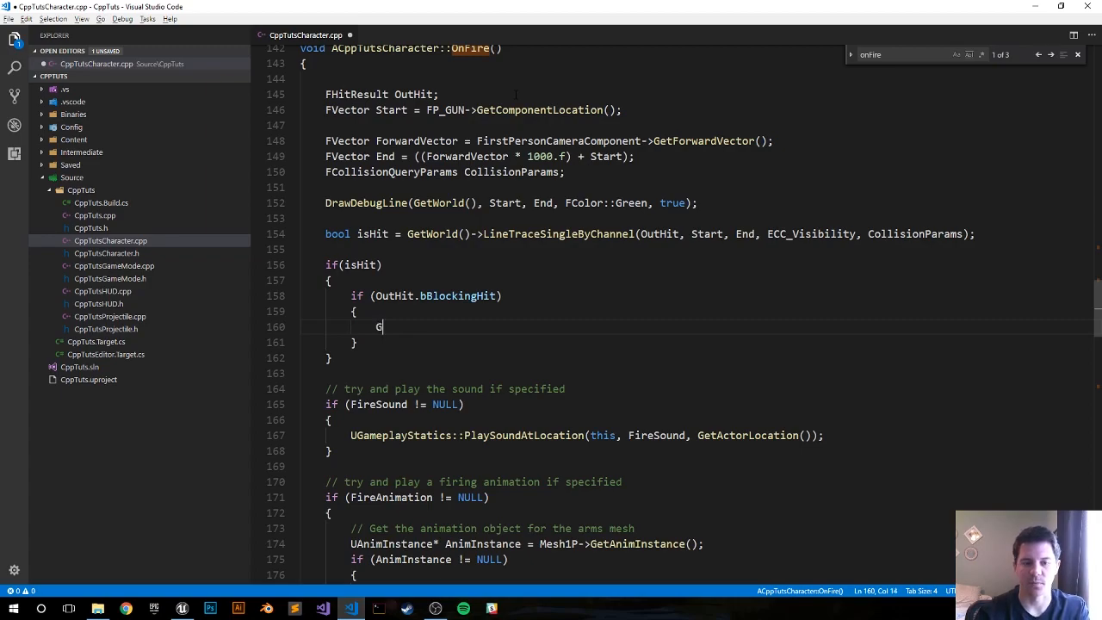
{"action": "type", "text": "En"}
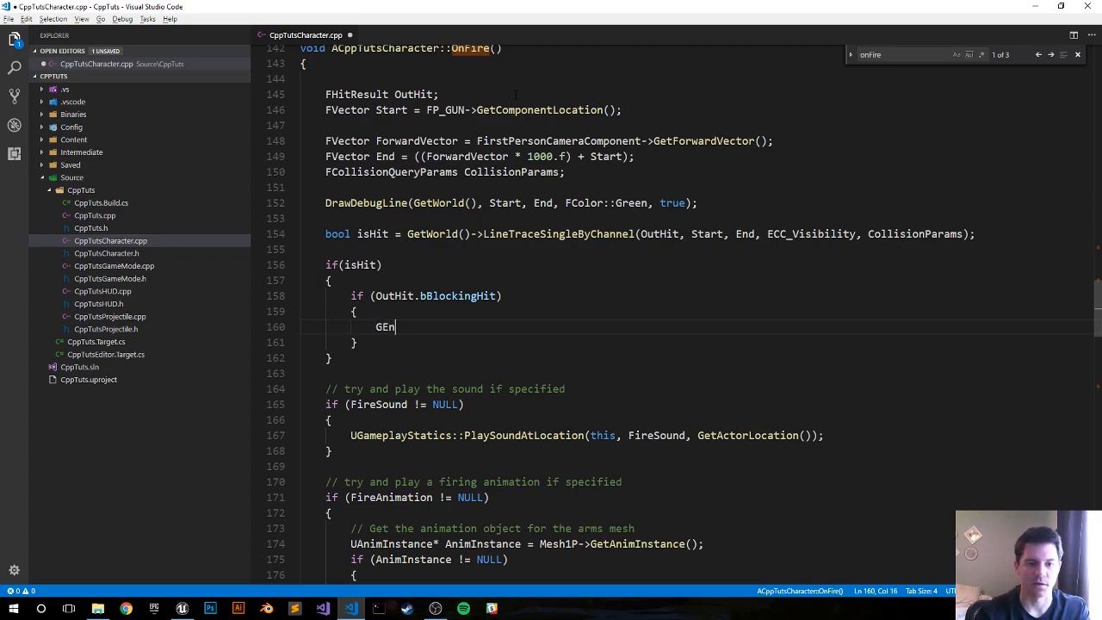
{"action": "type", "text": "gine->A"}
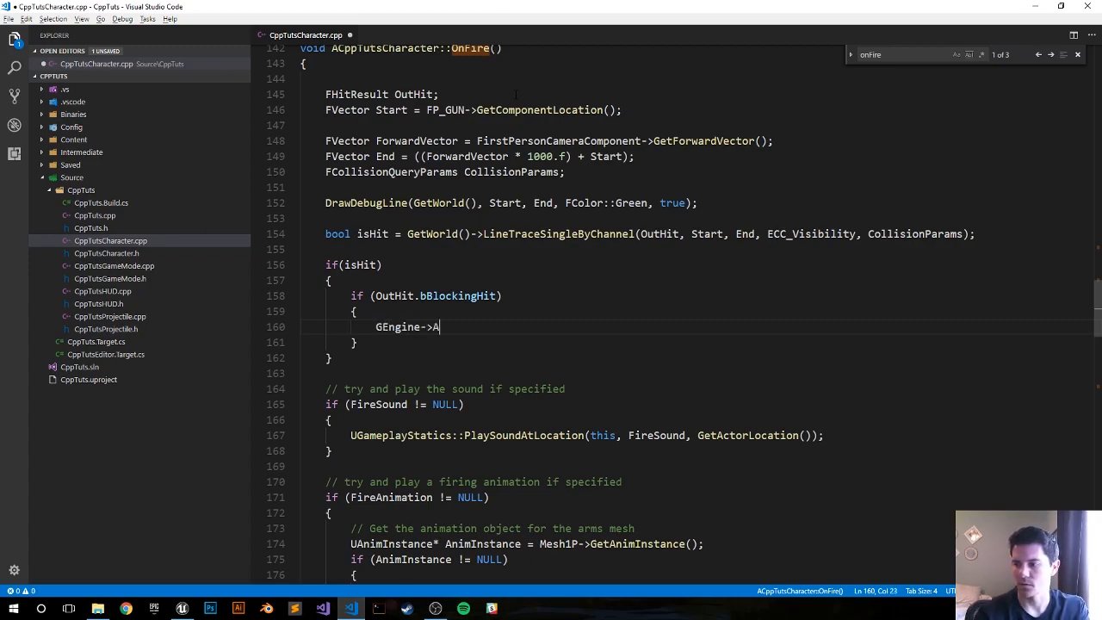
{"action": "type", "text": "ddOnScre"}
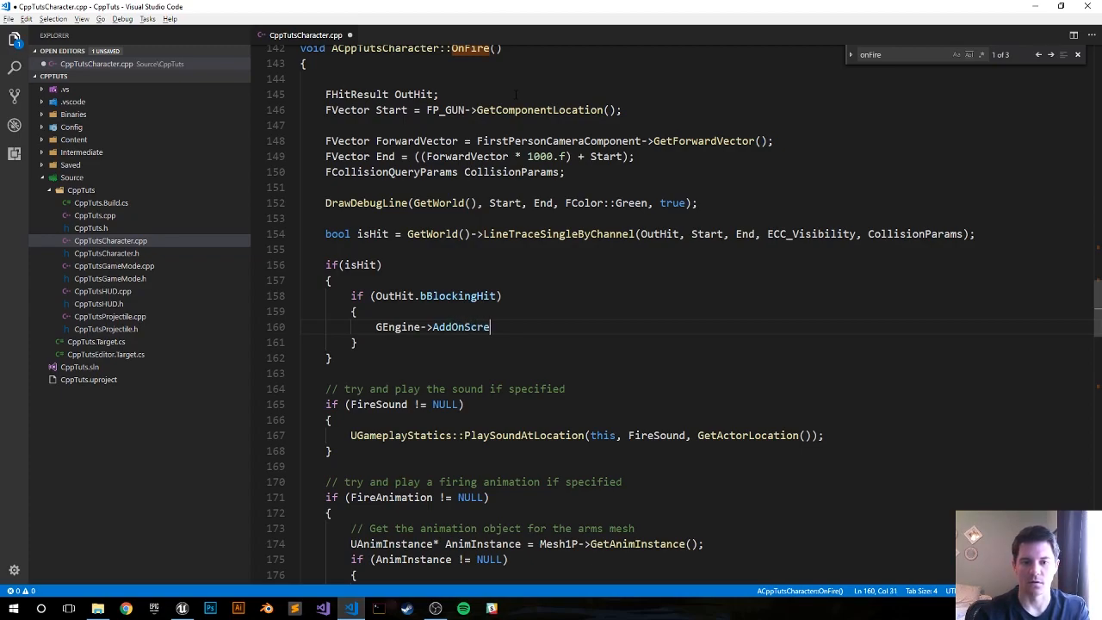
{"action": "type", "text": "enDebug"}
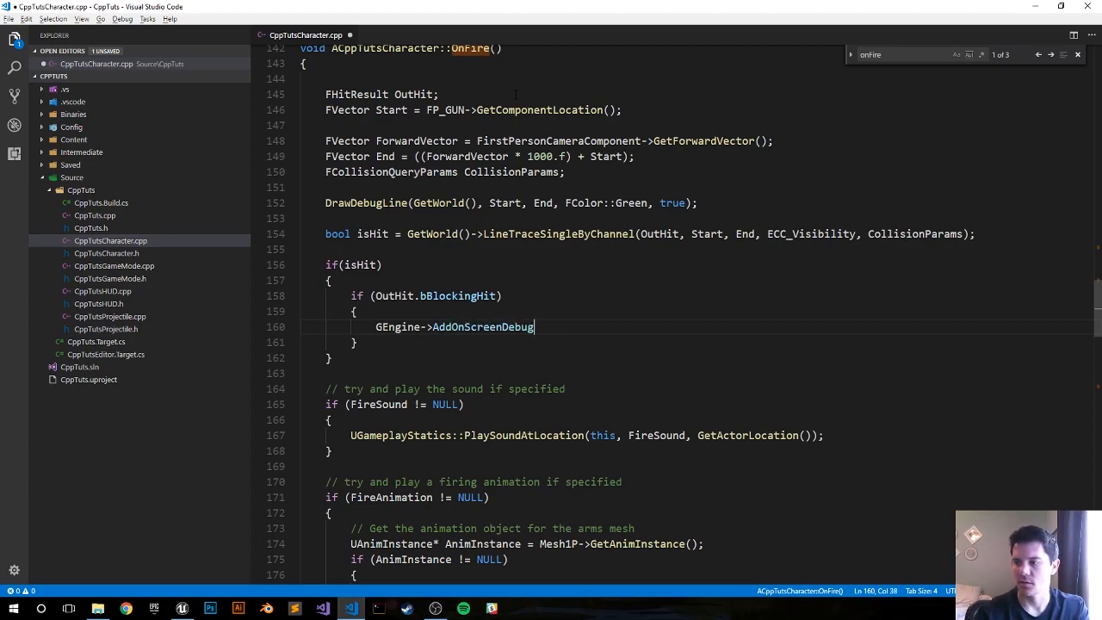
{"action": "type", "text": "Message"}
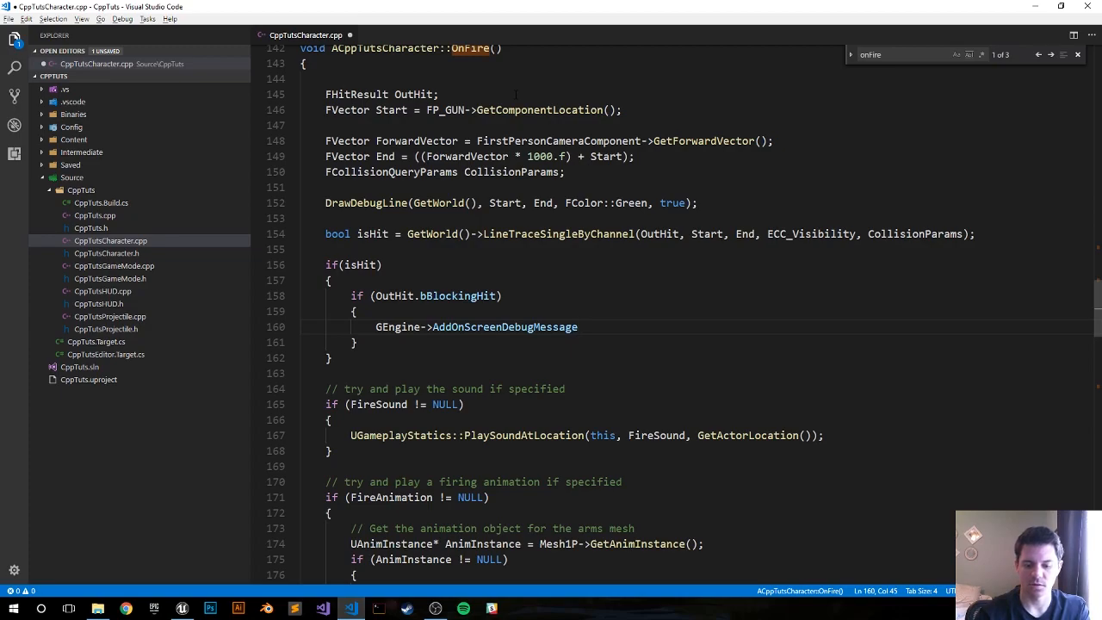
{"action": "type", "text": "()"}
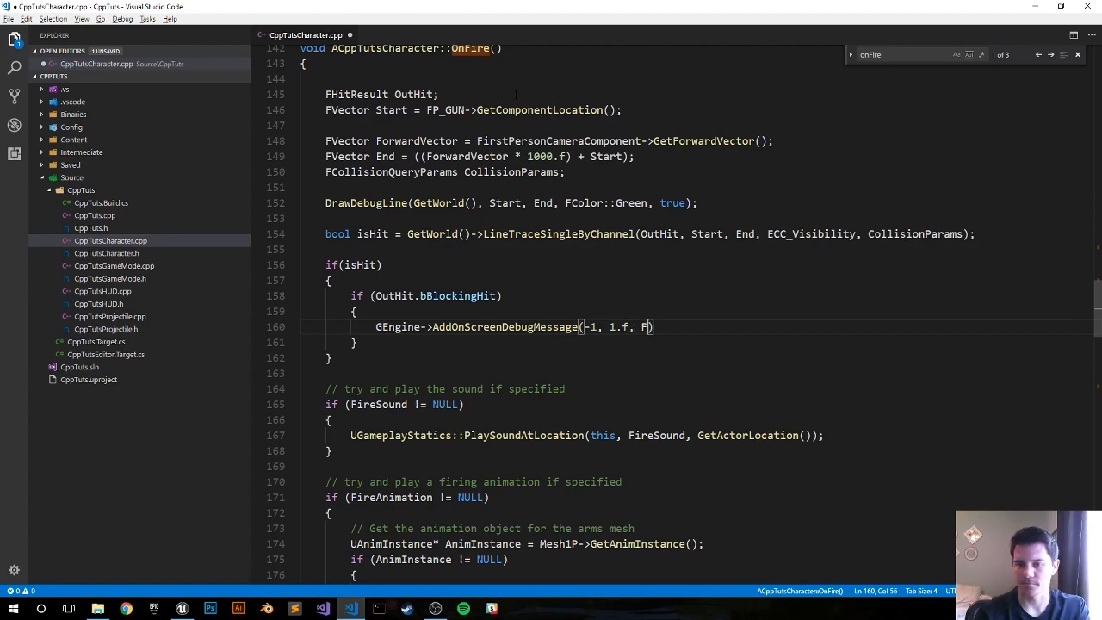
{"action": "type", "text": "Color::Red, F"}
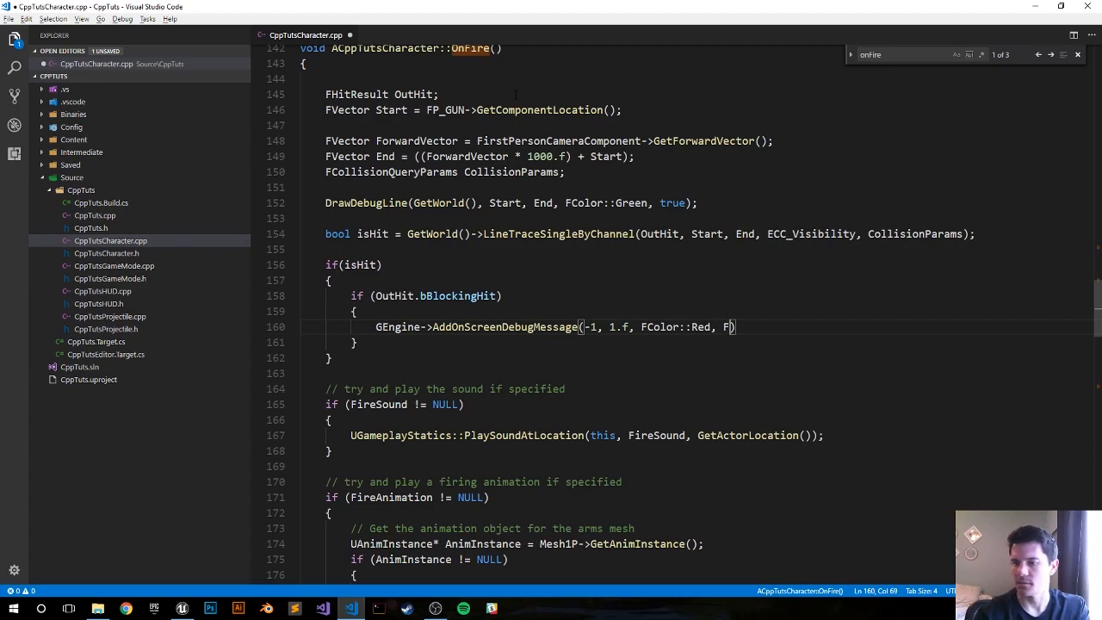
- Print FString::Printf "You are hitting: %s" with *OutHit->GetActor()->GetName(), then duplicate the message line three times
{"action": "type", "text": "Strging"}
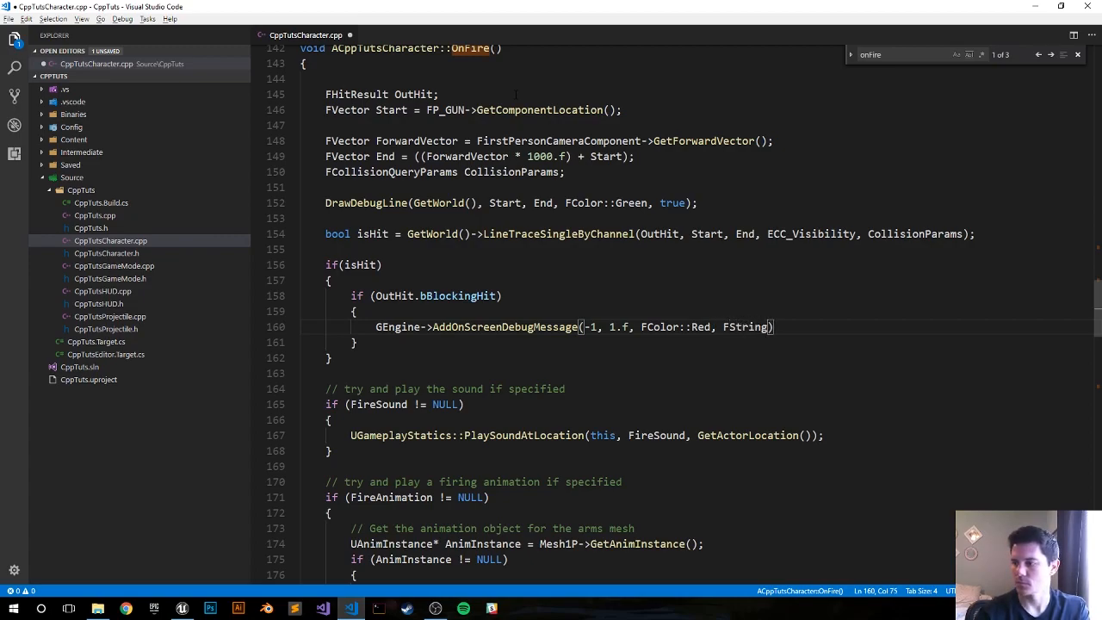
{"action": "type", "text": "::"}
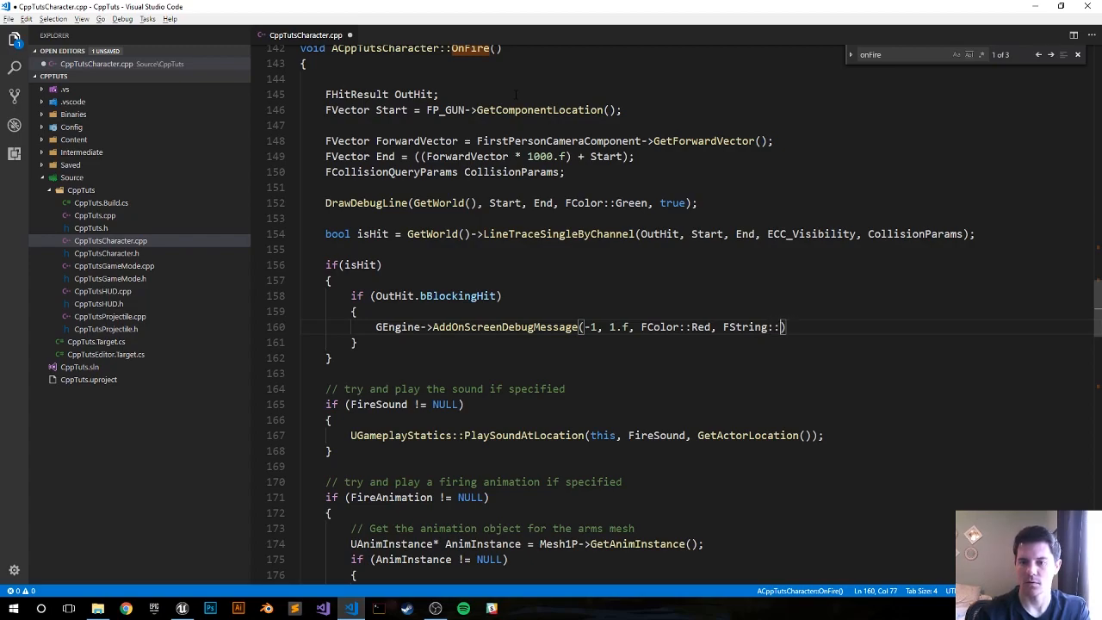
{"action": "type", "text": "Pri"}
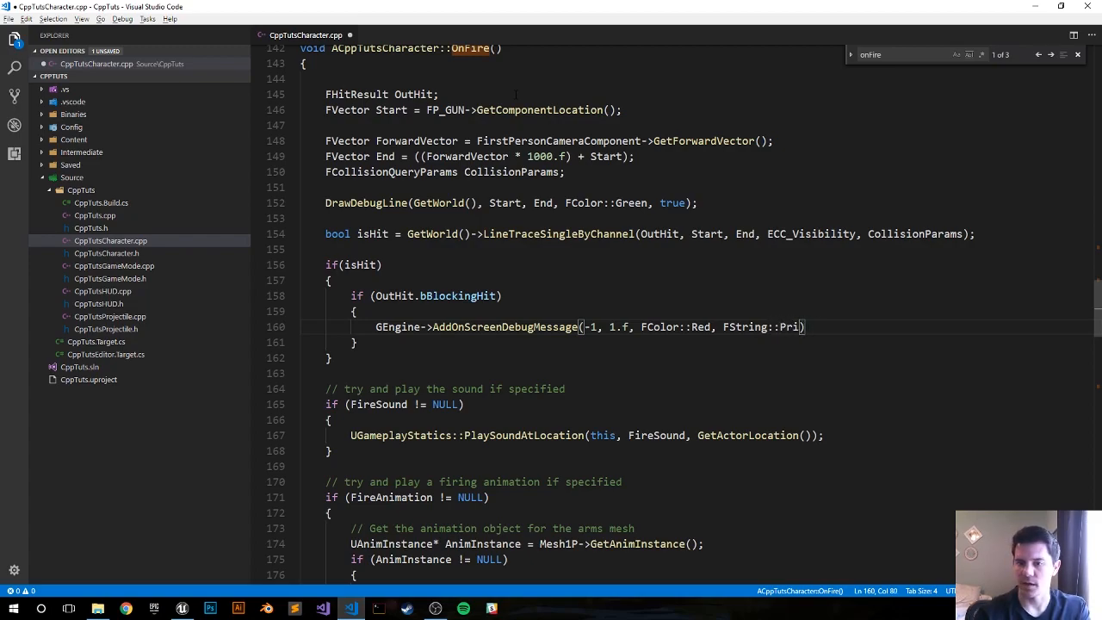
{"action": "type", "text": "ntf(TEXT"}
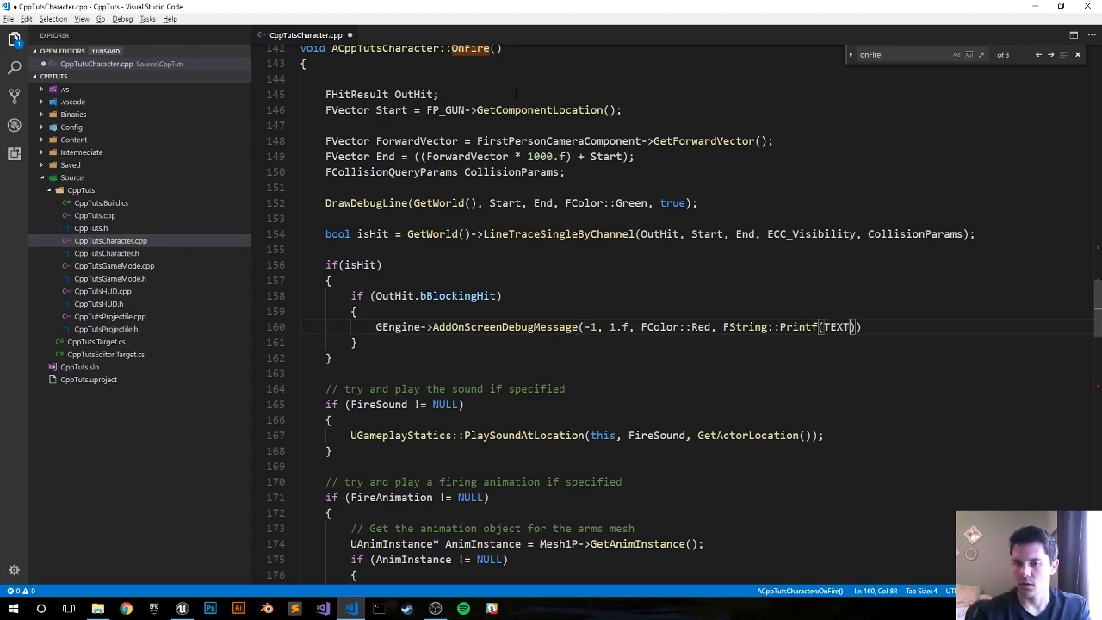
{"action": "type", "text": "(\"YOU"}
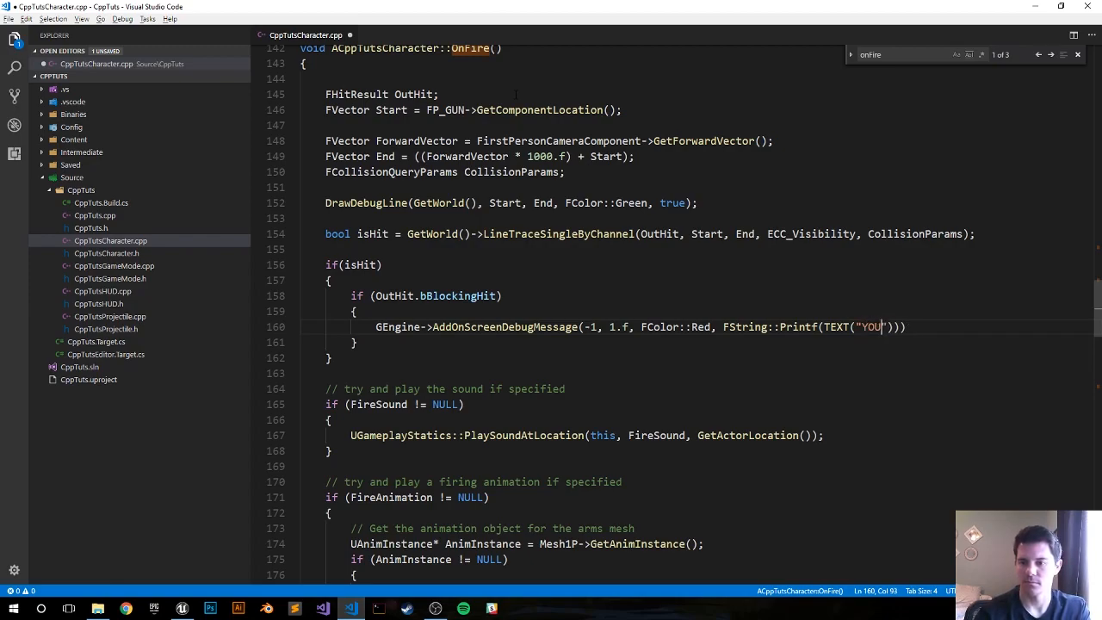
{"action": "type", "text": "You are hitting:"}
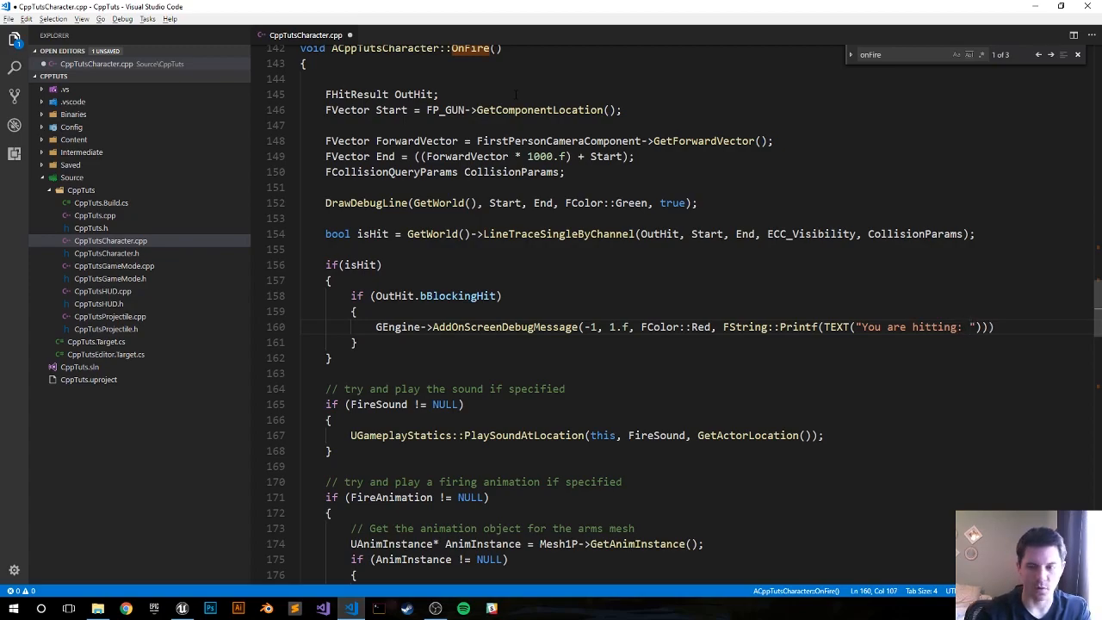
{"action": "type", "text": "%s"}
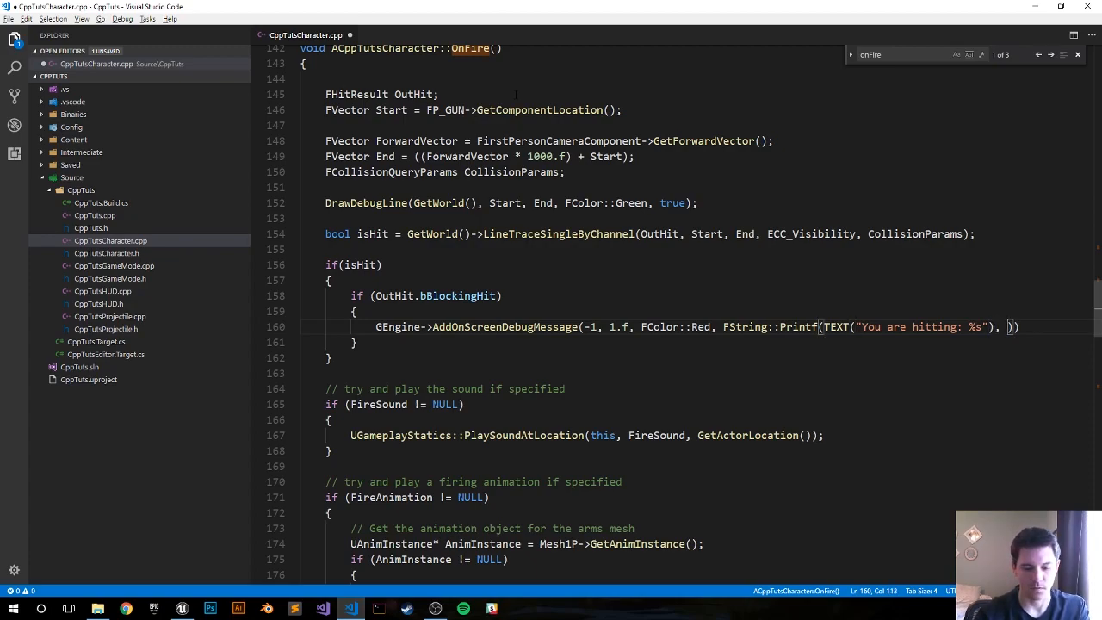
{"action": "type", "text": "*OutHi"}
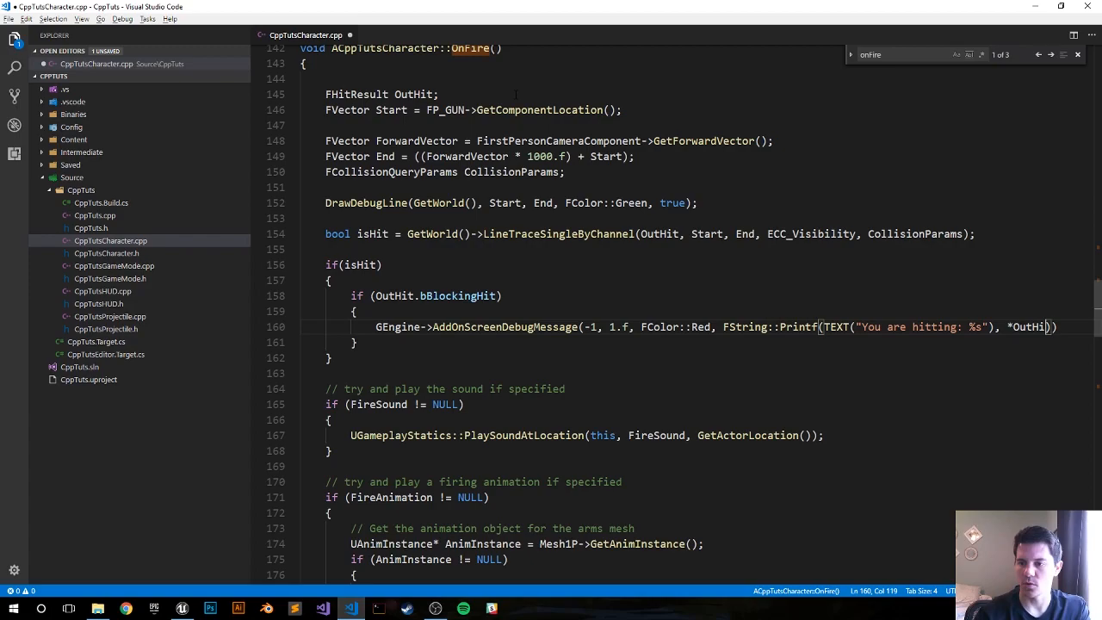
{"action": "type", "text": "t->g"}
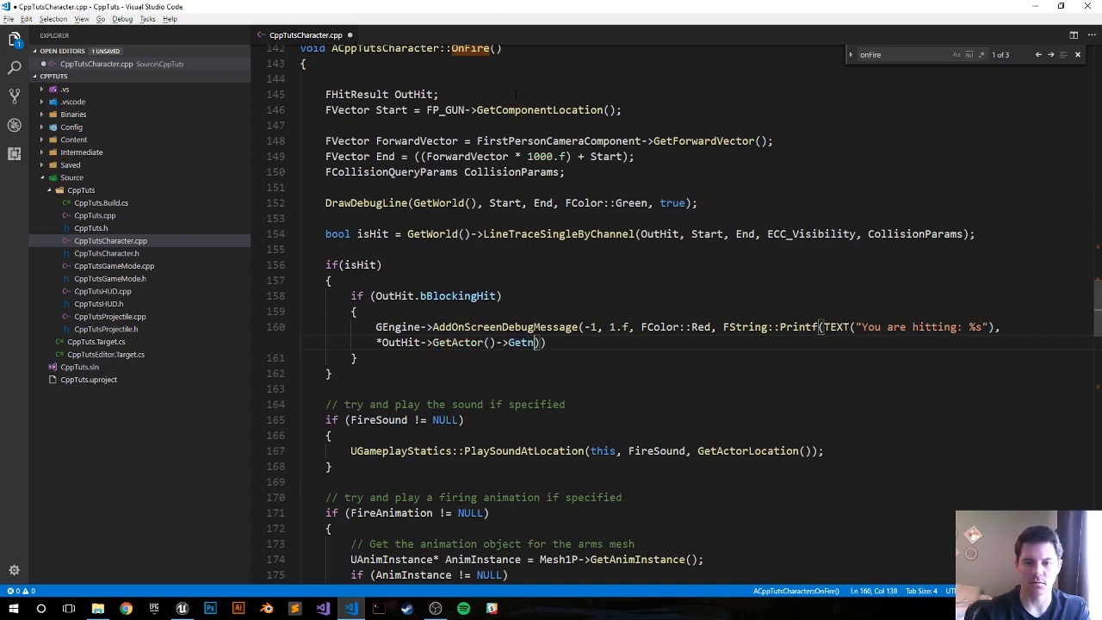
{"action": "type", "text": "ame()"}
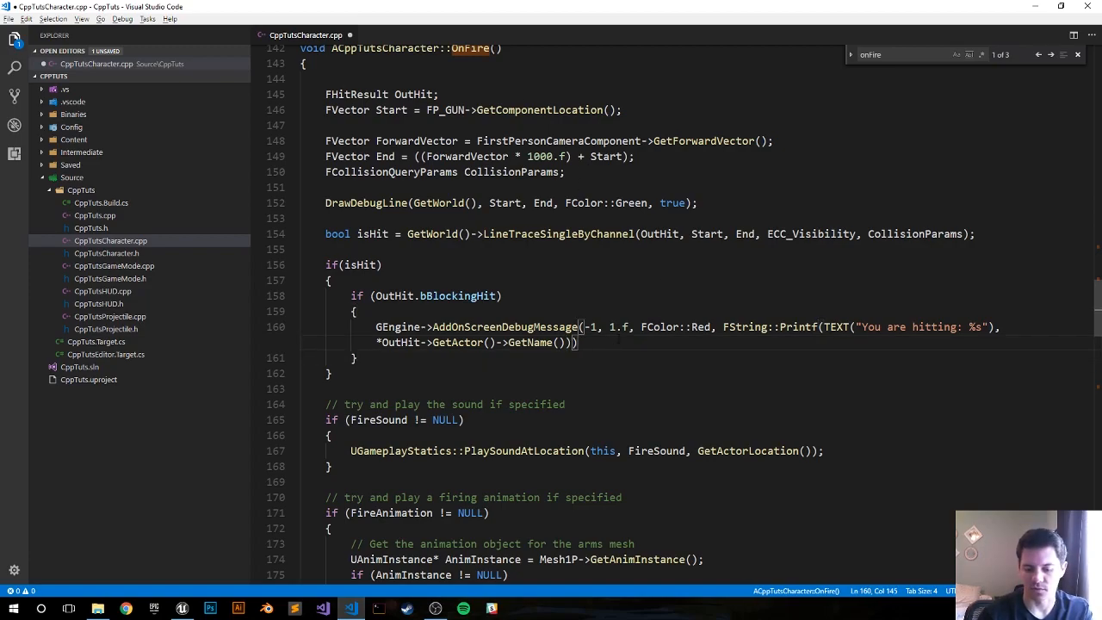
{"action": "left_click_drag", "start_coordinate": [582, 327], "coordinate": [583, 341]}
{"action": "type", "text": ";"}
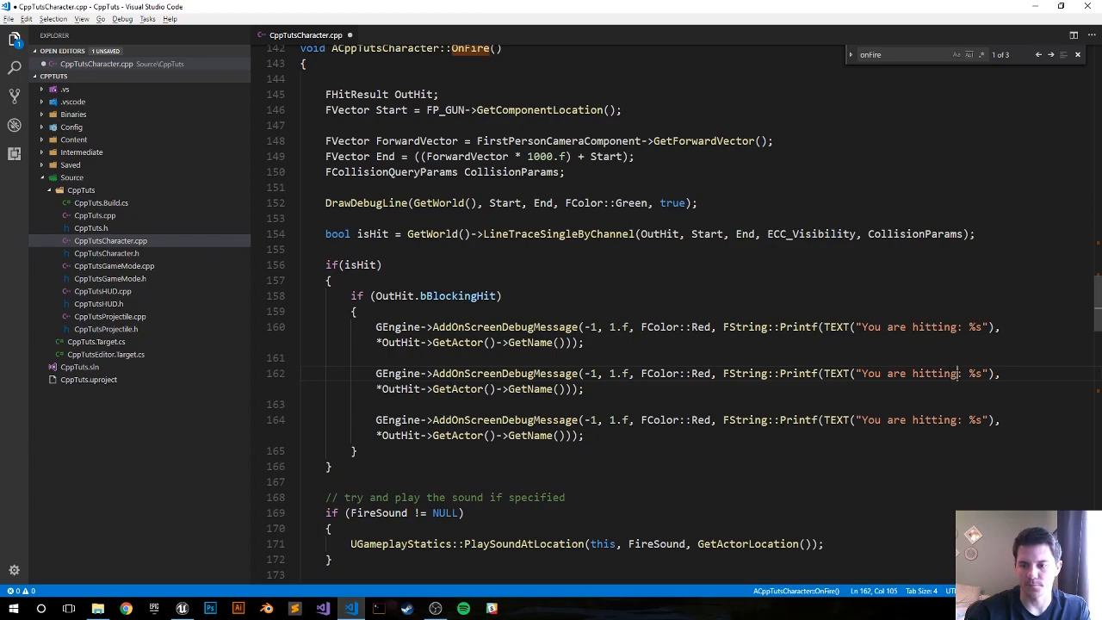
- Change the second message to "Impact Point: %s" with OutHit.ImpactPoint.ToString()
{"action": "type", "text": "Impact P"}
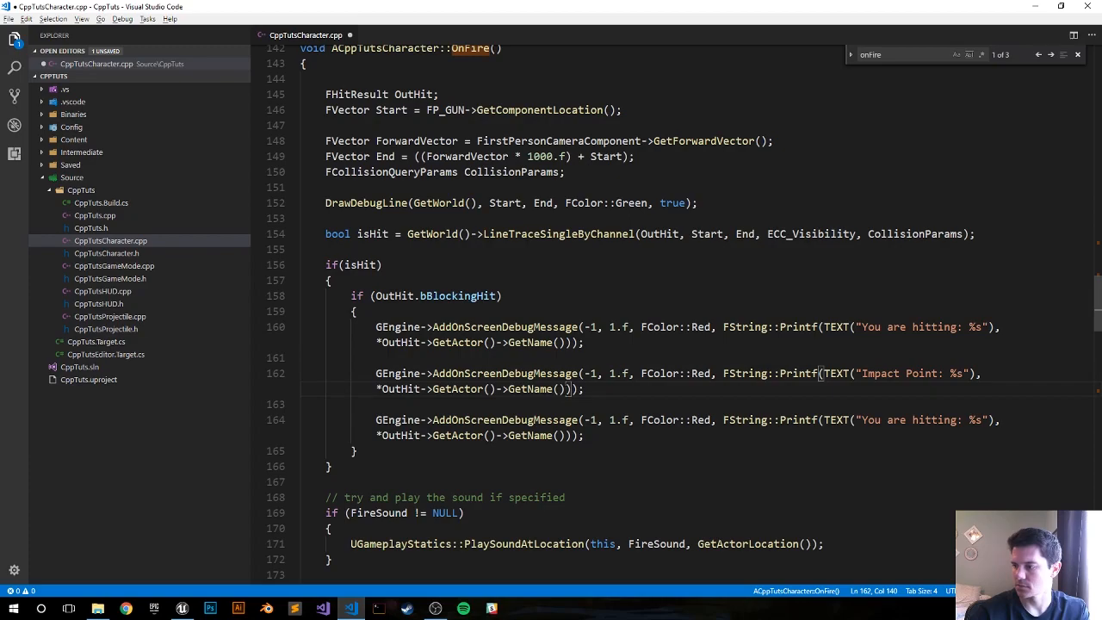
{"action": "left_click_drag", "start_coordinate": [420, 389], "coordinate": [569, 390]}
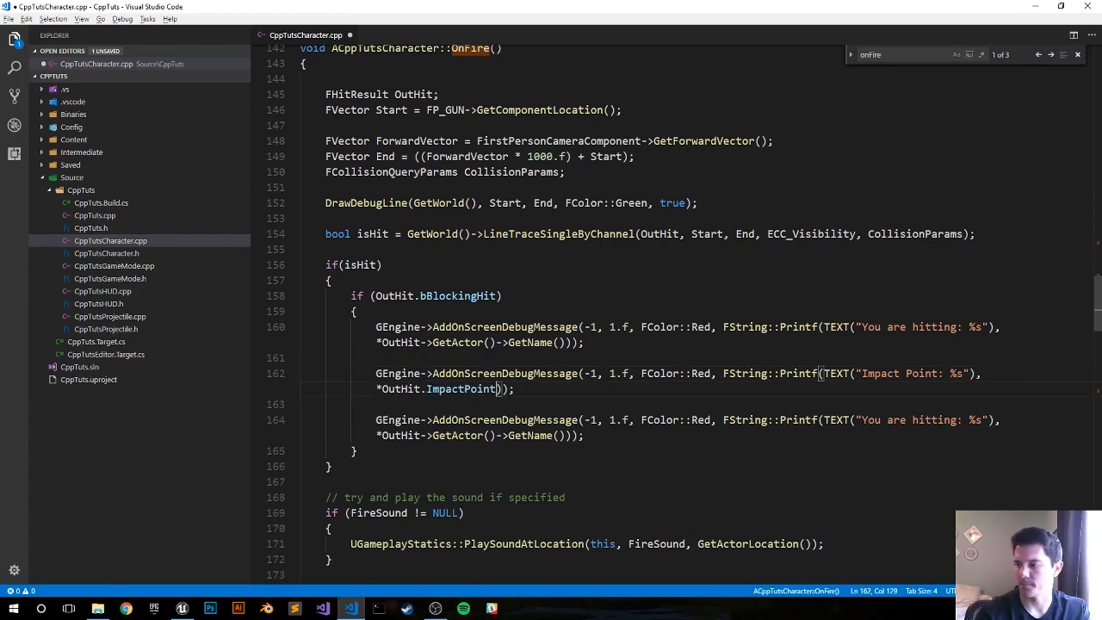
{"action": "type", "text": ".ToS"}
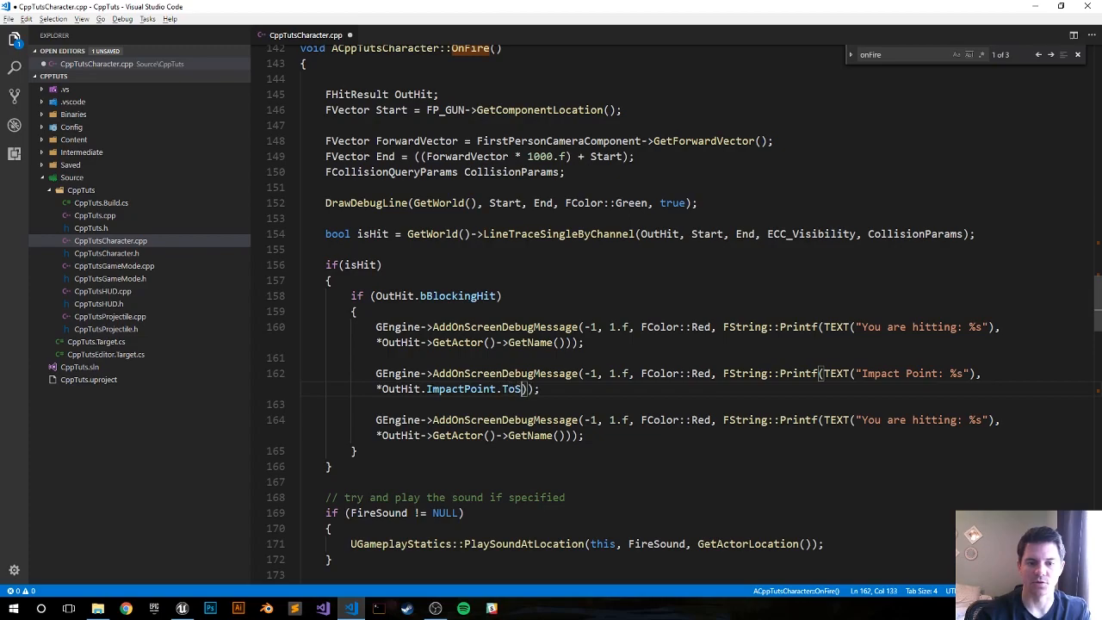
{"action": "type", "text": "tring()"}
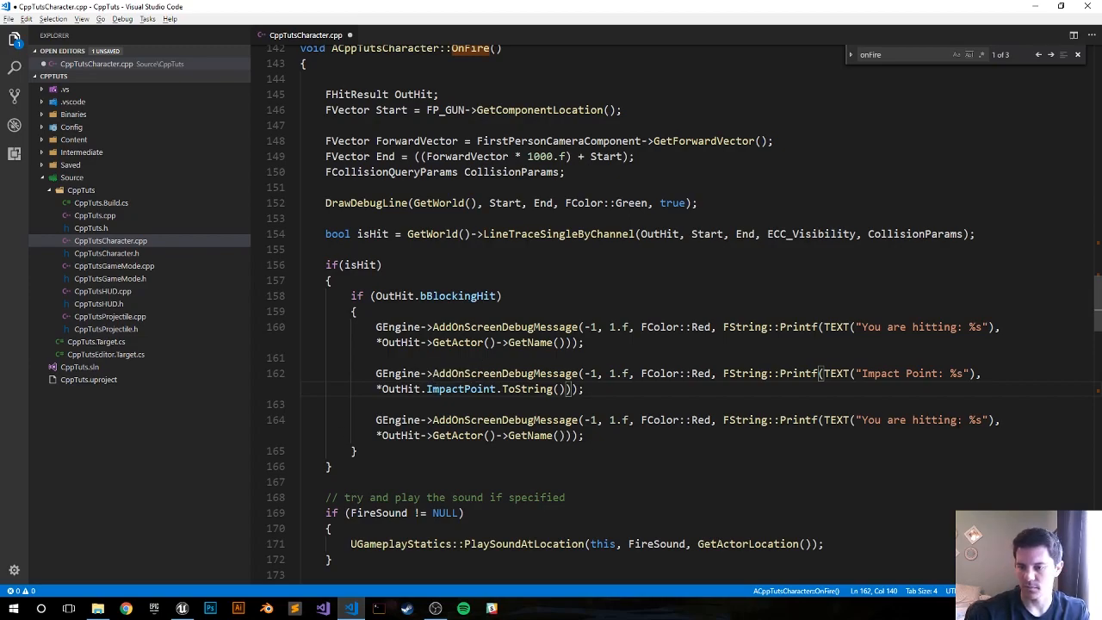
- Change the third message to "Impact Normal: %s" with OutHit.ImpactNormal.ToString()
{"action": "double_click", "coordinate": [906, 420]}
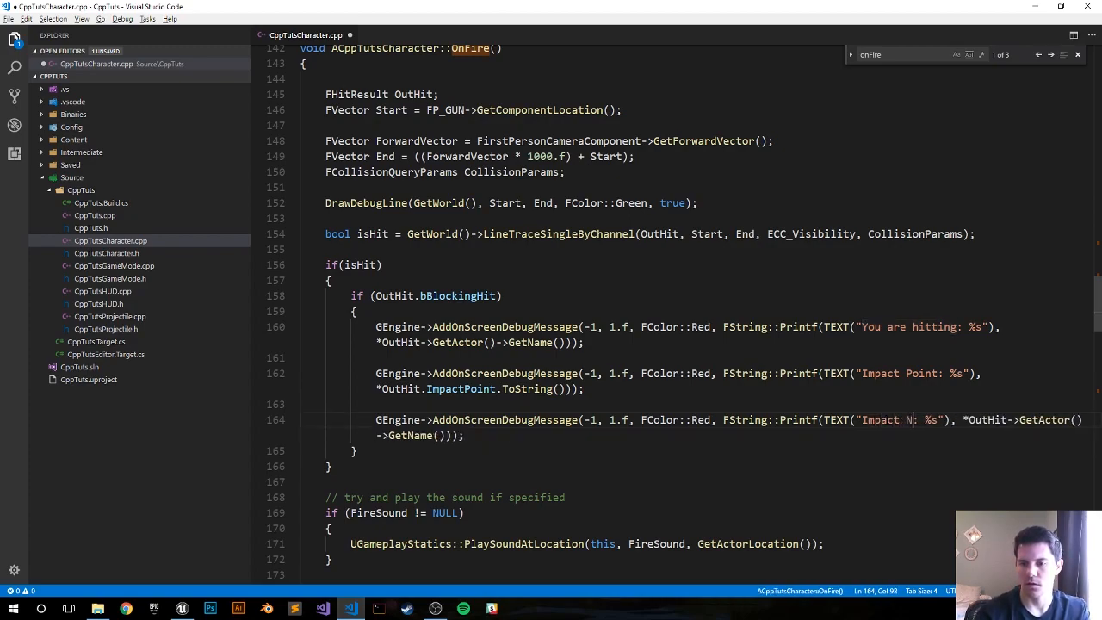
{"action": "type", "text": "ormal"}
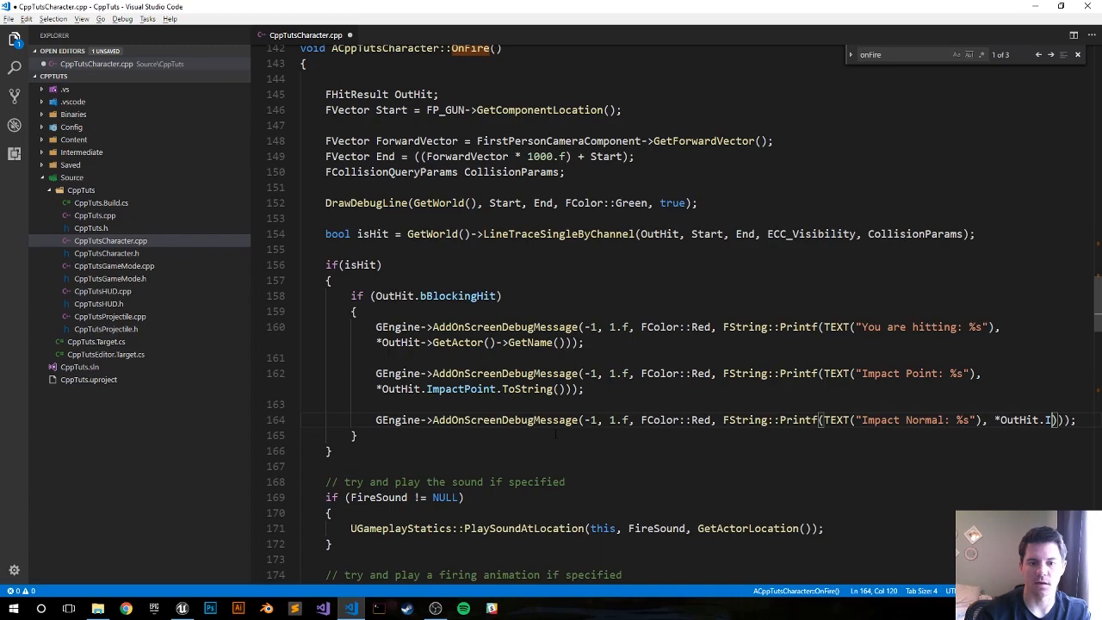
{"action": "type", "text": "mpactNormal."}
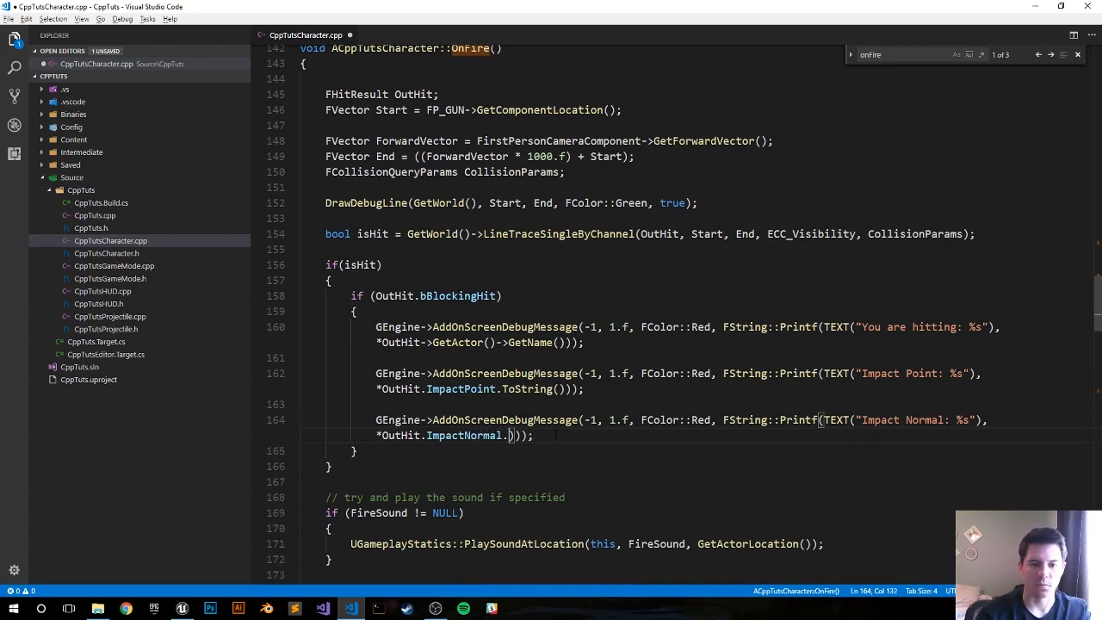
{"action": "type", "text": "ToString("}
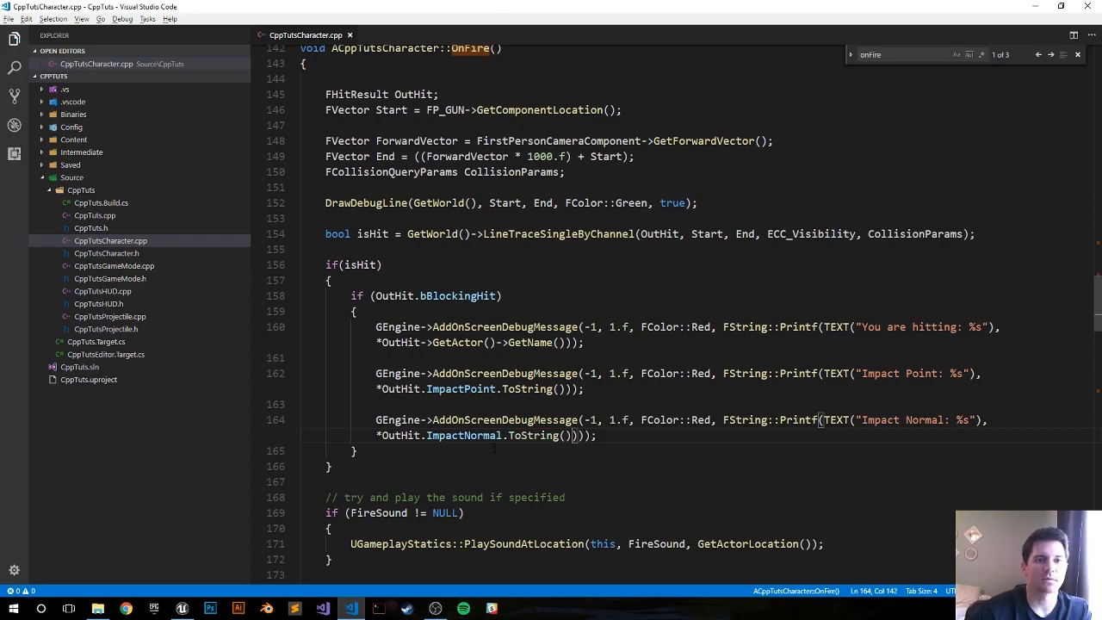
- Recompile the character C++ code in Unreal Editor and review the reported compiler errors
{"action": "left_click", "coordinate": [183, 610]}
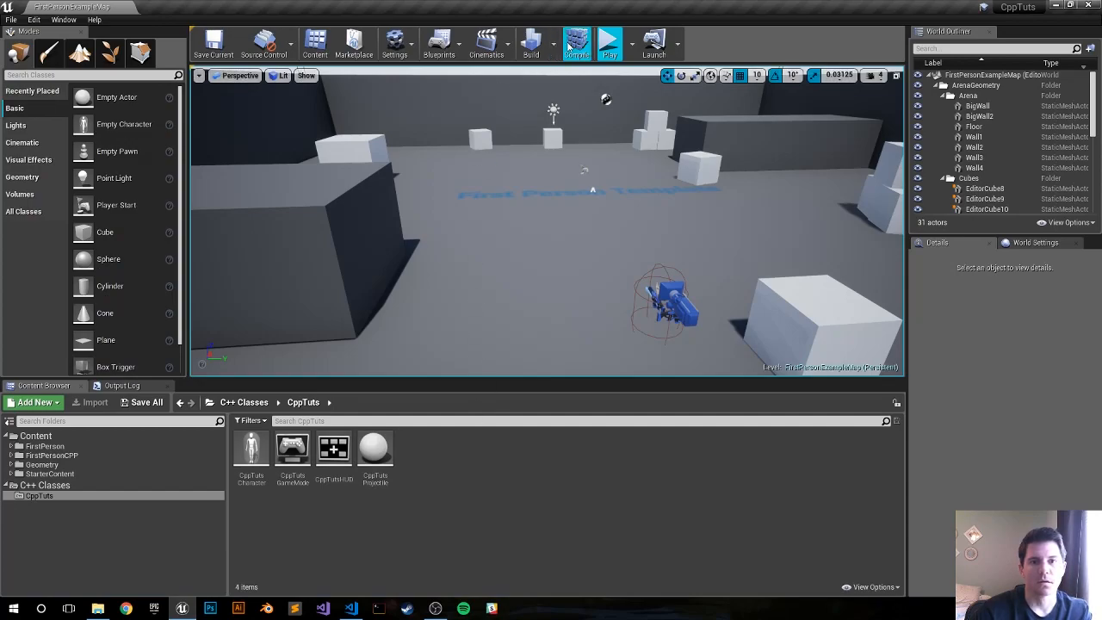
{"action": "left_click", "coordinate": [575, 43]}
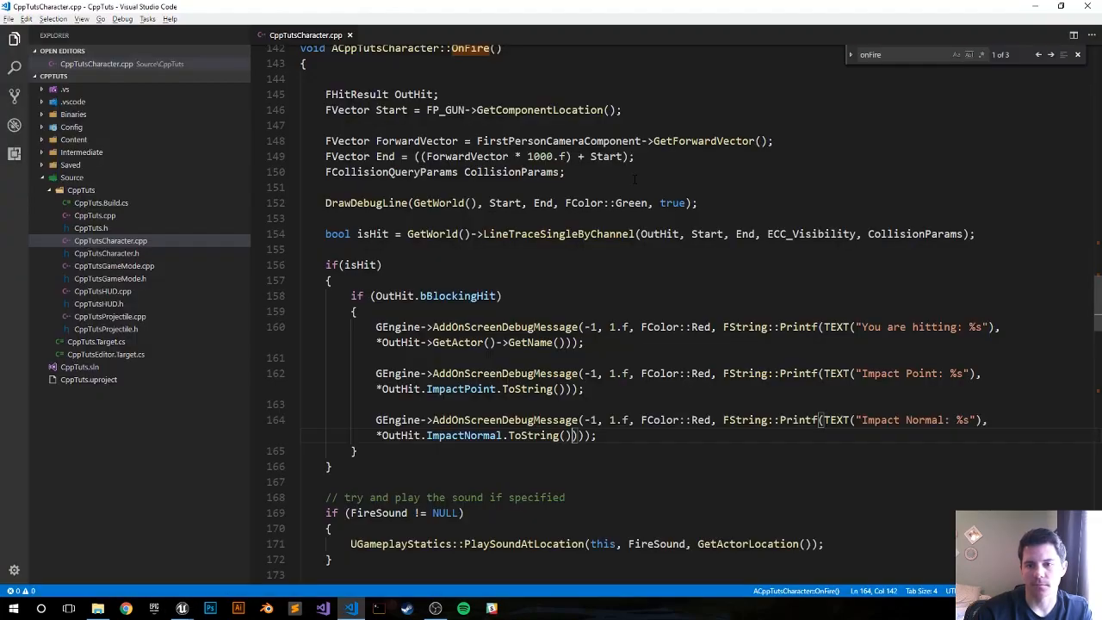
{"action": "scroll", "scroll_direction": "up", "scroll_amount": 3}
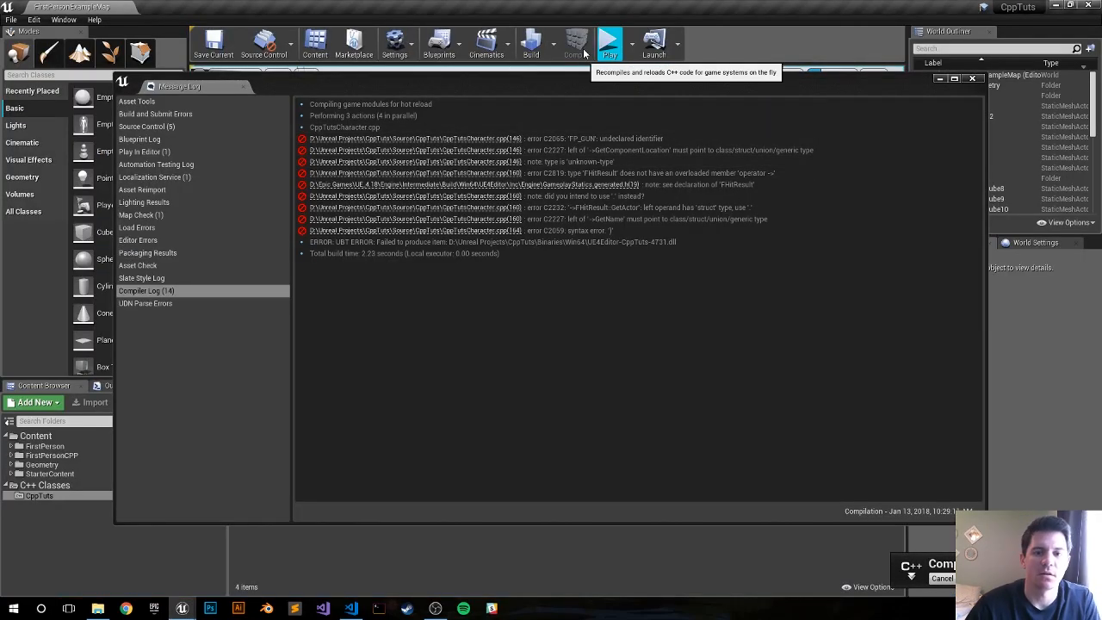
{"action": "left_click", "coordinate": [575, 43]}
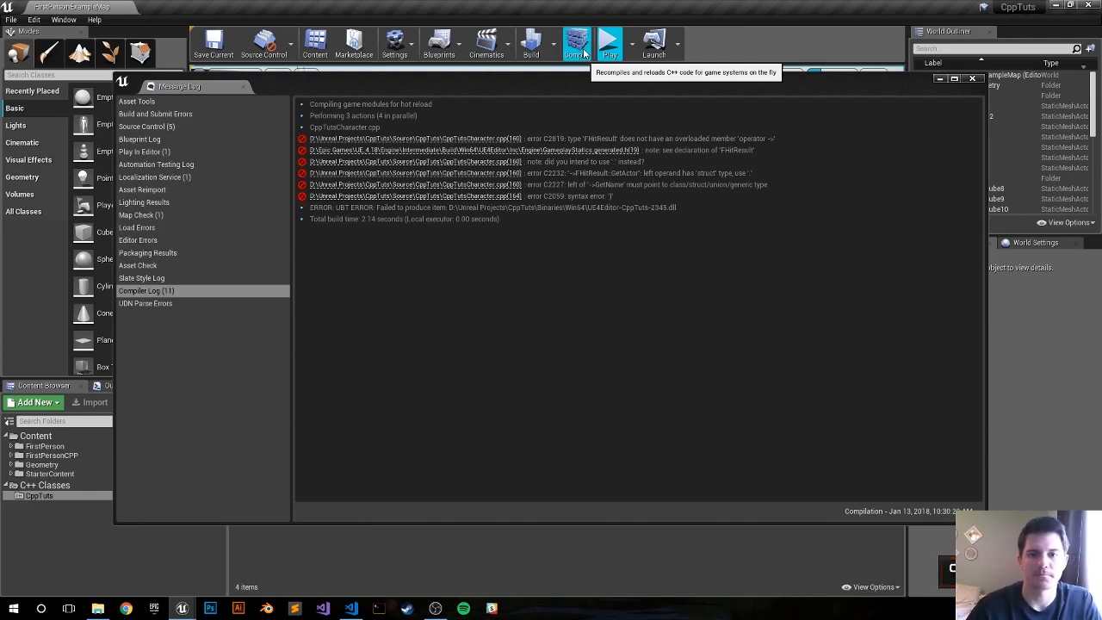
{"action": "mouse_move", "coordinate": [702, 152]}
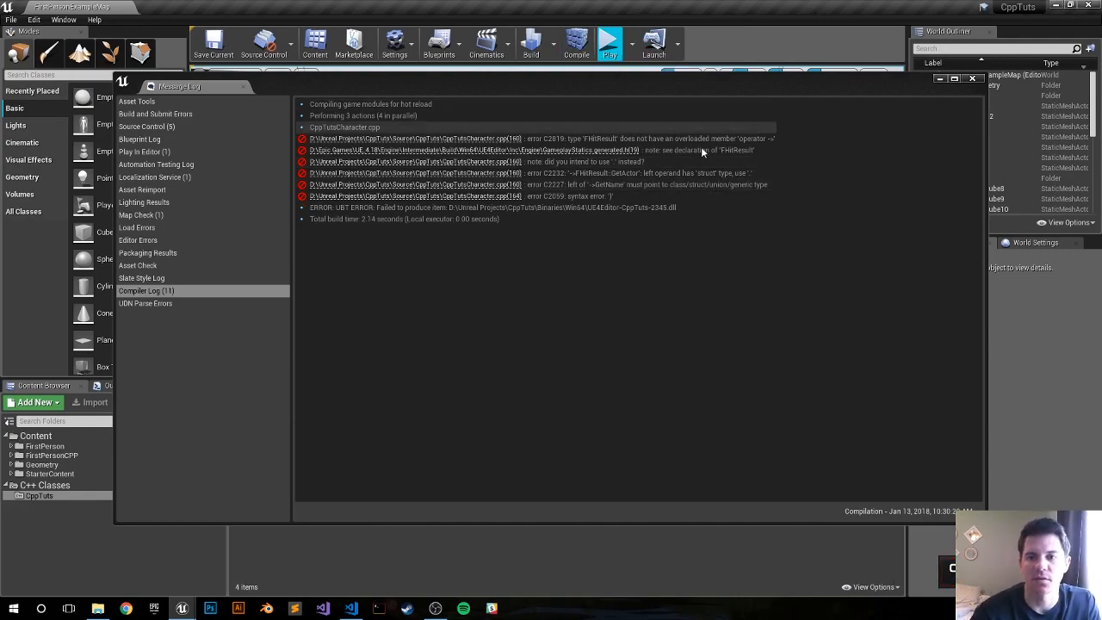
{"action": "mouse_move", "coordinate": [688, 137]}
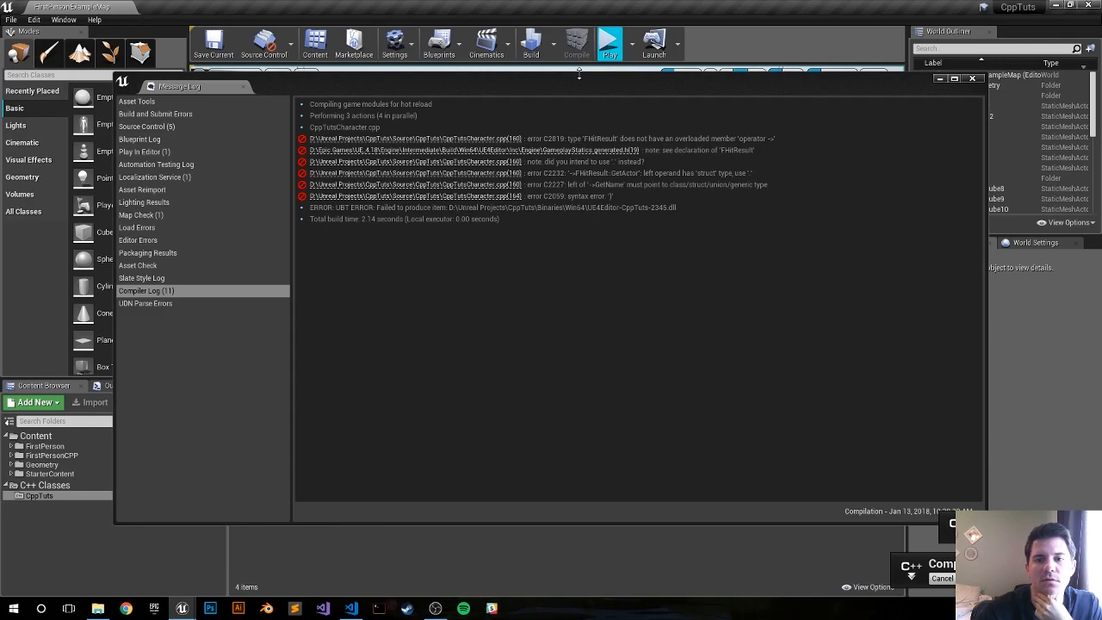
- Rebuild after fixing the syntax errors until compilation succeeds, then dismiss the compiler log
{"action": "left_click", "coordinate": [575, 44]}
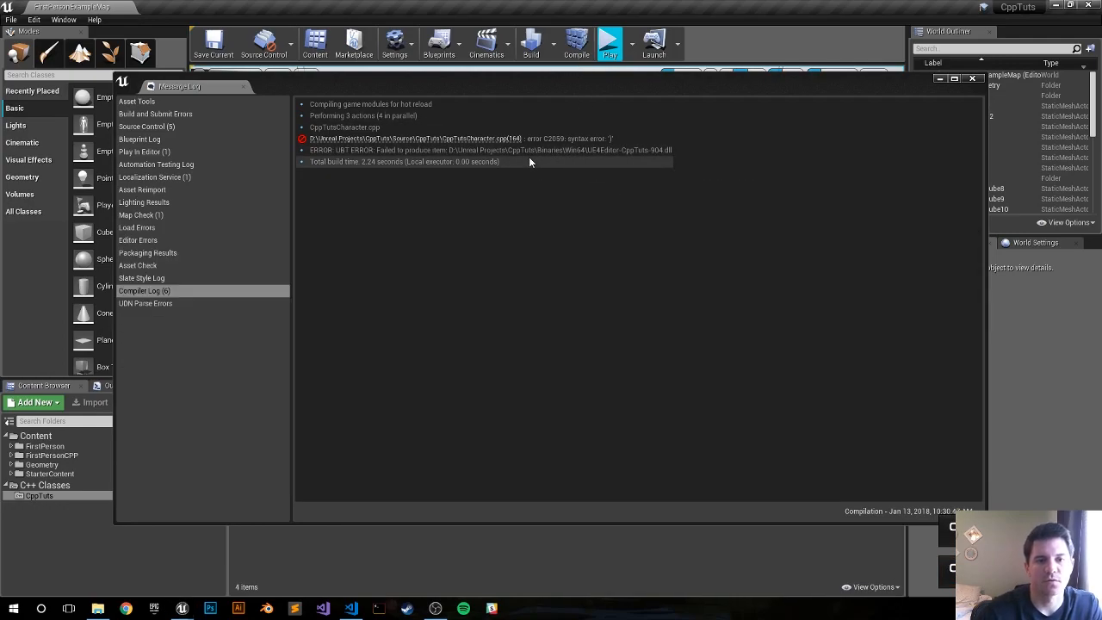
{"action": "left_click", "coordinate": [350, 610]}
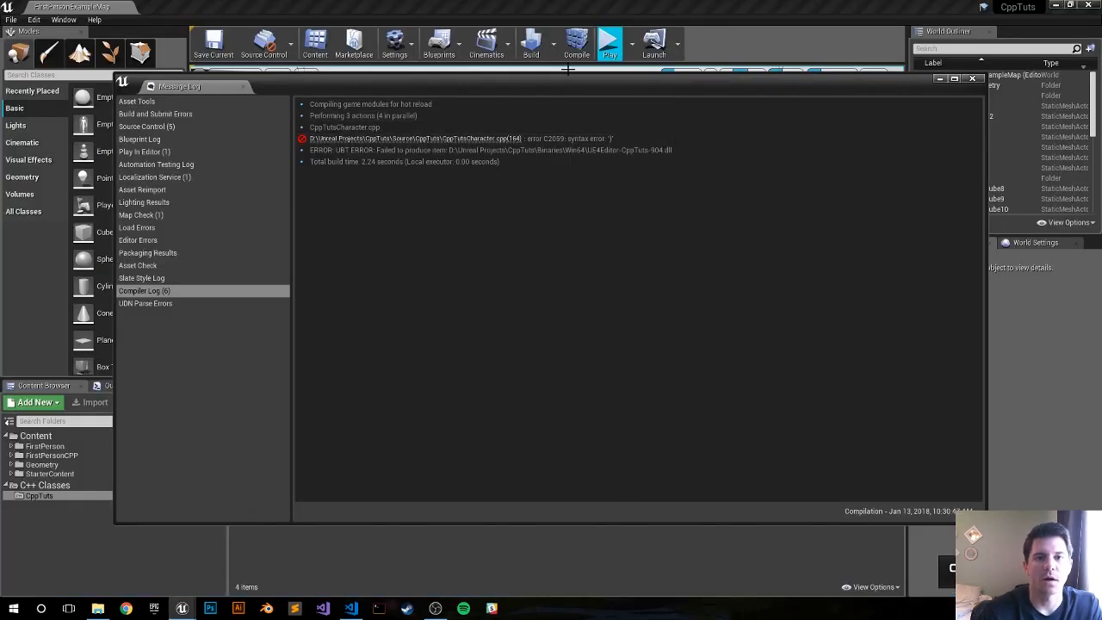
{"action": "left_click", "coordinate": [575, 43]}
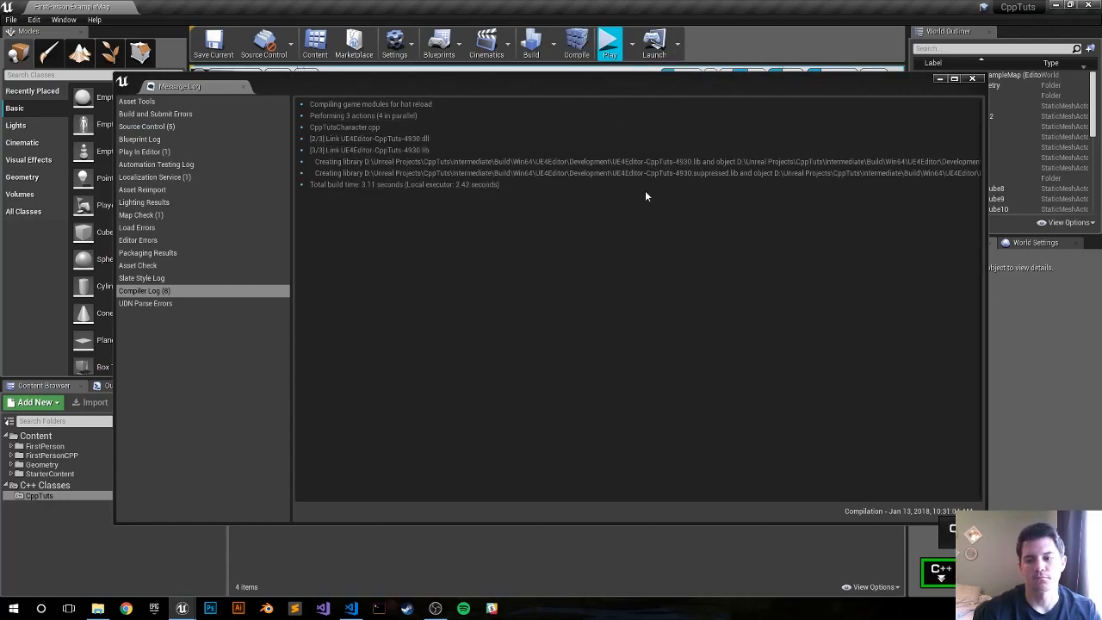
{"action": "left_click", "coordinate": [974, 77]}
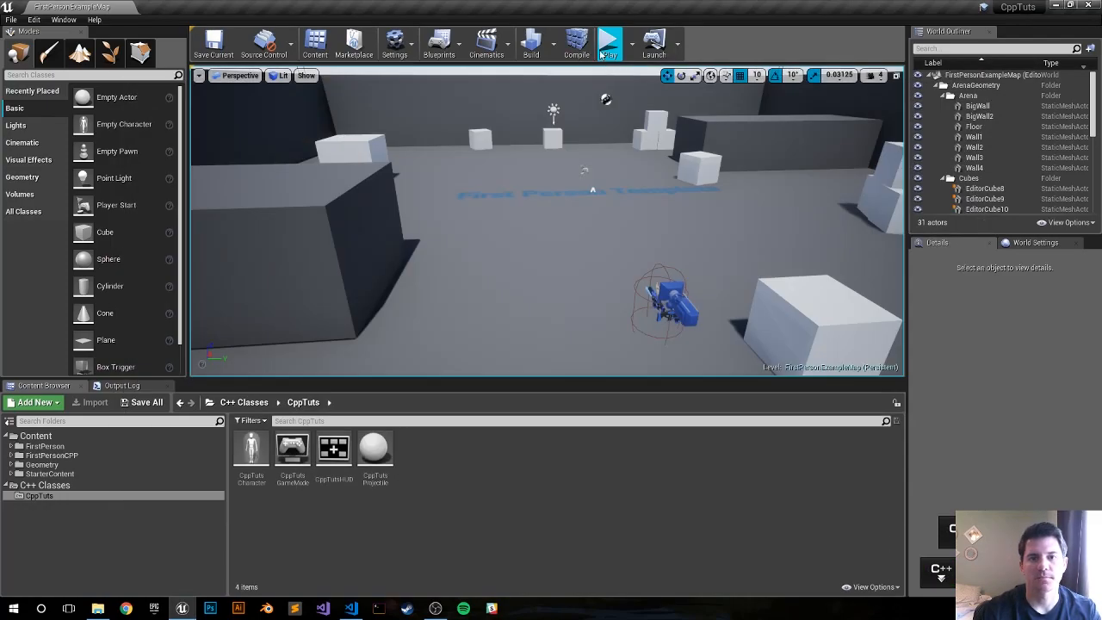
- Play the level and shoot the boxes so red hit messages appear on screen
{"action": "left_click", "coordinate": [610, 41]}
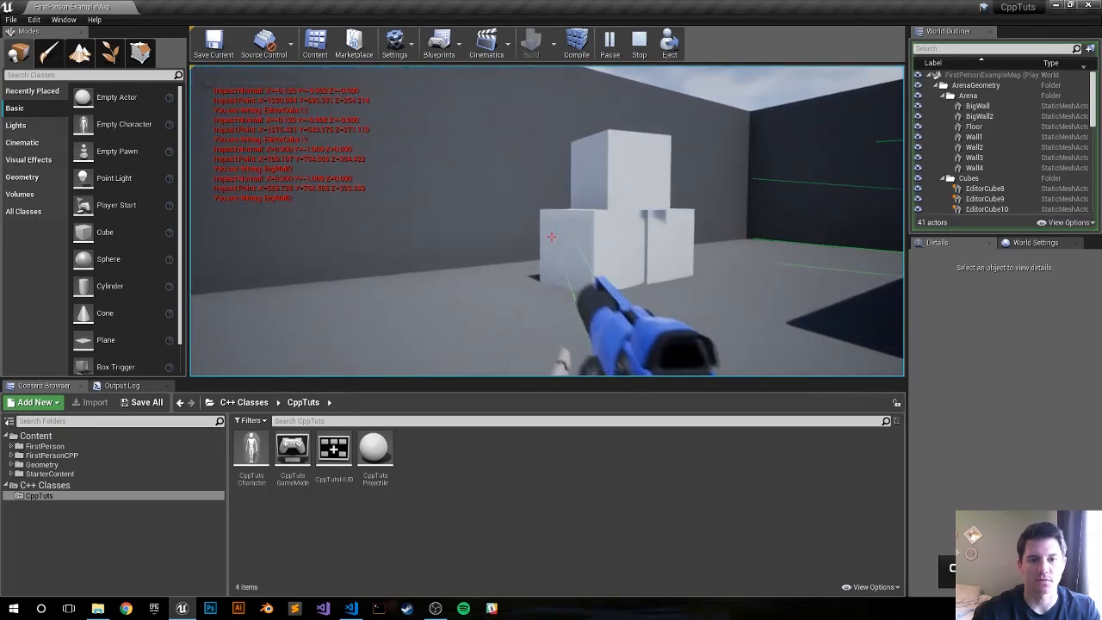
{"action": "left_click", "coordinate": [639, 43]}
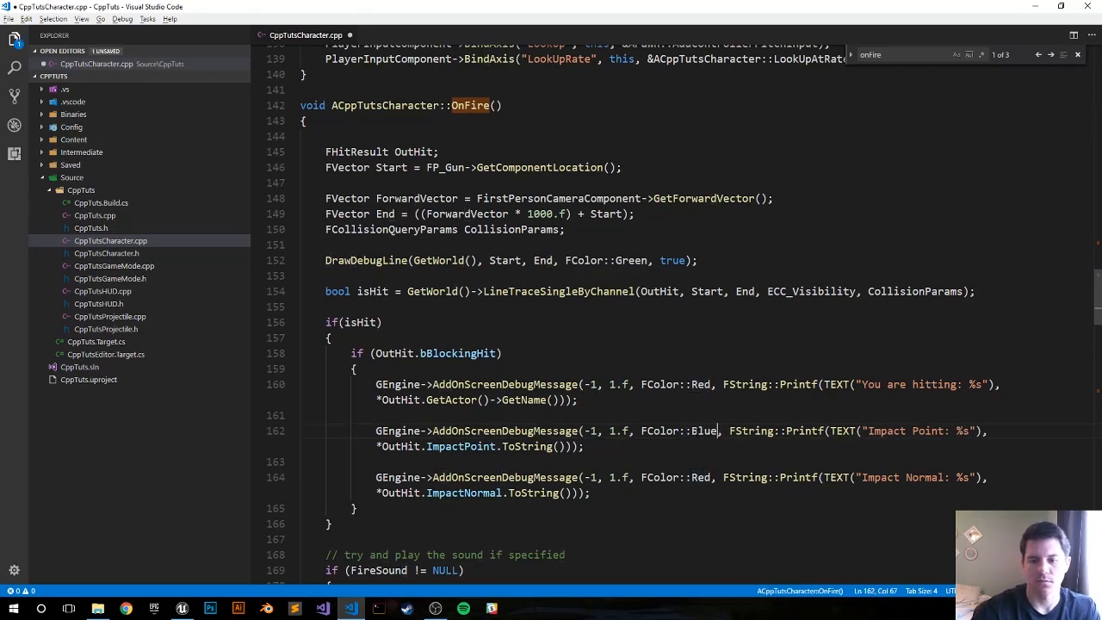
- Recompile with the Impact Point message set to FColor::Blue and play to see multicoloured hit messages
{"action": "left_click", "coordinate": [706, 477]}
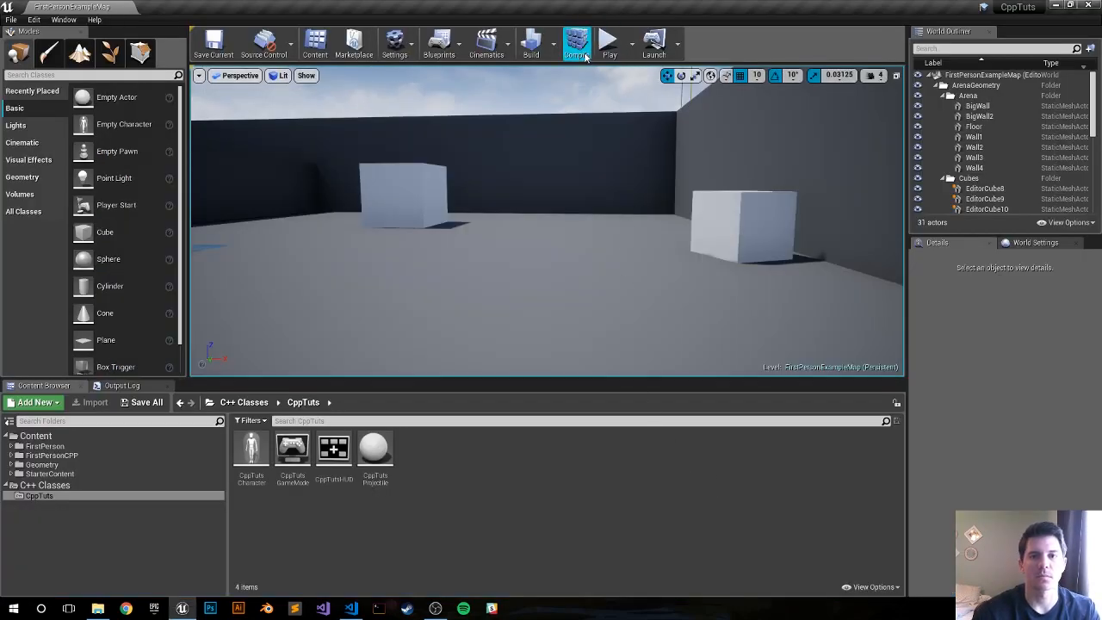
{"action": "left_click", "coordinate": [609, 42]}
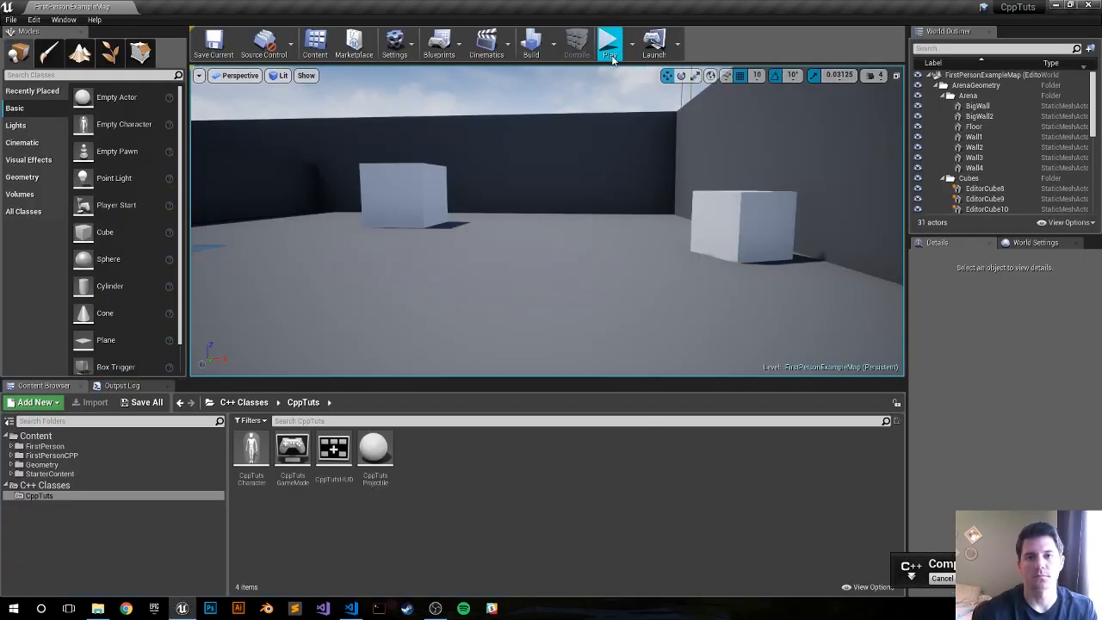
{"action": "mouse_move", "coordinate": [610, 44]}
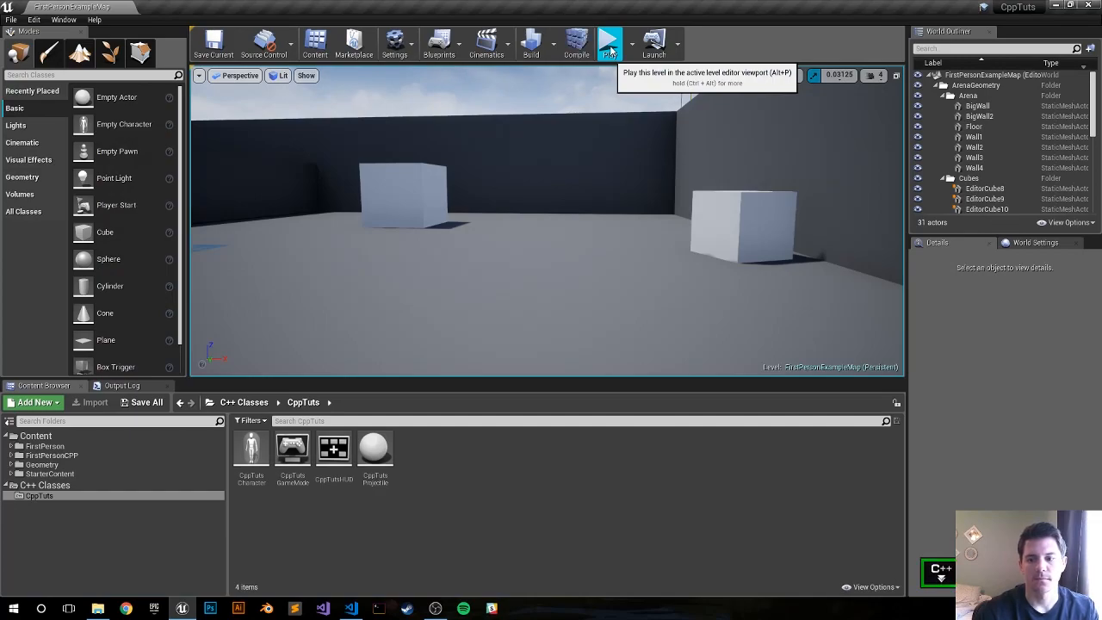
{"action": "left_click", "coordinate": [609, 41]}
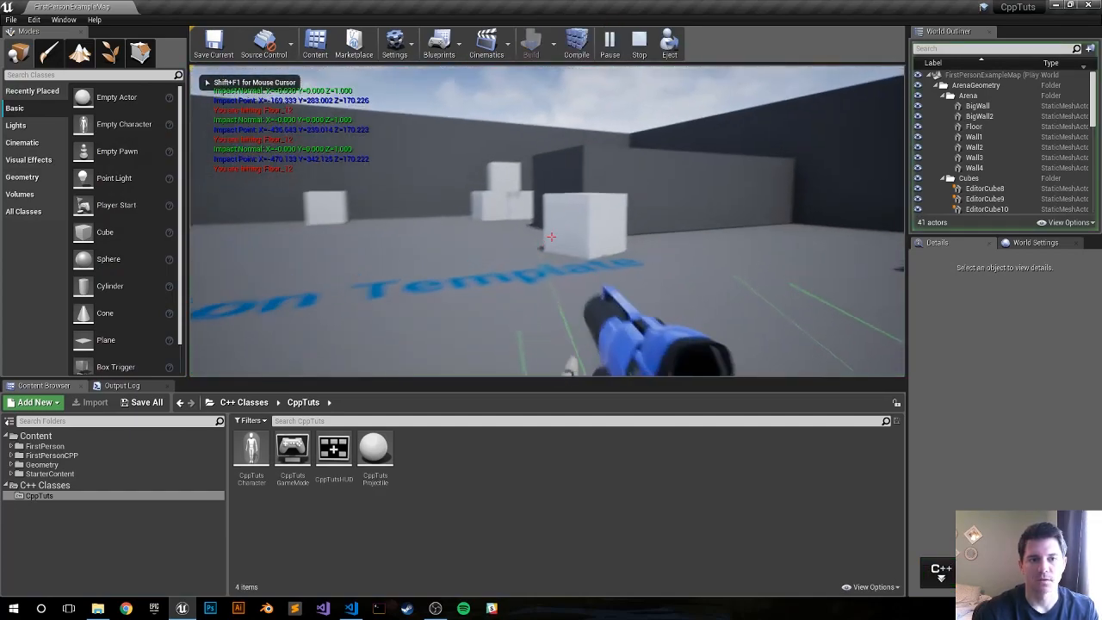